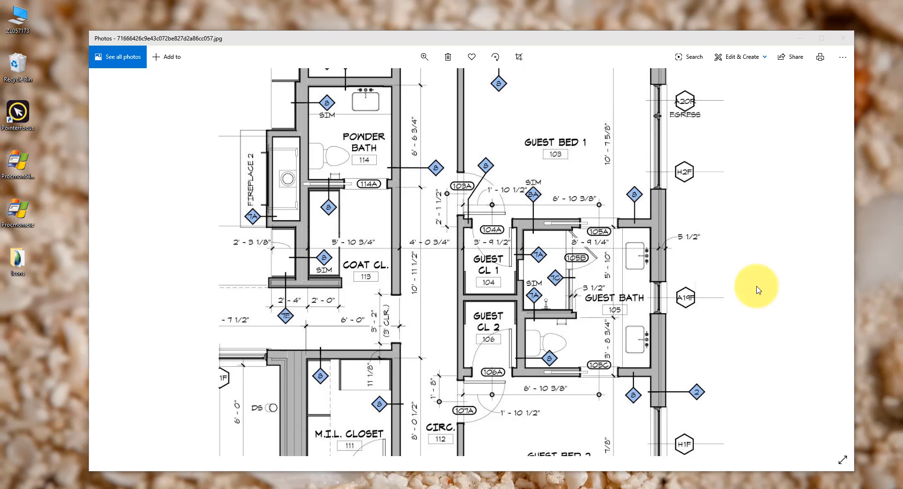
mouse_move(757, 290)
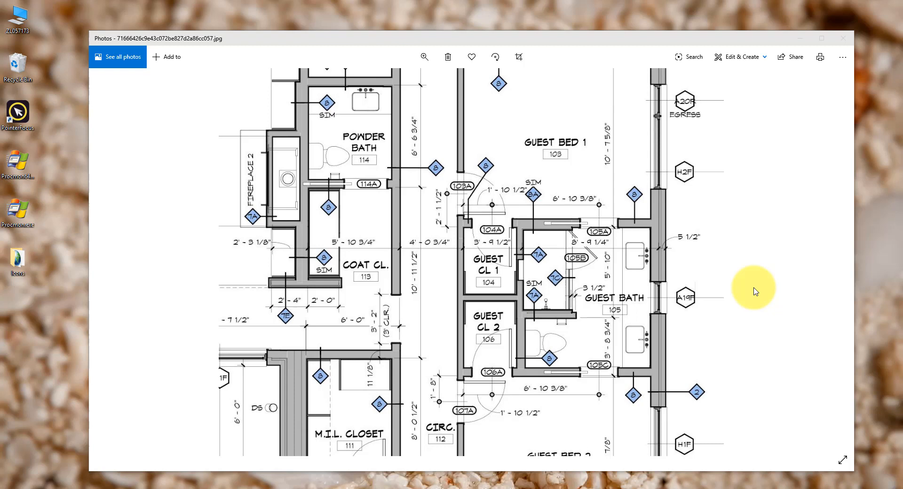
mouse_move(739, 207)
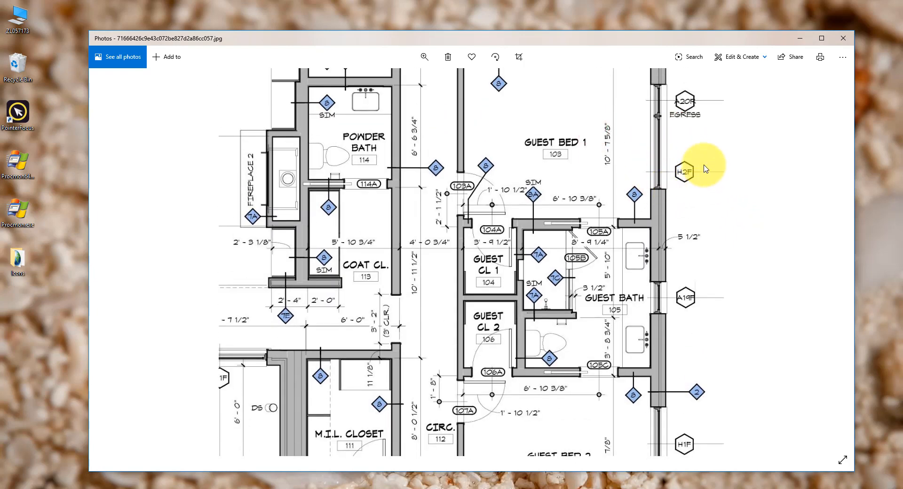
mouse_move(650, 193)
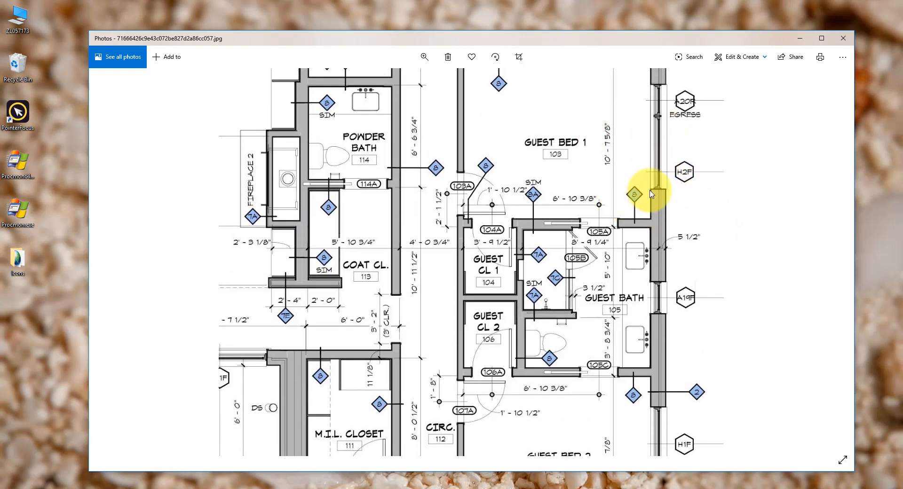
mouse_move(683, 211)
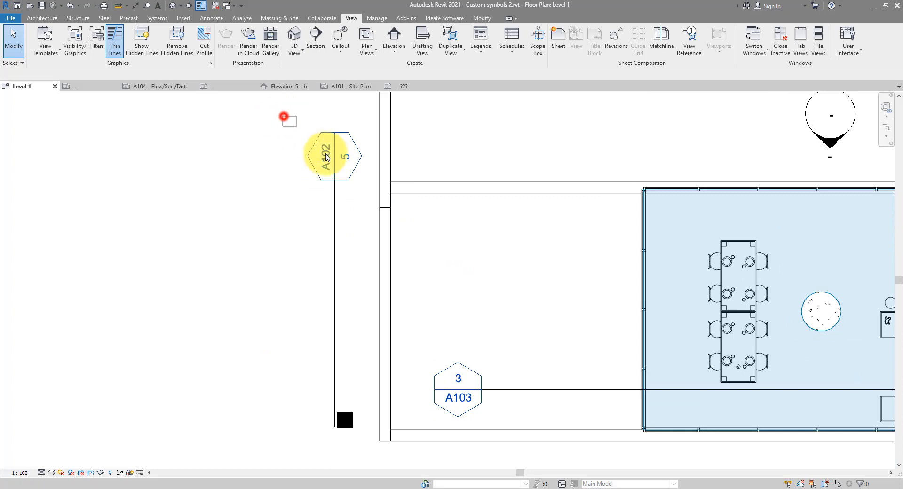
Deselect the section line and close the Custom symbols 2 project from the File menu.
scroll("down", 3)
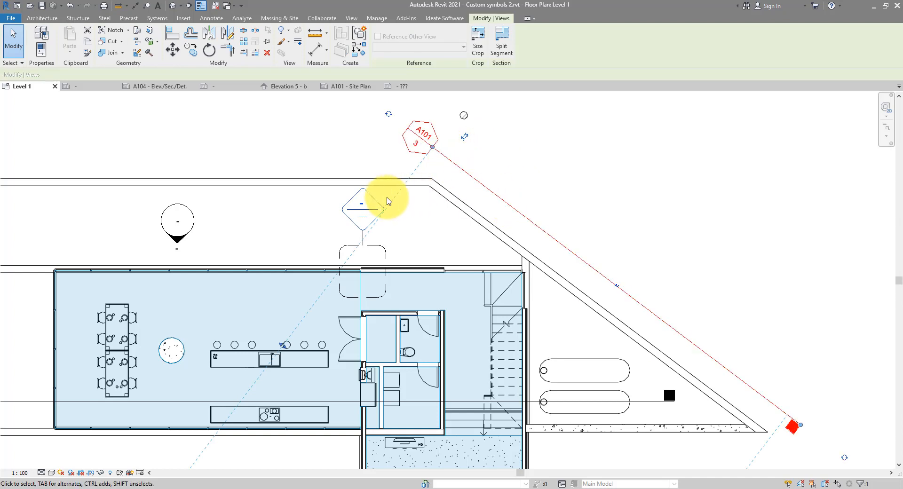
left_click(350, 18)
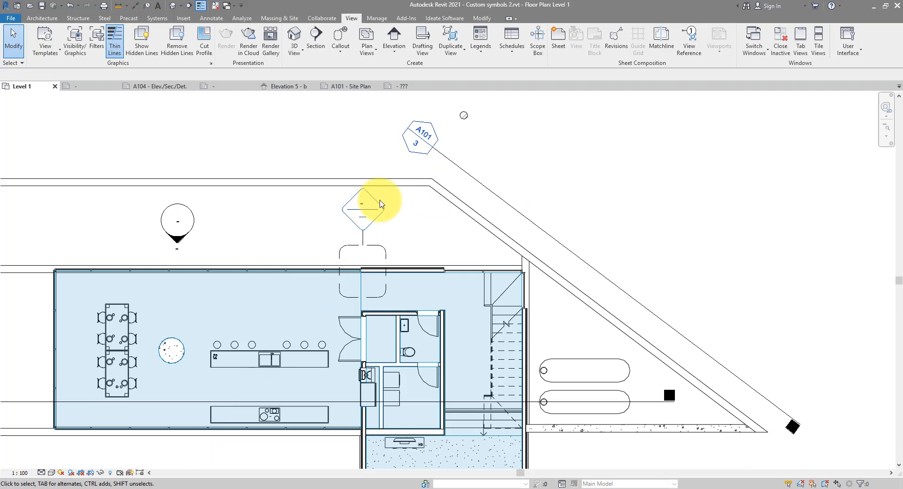
mouse_move(348, 198)
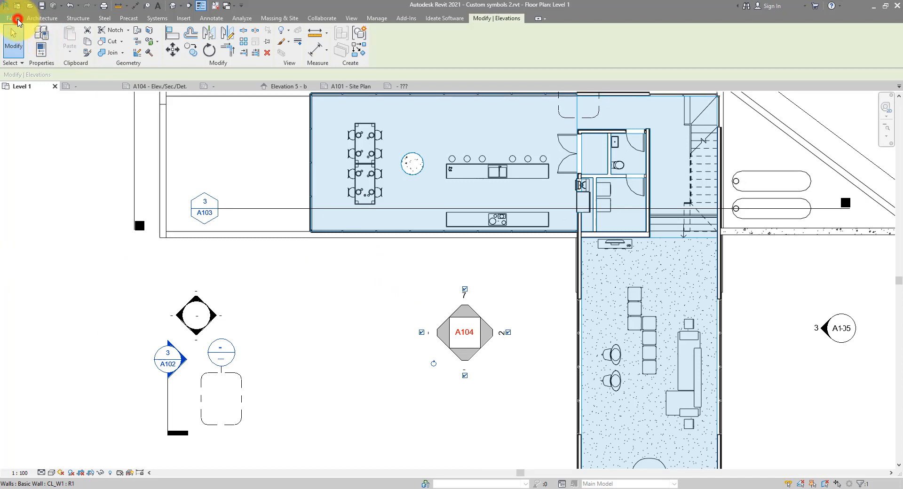
left_click(9, 19)
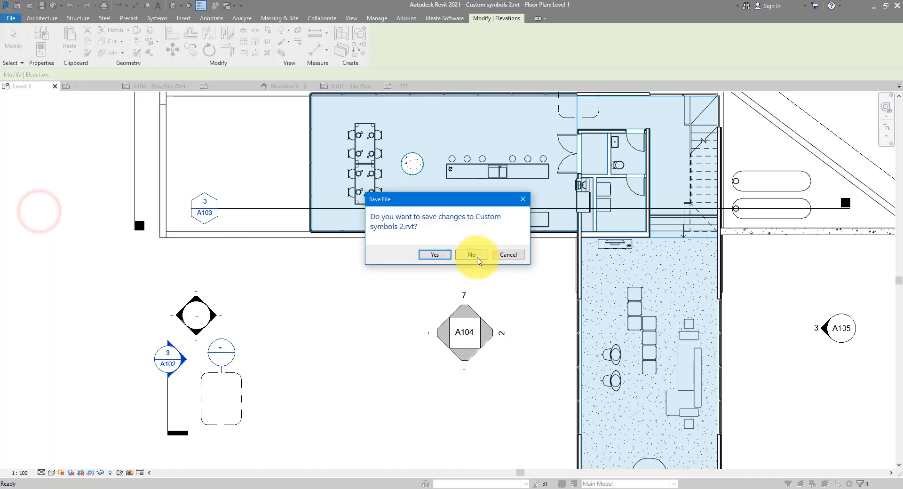
Discard changes, open rac_basic_sample_project from Recent Files and show its Level 2 floor plan.
left_click(471, 255)
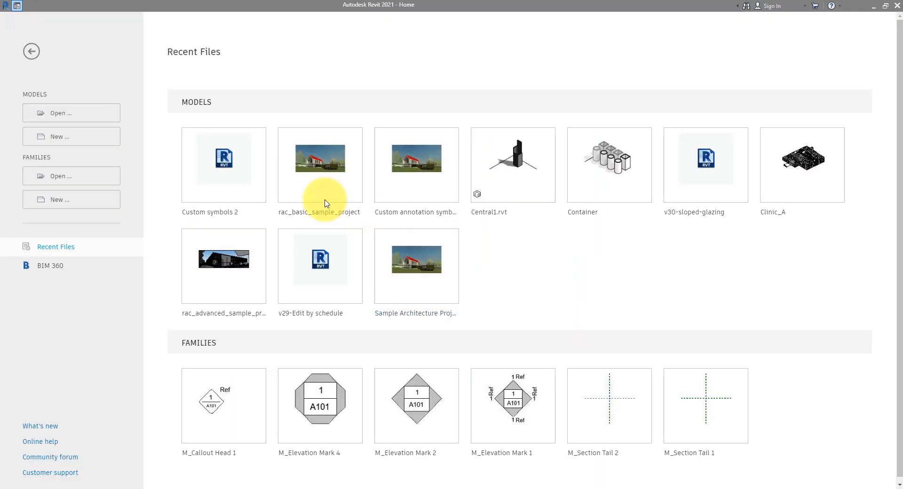
double_click(320, 165)
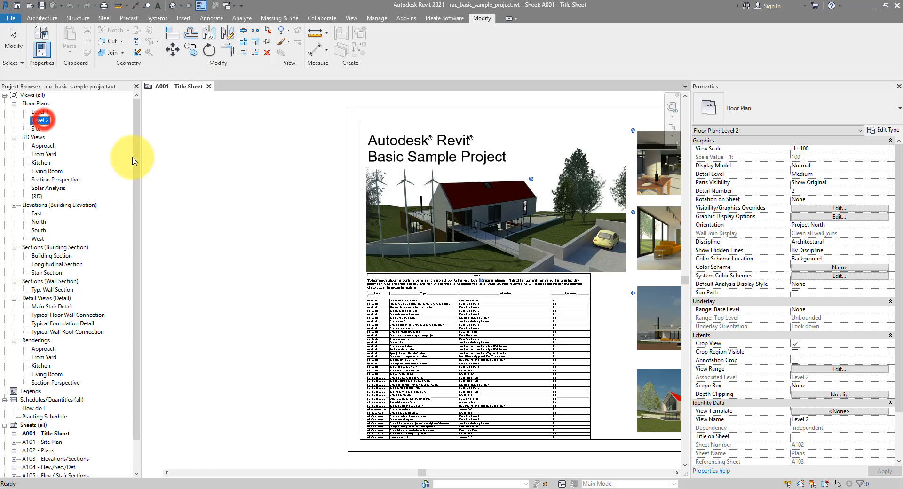
double_click(36, 120)
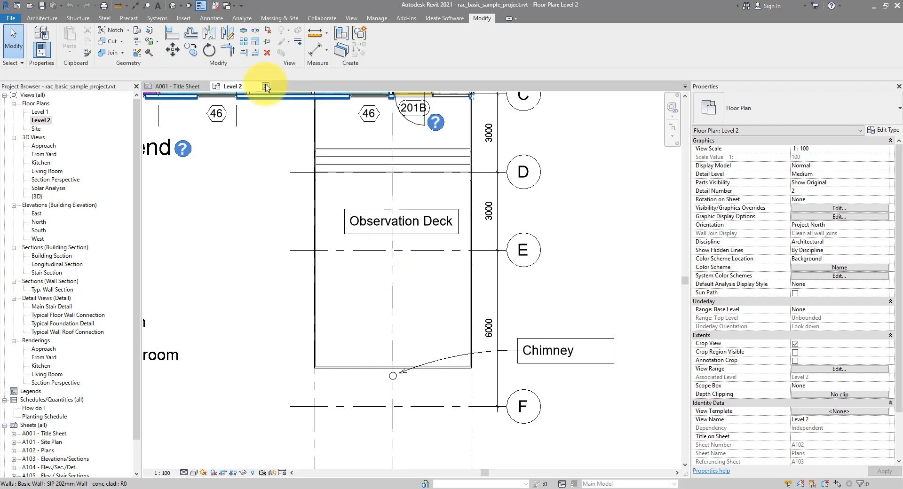
Draw Section 1 across the Level 2 plan with start and end points near the Observation Deck.
left_click(316, 46)
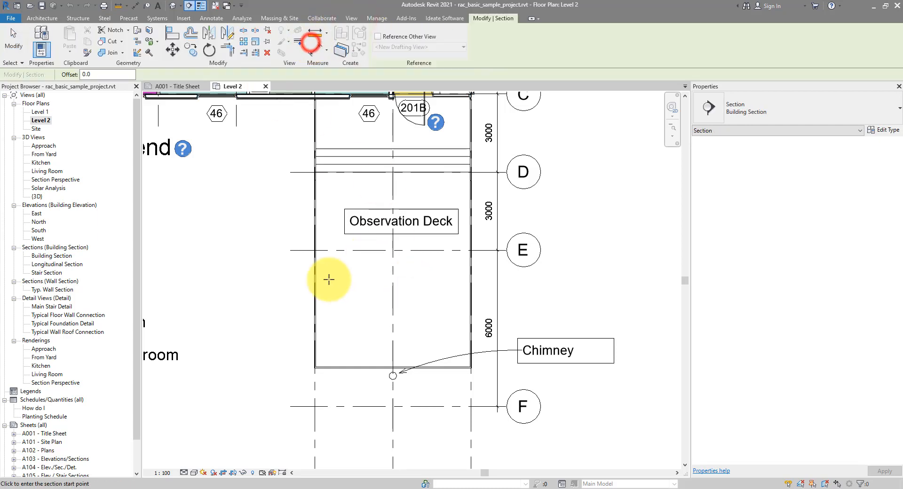
left_click(328, 280)
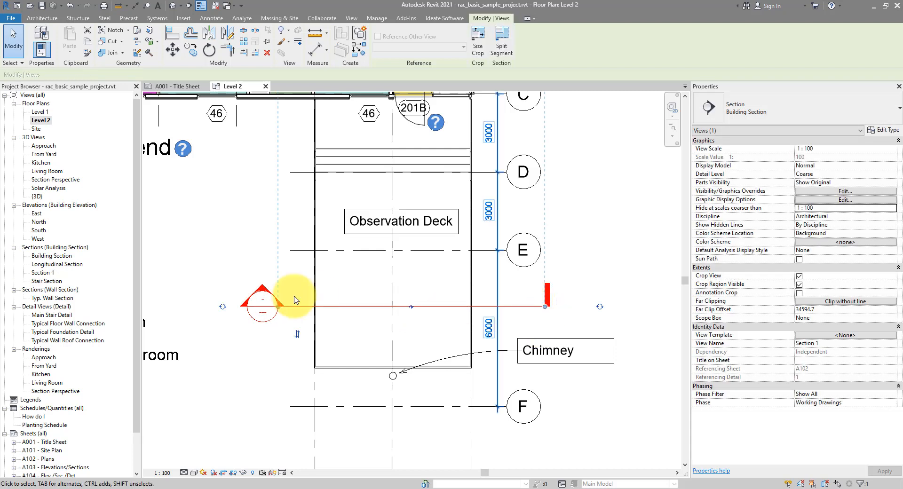
left_click(265, 304)
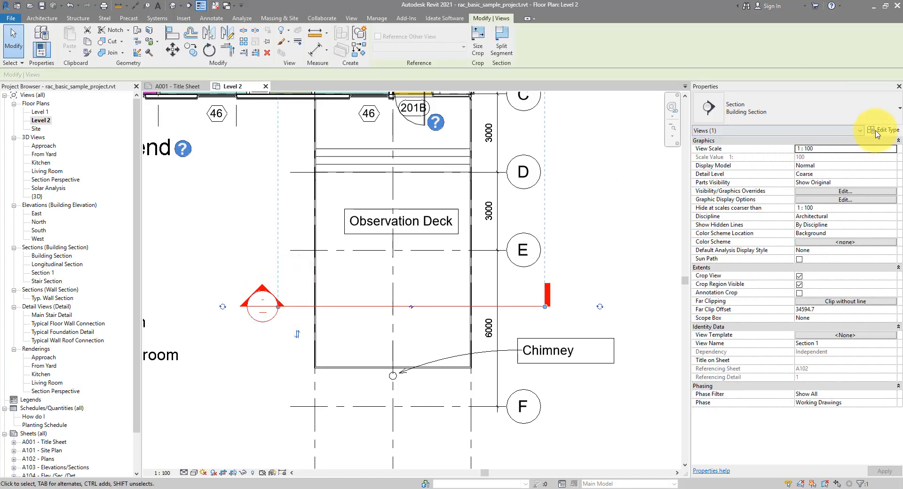
left_click(870, 133)
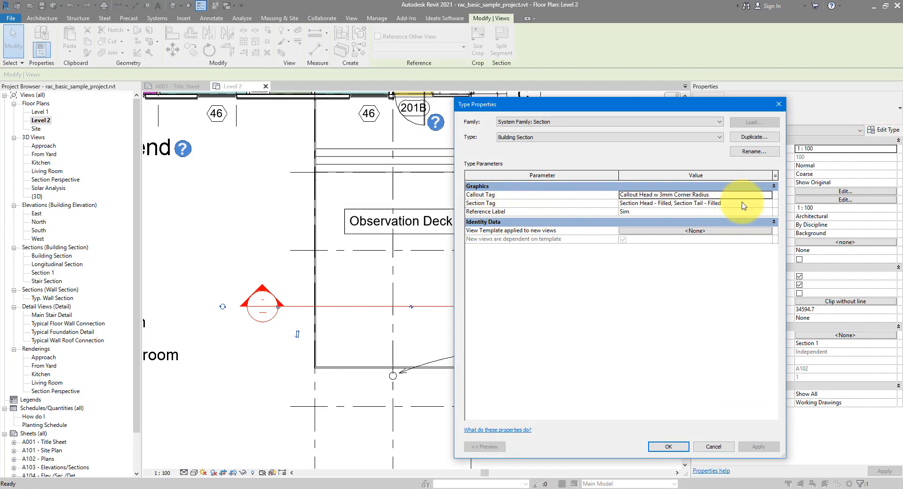
left_click(670, 203)
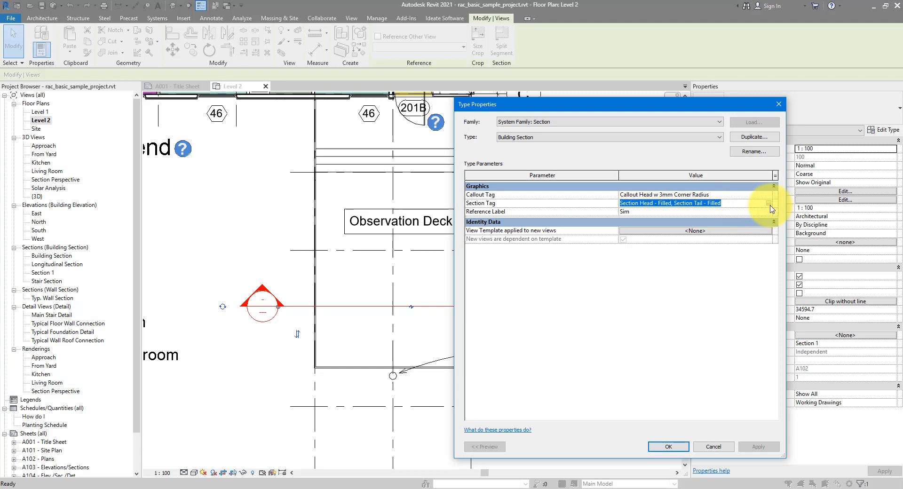
mouse_move(767, 207)
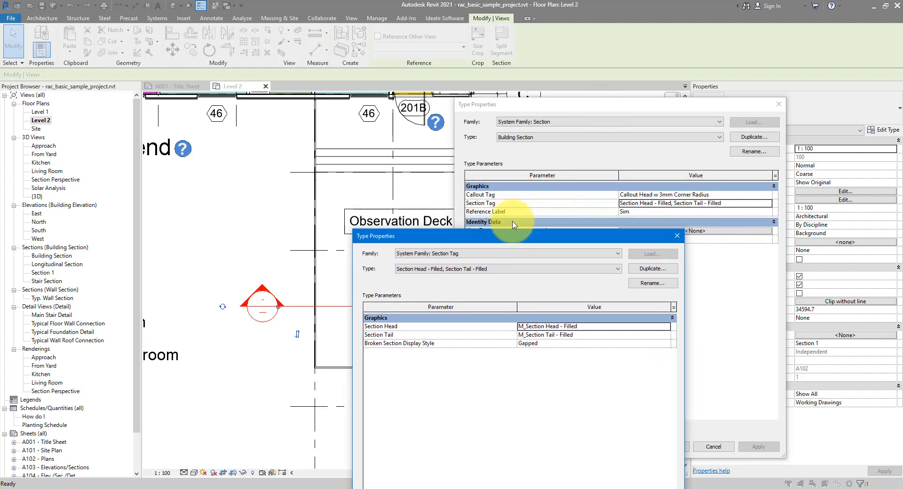
mouse_move(502, 212)
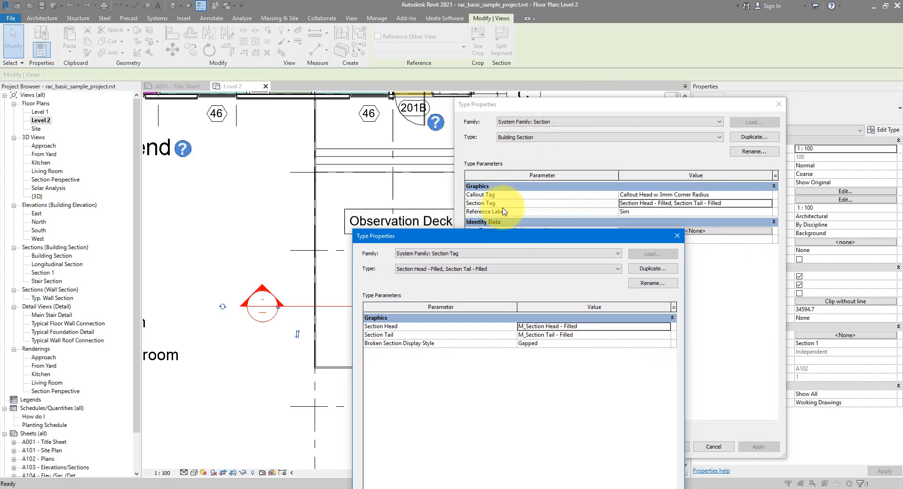
mouse_move(501, 205)
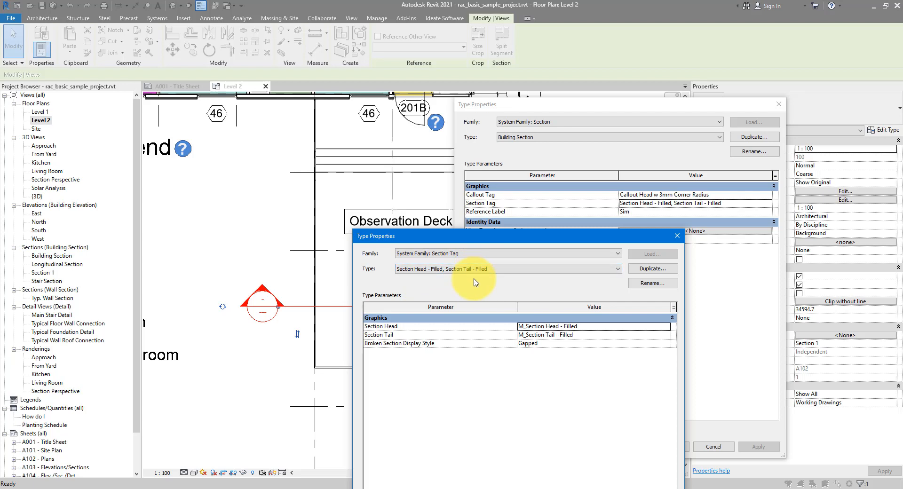
mouse_move(200, 277)
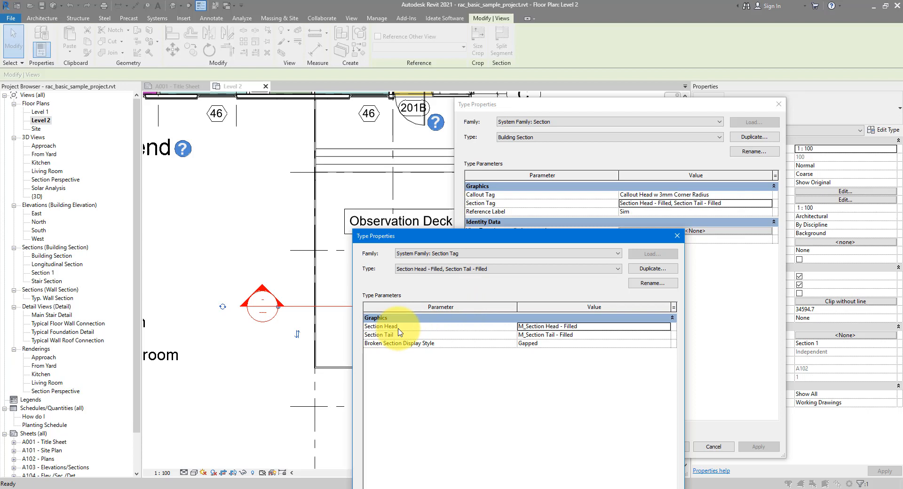
left_click(588, 327)
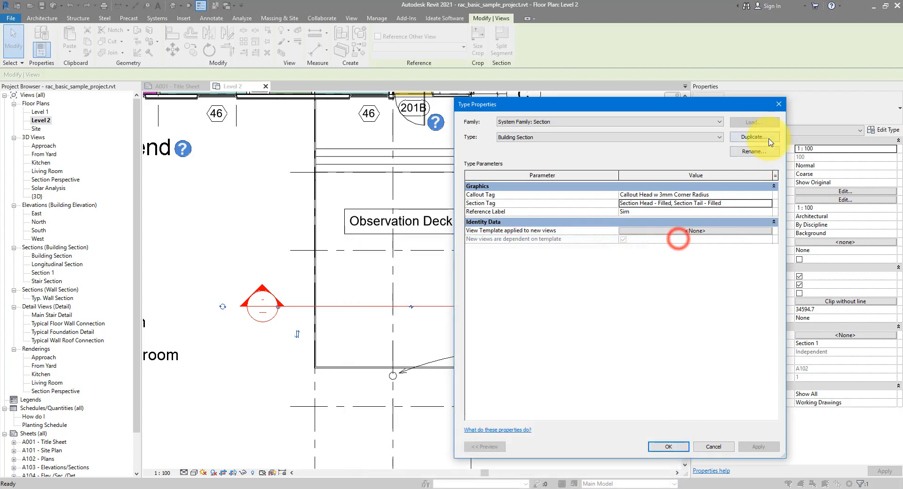
left_click(713, 447)
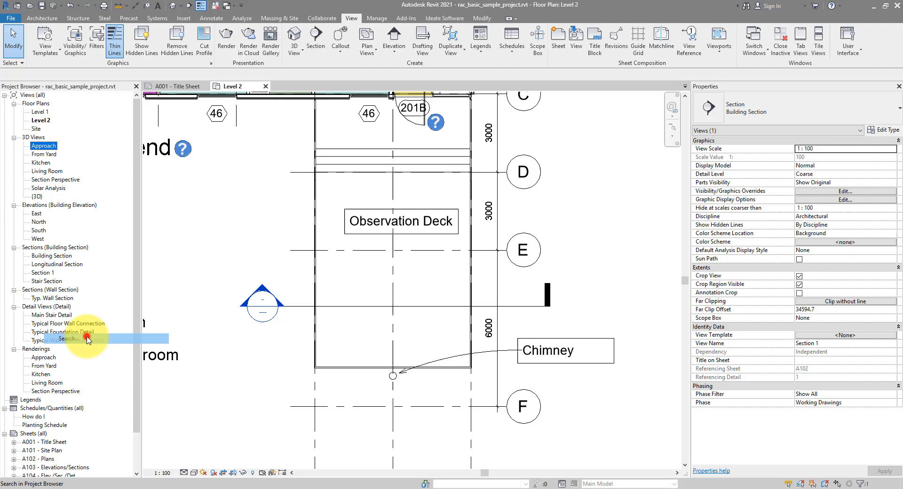
Search the Project Browser for M_Section Head - Filled and open that family for editing.
right_click(348, 140)
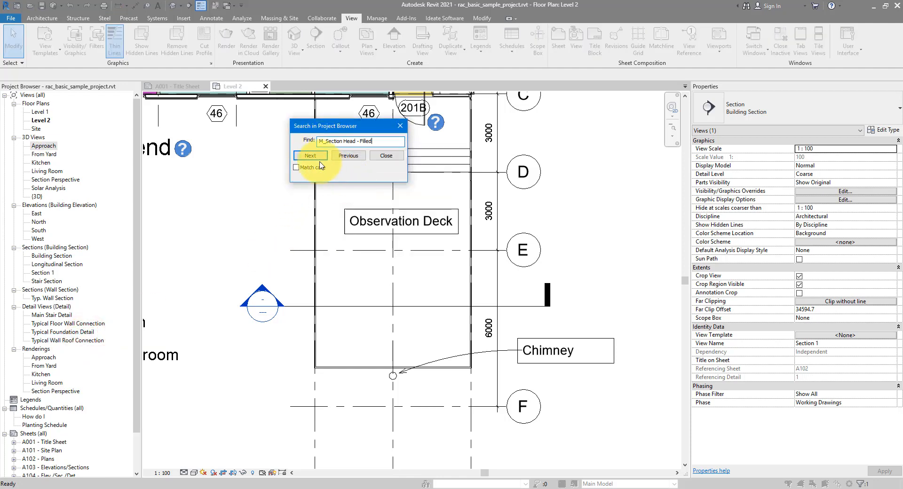
left_click(310, 156)
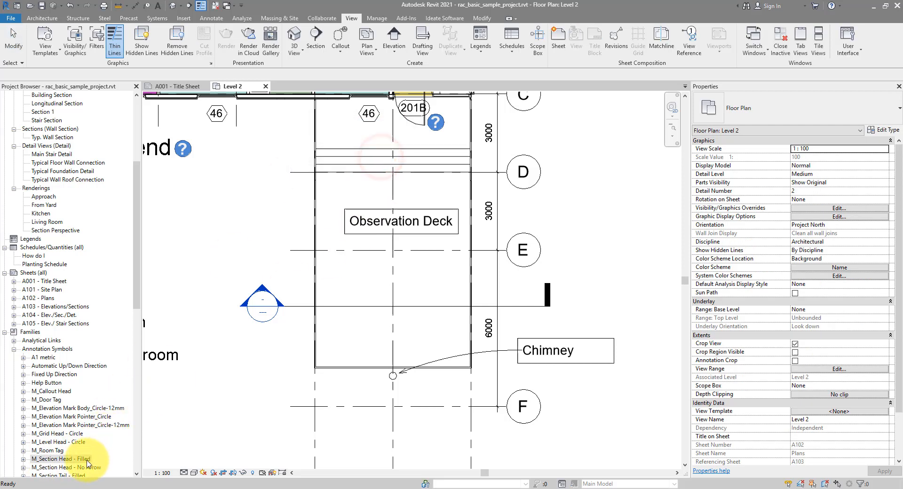
right_click(56, 459)
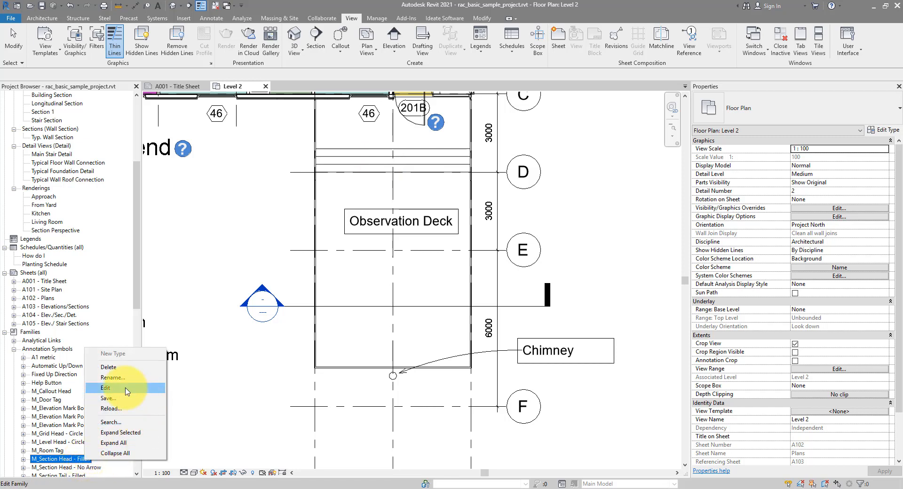
left_click(105, 387)
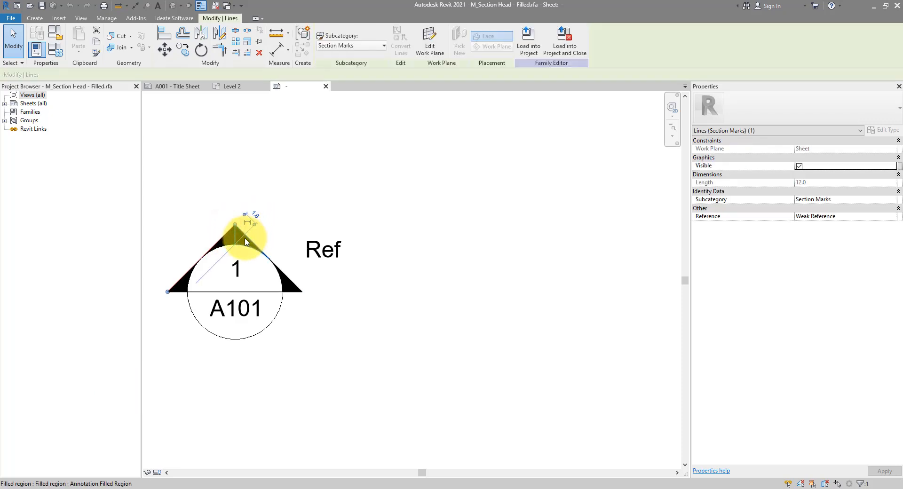
Delete the circle and filled triangle, keeping the 1, A101 and Ref labels.
left_click(218, 246)
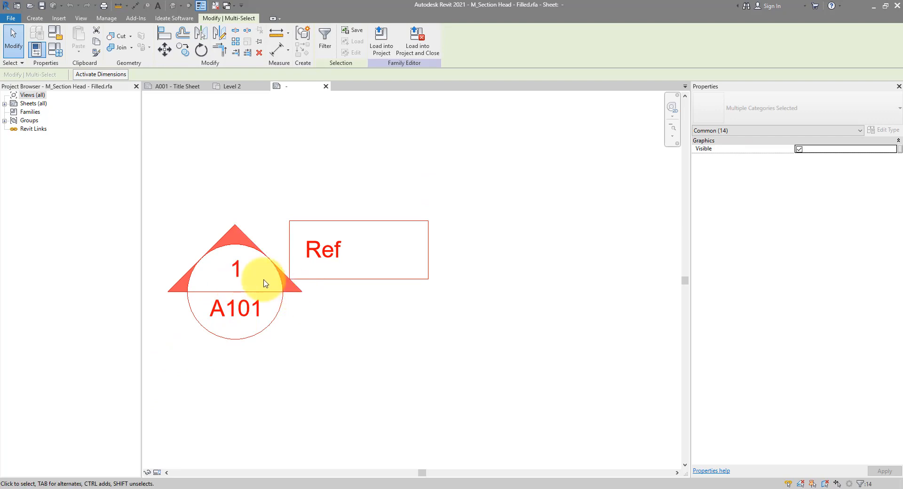
left_click(324, 249)
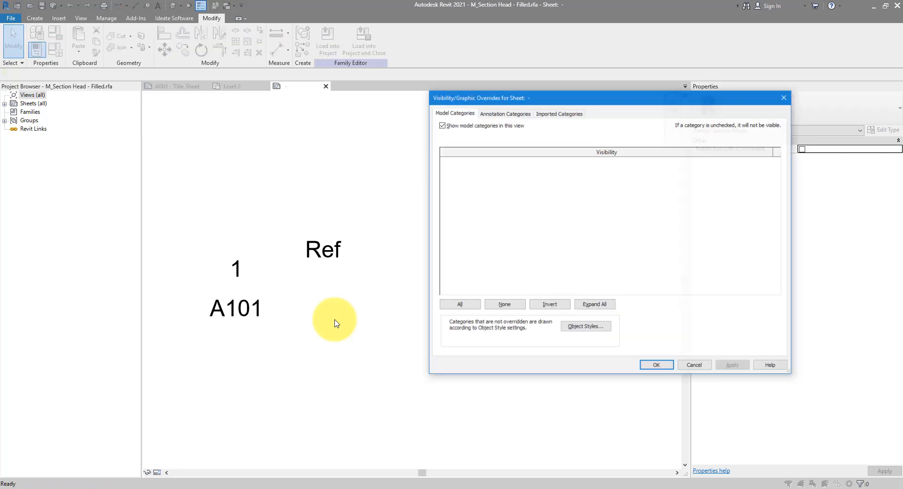
Turn on Reference Planes under Annotation Categories in Visibility/Graphics and select the planes.
left_click(504, 114)
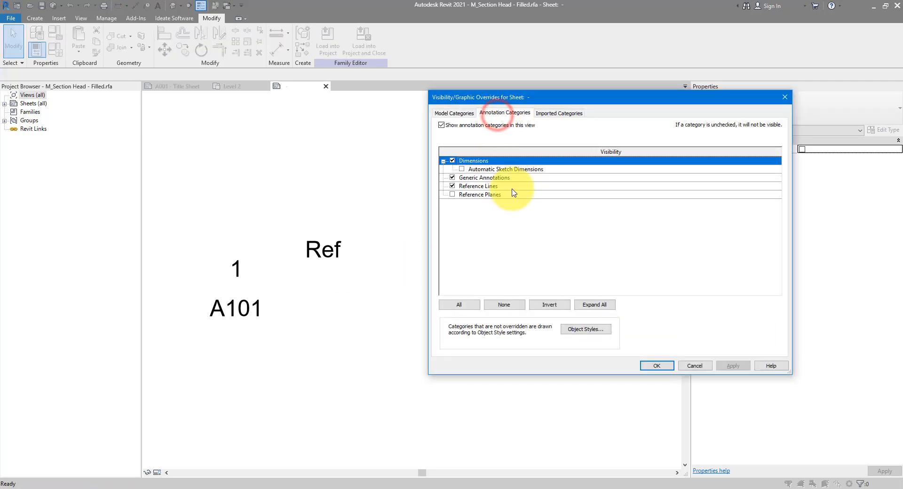
left_click(479, 195)
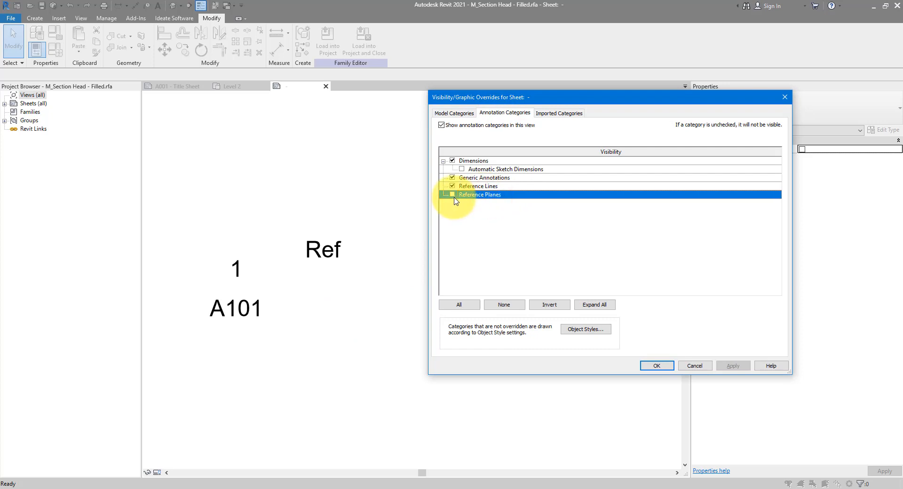
left_click(657, 366)
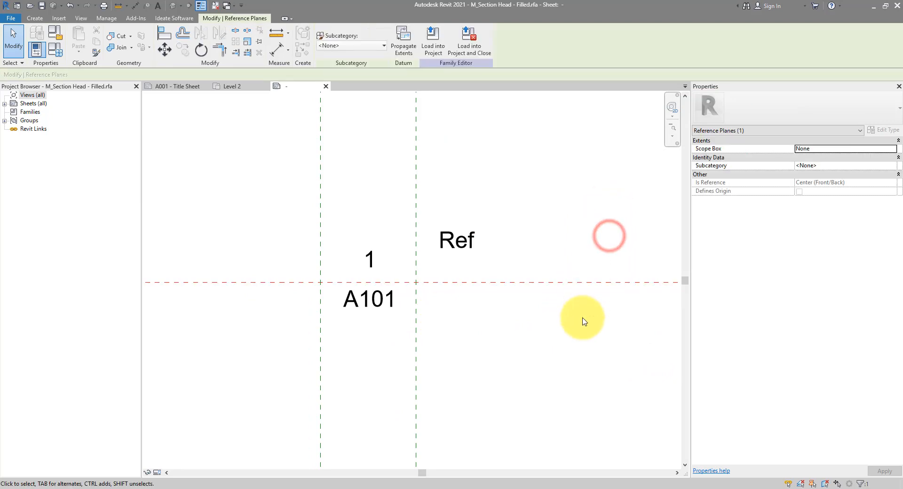
mouse_move(355, 211)
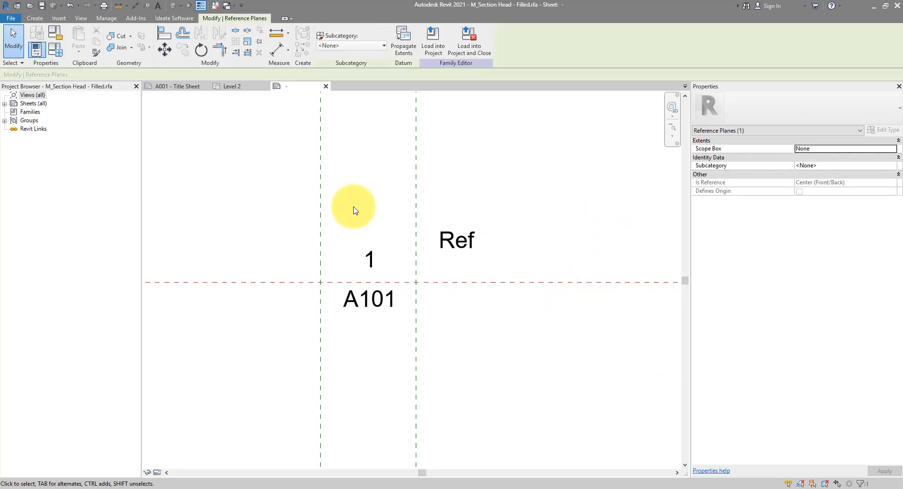
mouse_move(353, 225)
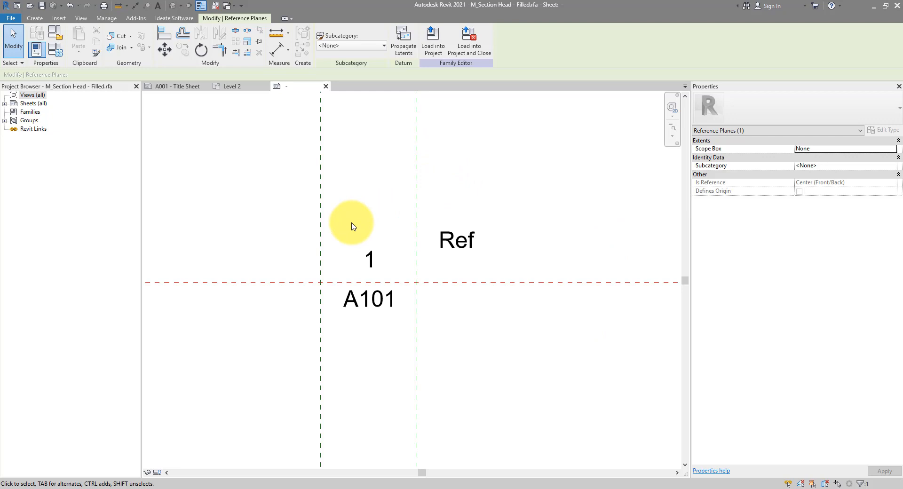
left_click(326, 232)
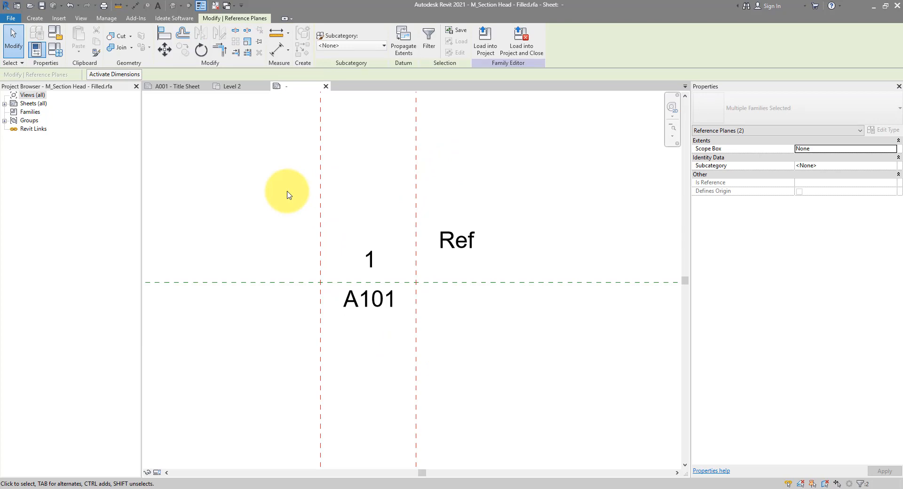
left_click(34, 18)
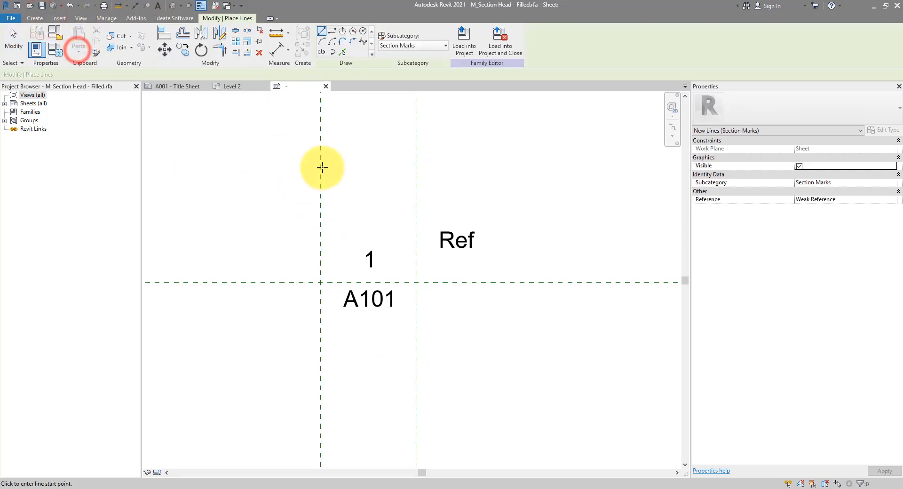
Draw a 6-sided inscribed polygon around the labels and a line between the reference plane intersections.
left_click(342, 31)
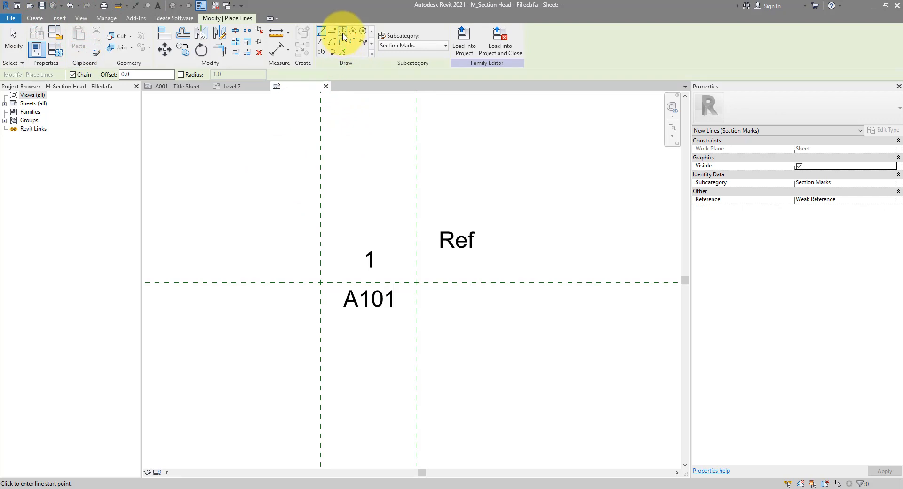
left_click(341, 30)
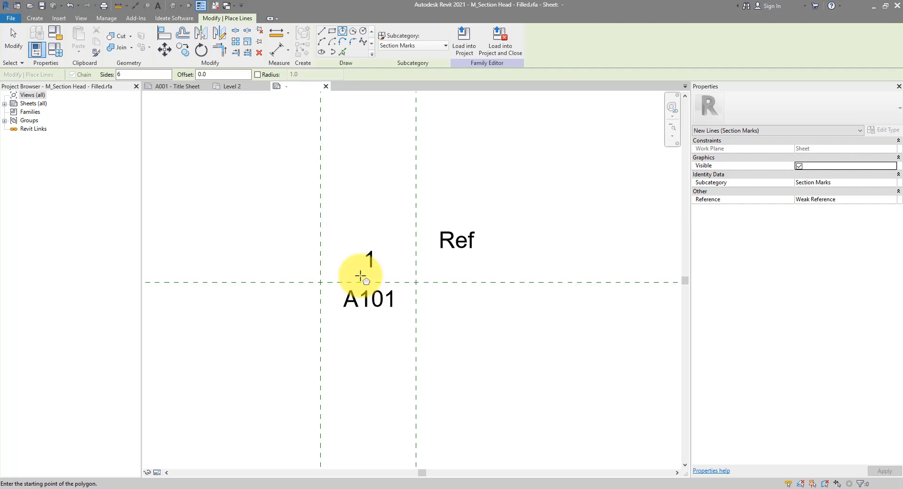
mouse_move(369, 280)
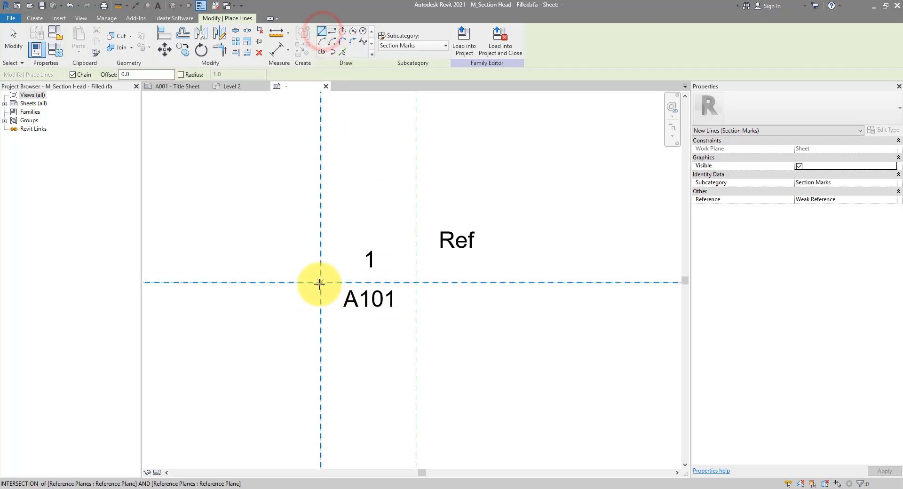
left_click(319, 283)
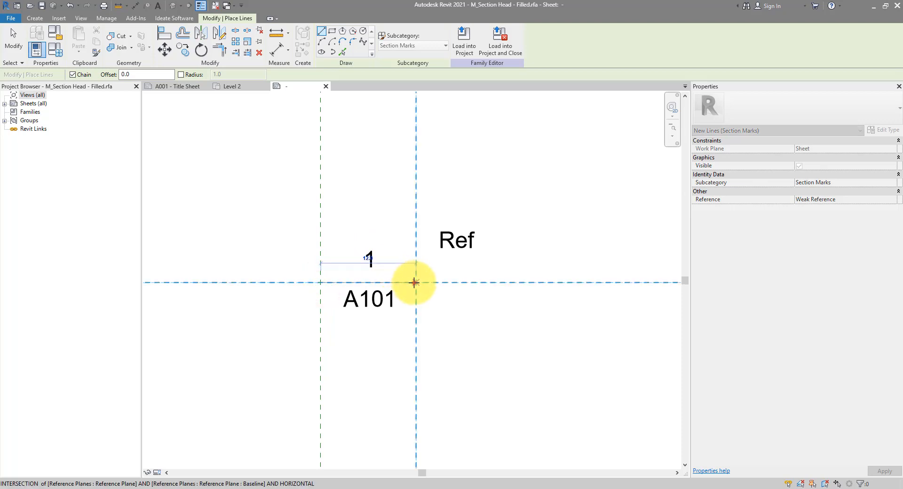
left_click(334, 31)
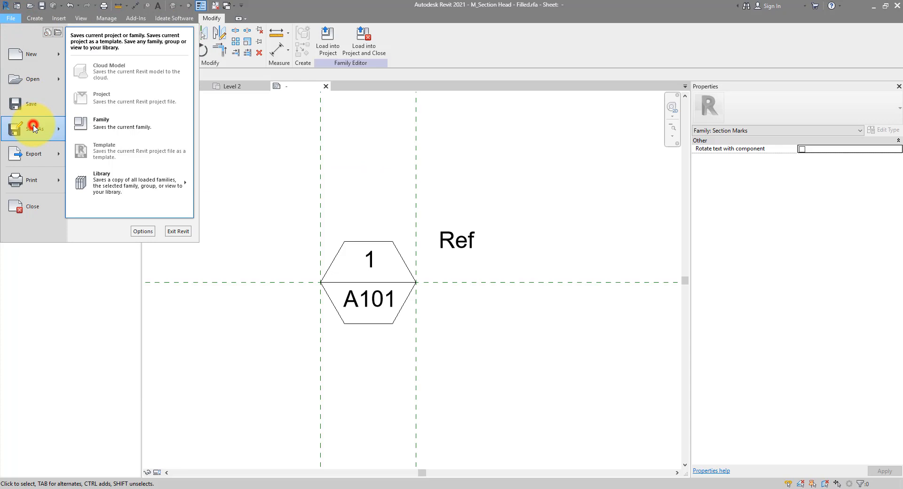
Save the family as a new file named M_Section Head A.
left_click(122, 125)
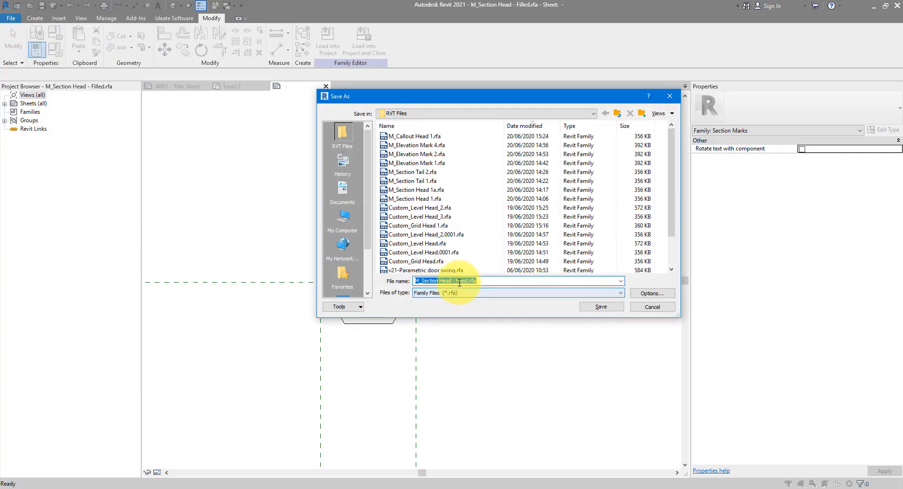
type("M_Section Head A")
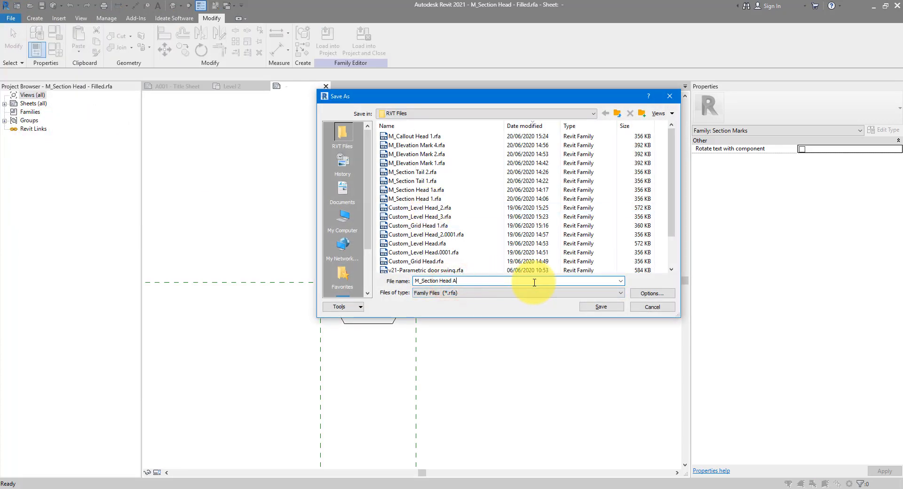
left_click(601, 306)
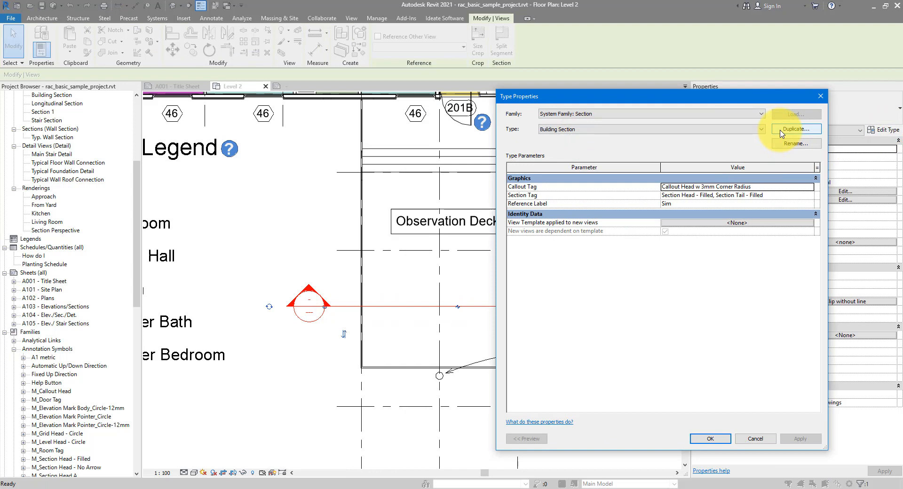
In the Section Tag type settings, set Section Head to M_Section Head A and confirm.
left_click(713, 194)
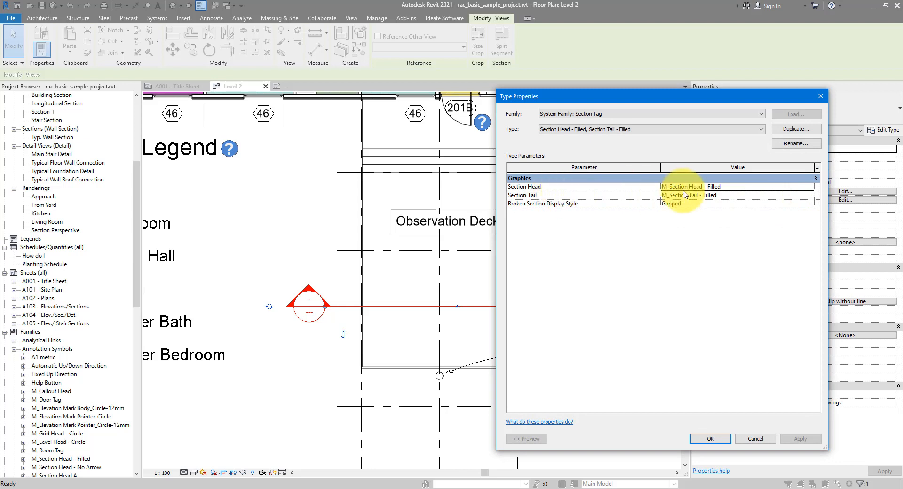
left_click(809, 187)
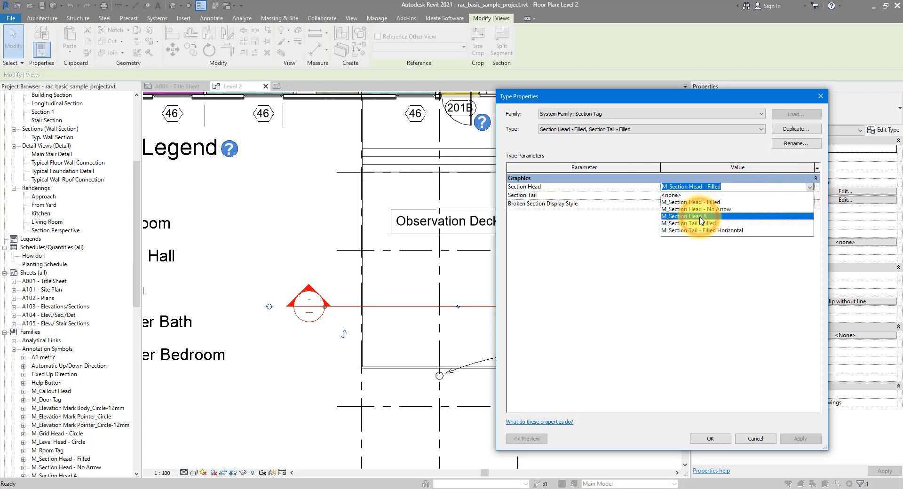
left_click(710, 439)
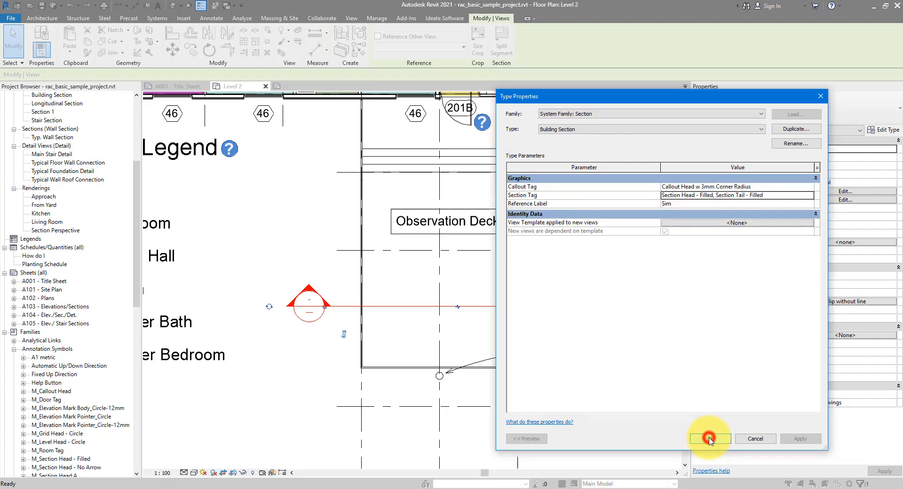
left_click(709, 439)
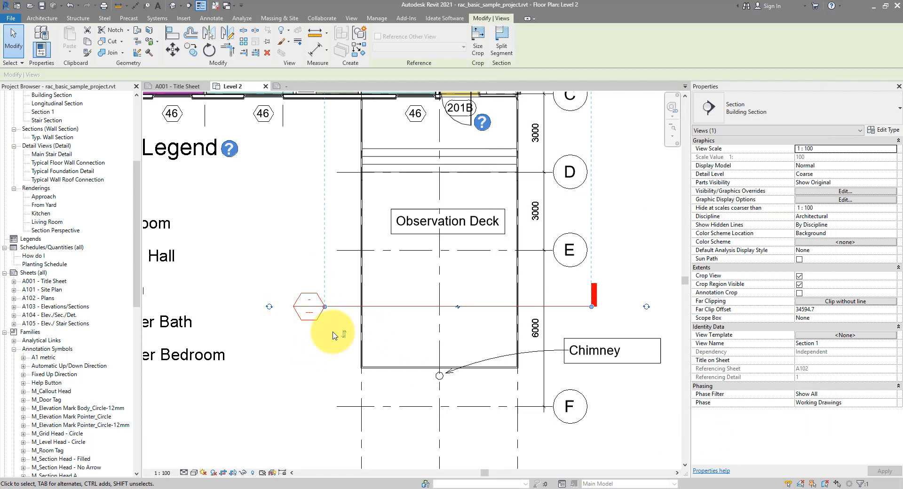
mouse_move(325, 307)
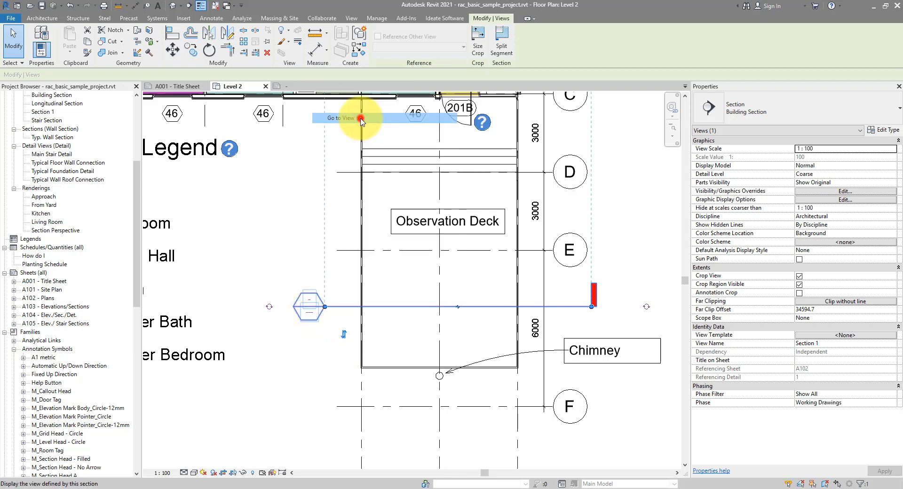
Go to the Section 1 view from its head, then open the A102 - Plans sheet.
left_click(341, 118)
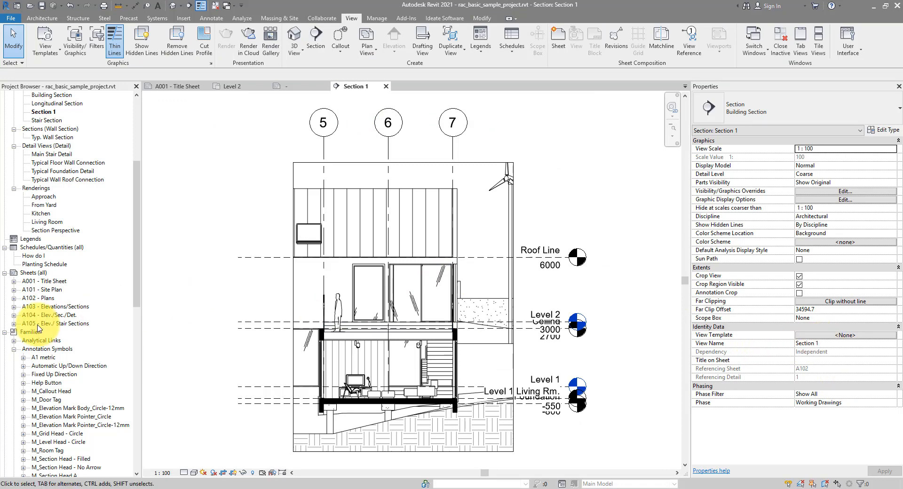
double_click(39, 298)
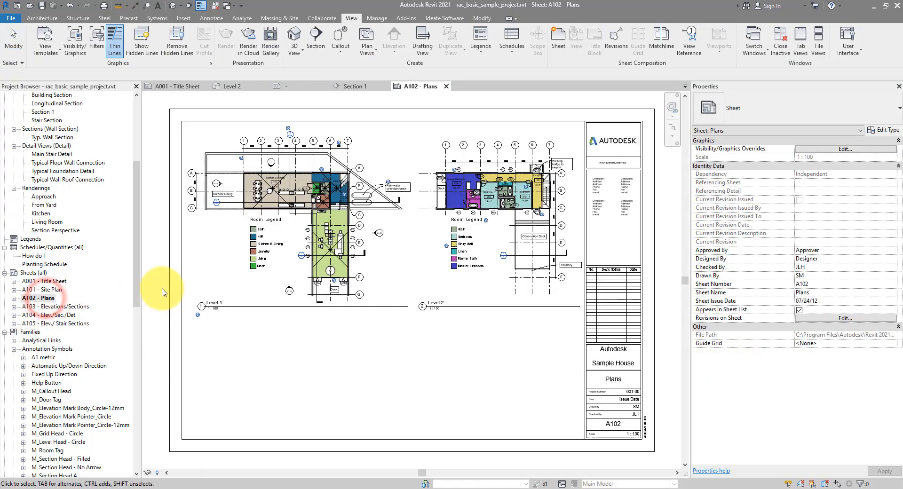
left_click(43, 112)
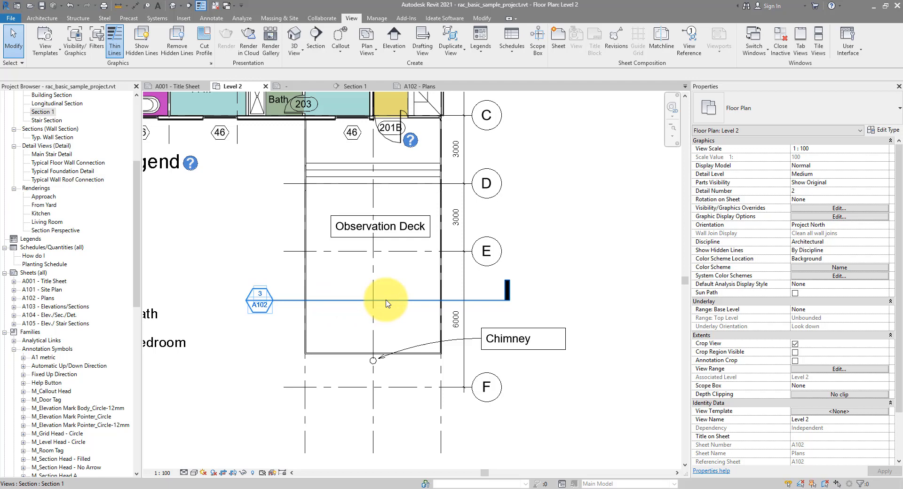
Select the section line on Level 2 to inspect its angled hexagon head.
left_click(386, 301)
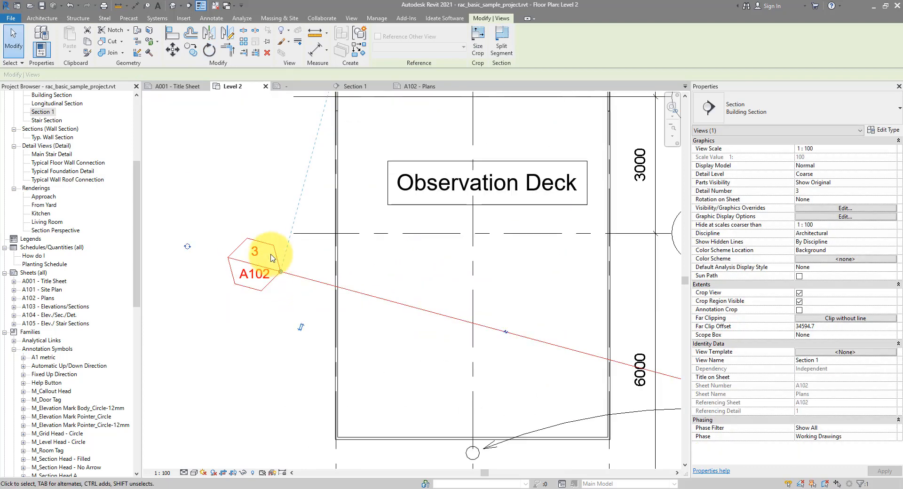
left_click(254, 263)
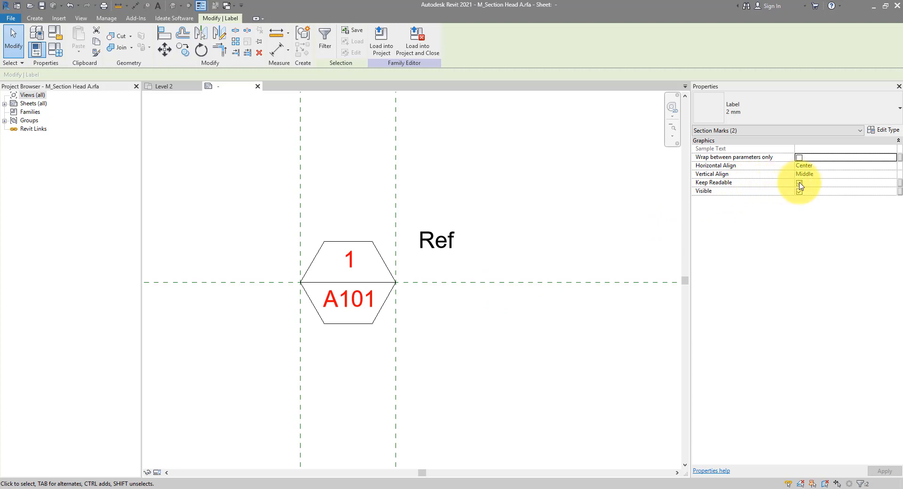
Enable Rotate text with component for M_Section Head A and load it into the project.
left_click(799, 184)
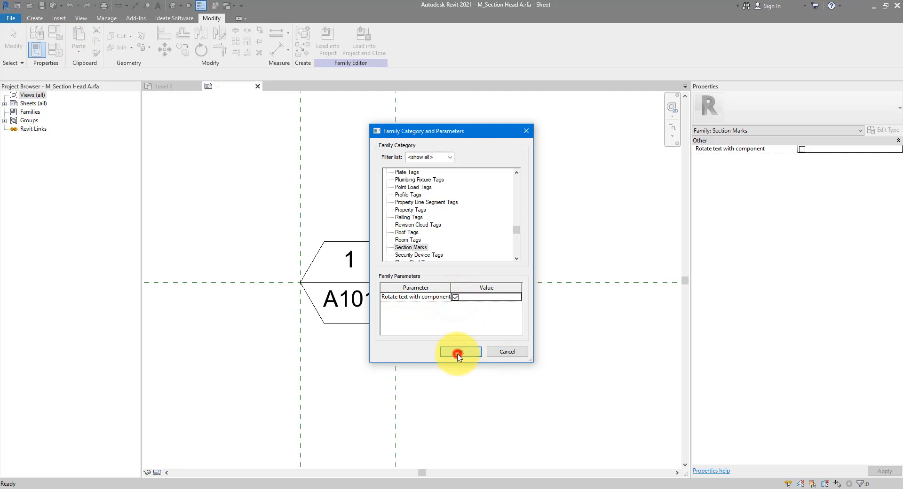
left_click(459, 352)
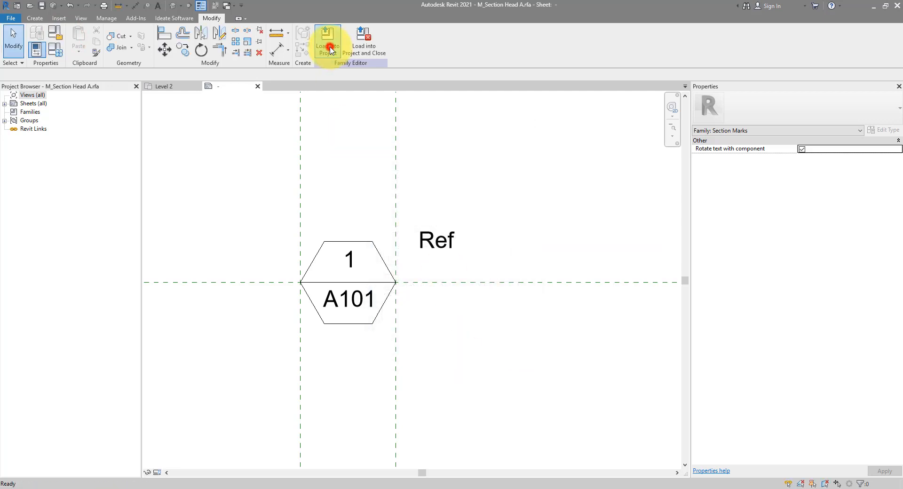
left_click(325, 41)
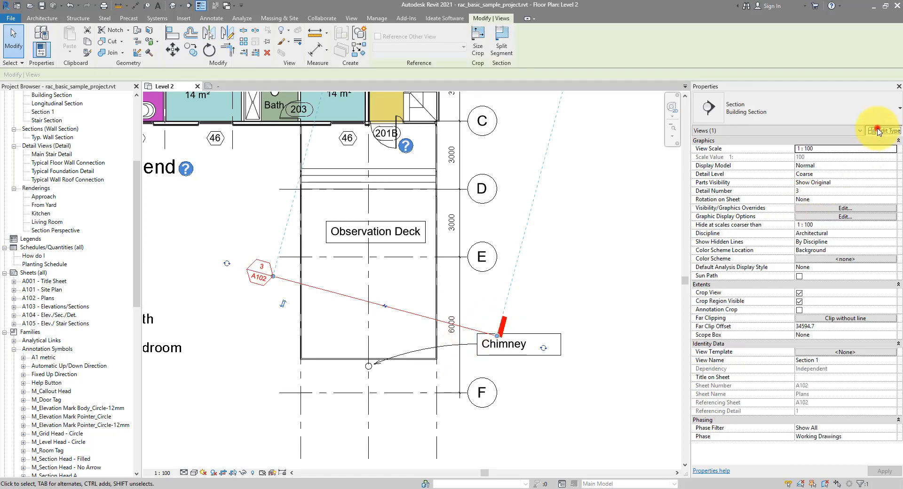
Check in the section tag's type settings that M_Section Tail - Filled draws the tail.
left_click(885, 131)
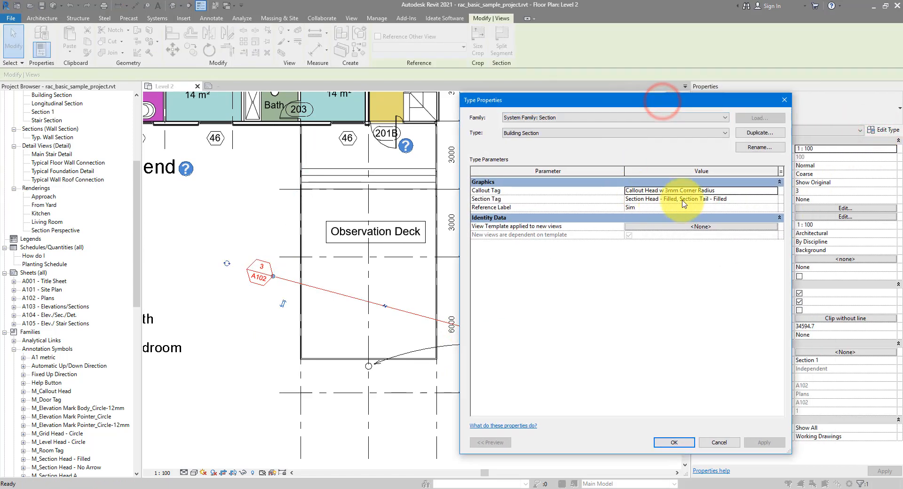
left_click(700, 198)
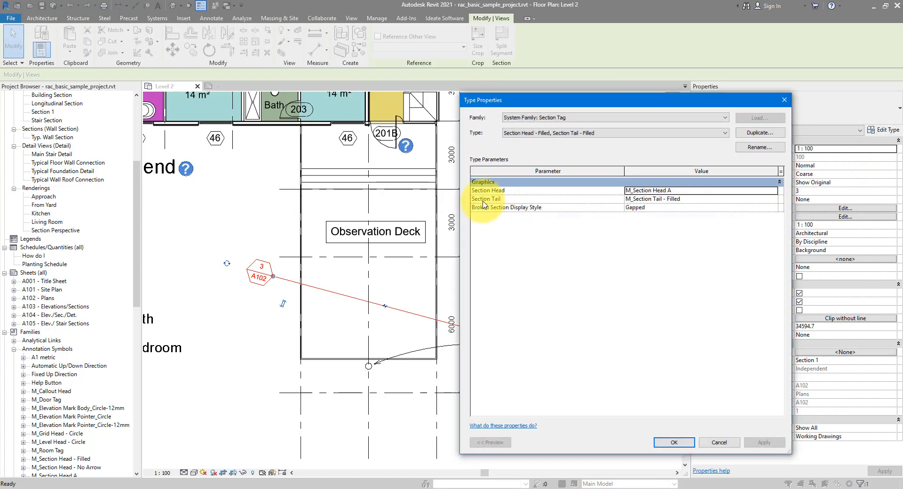
left_click(690, 200)
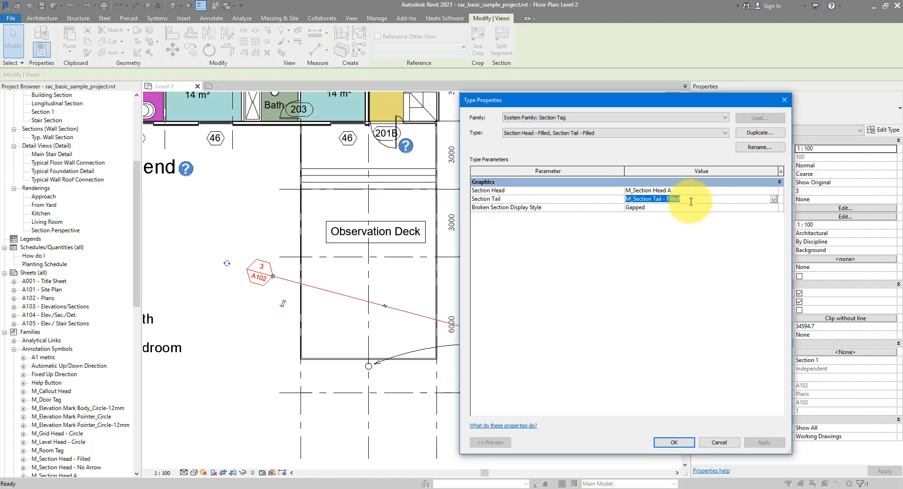
left_click(673, 442)
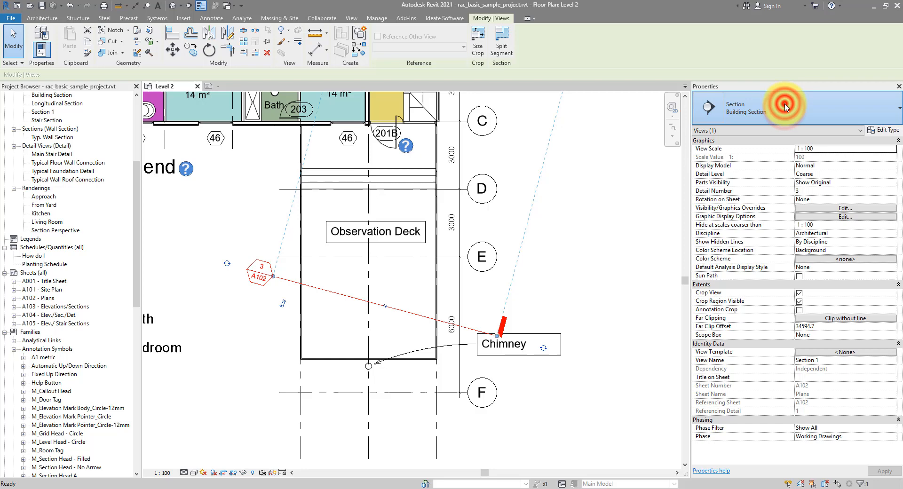
Find M_Section Tail - Filled under Annotation Symbols via Project Browser search.
left_click(55, 307)
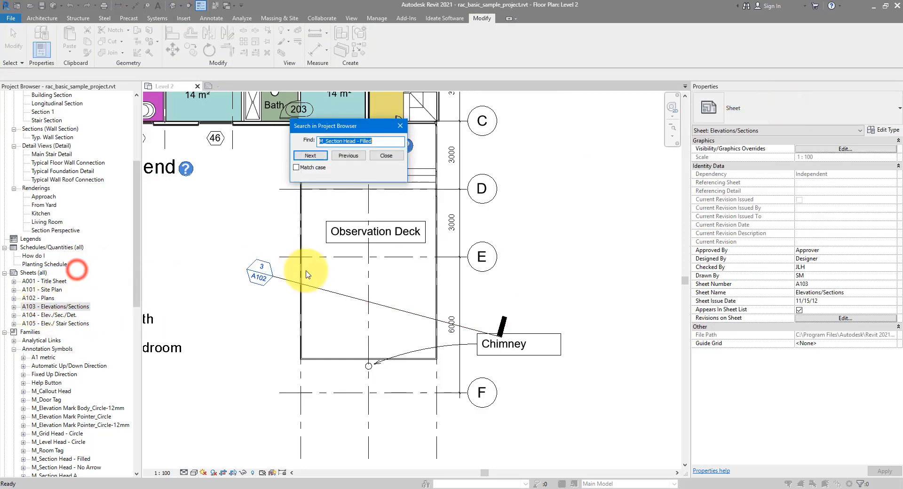
left_click(310, 156)
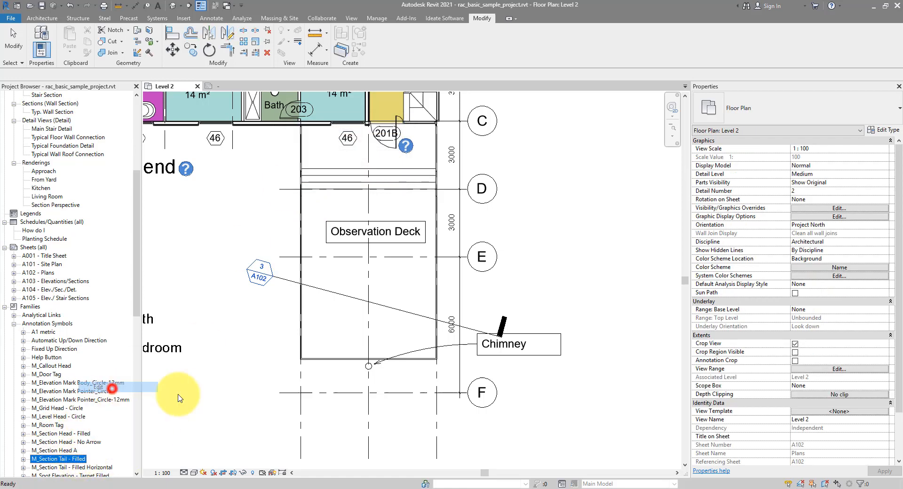
Edit M_Section Tail - Filled and make Reference Planes visible in Visibility/Graphics.
double_click(56, 458)
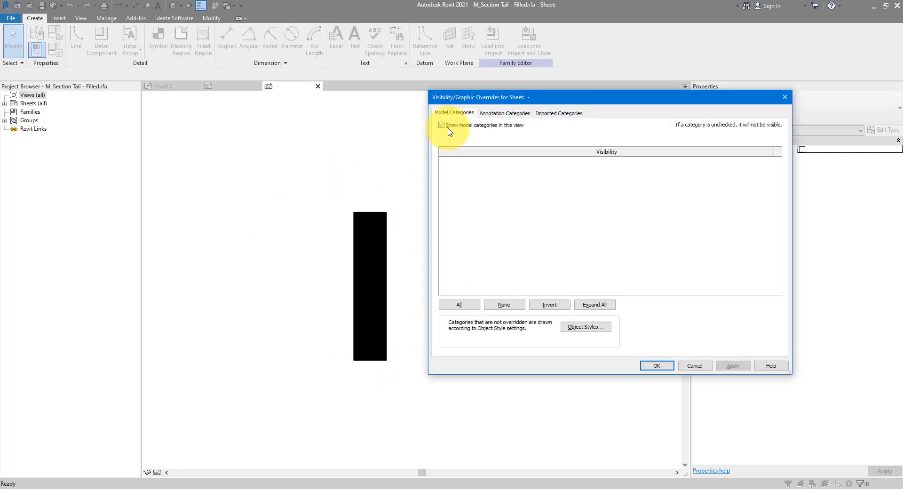
left_click(504, 113)
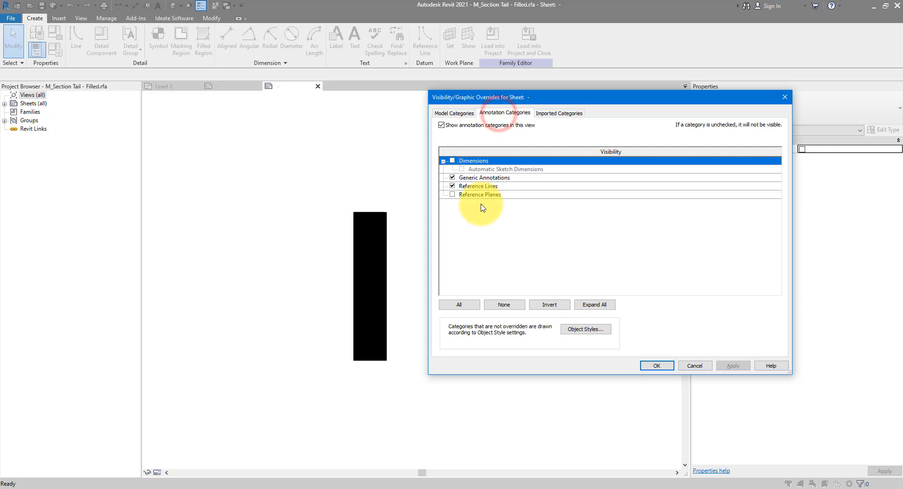
left_click(451, 195)
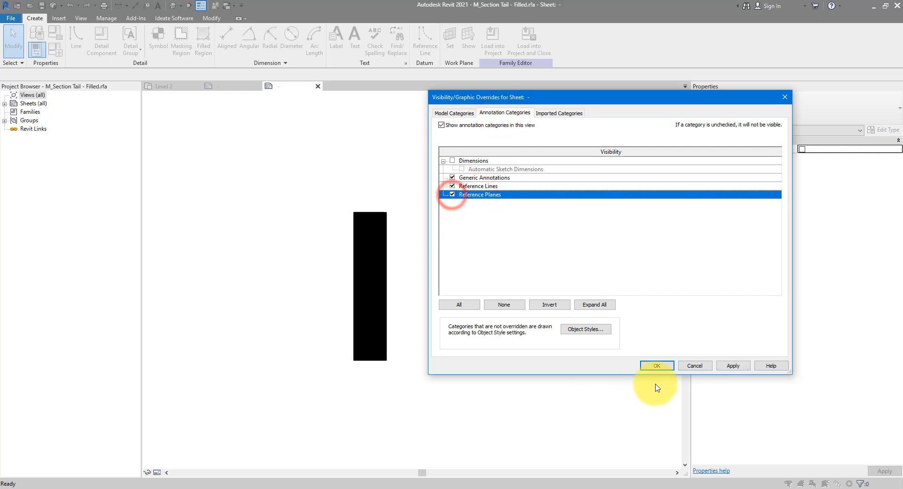
left_click(656, 365)
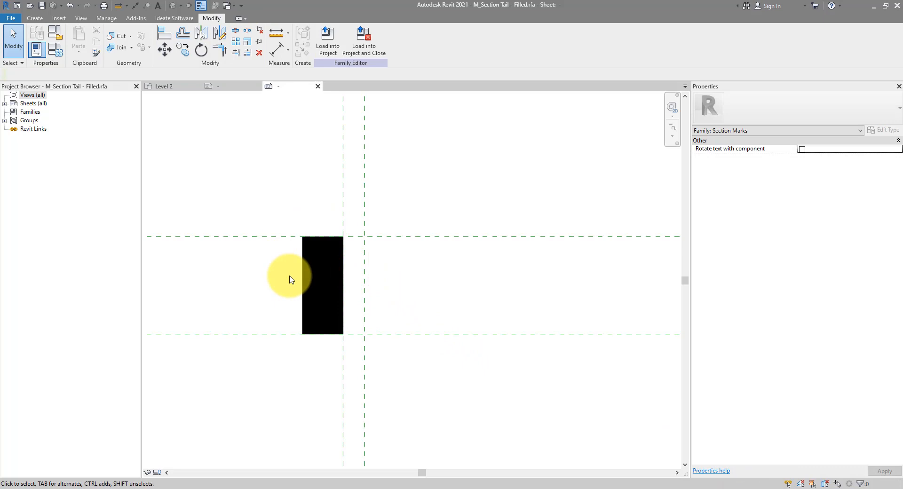
Save the family as M_Section Tail A and load it into the sample project.
left_click(18, 22)
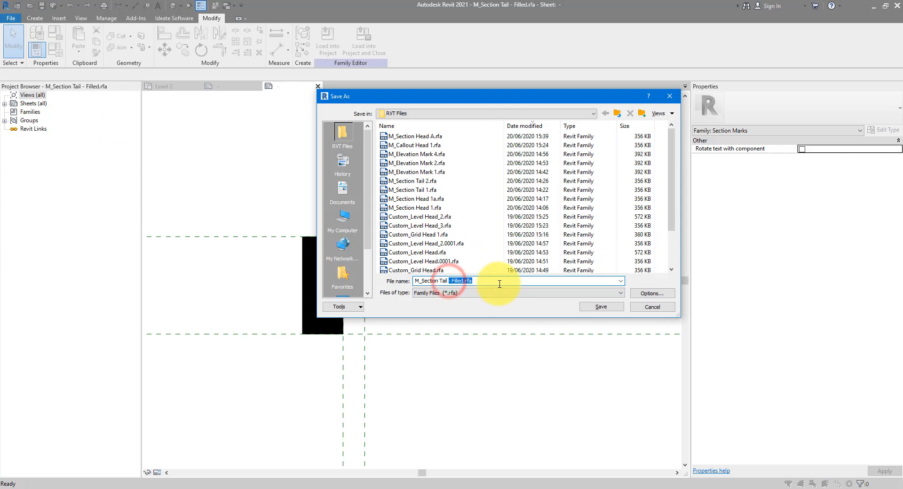
left_click(602, 307)
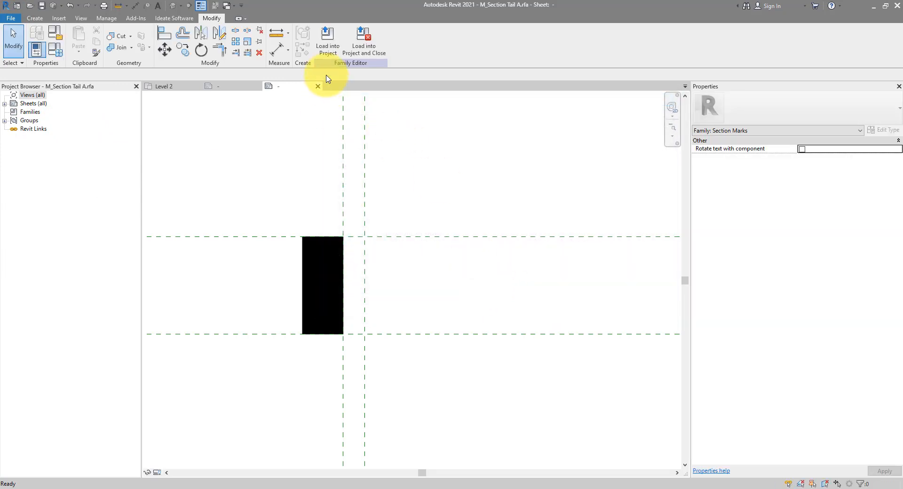
left_click(327, 37)
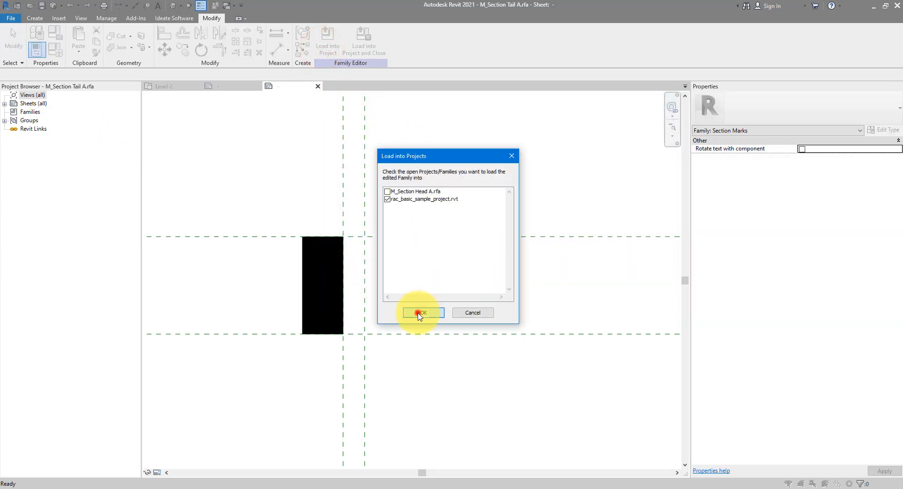
left_click(422, 314)
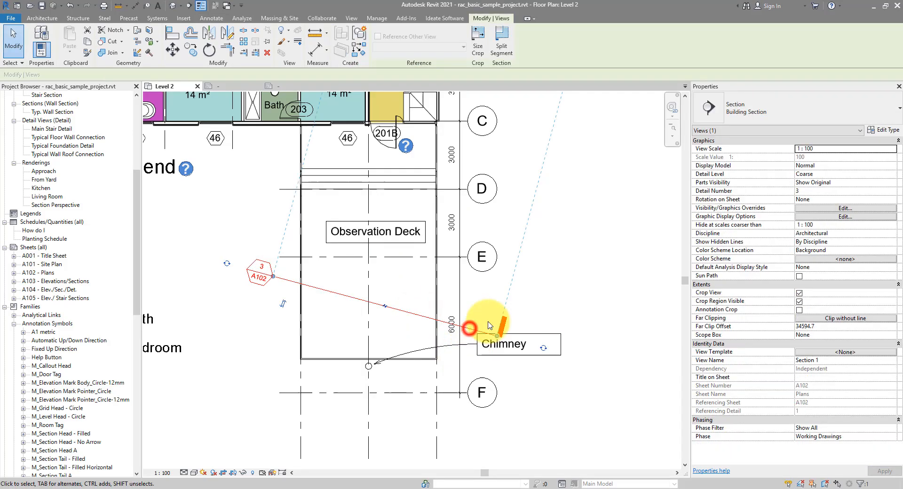
Set the section tag's Section Tail to M_Section Tail A and confirm.
left_click(888, 130)
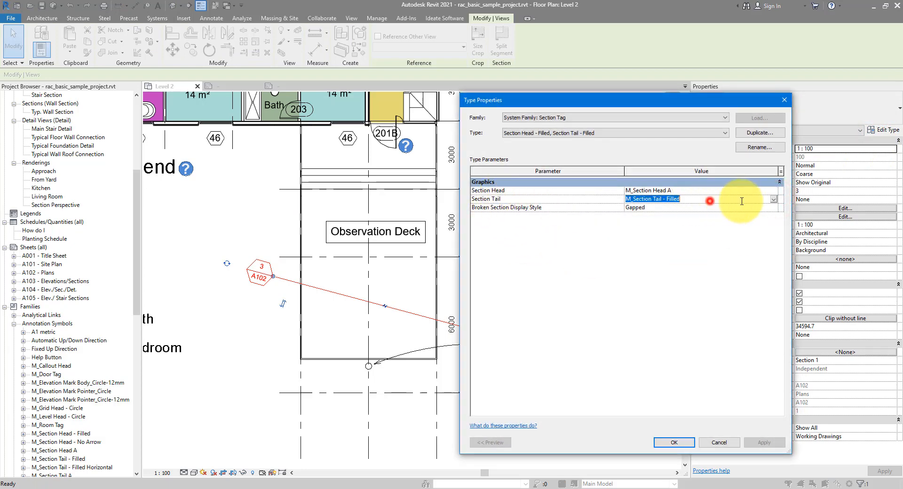
left_click(773, 199)
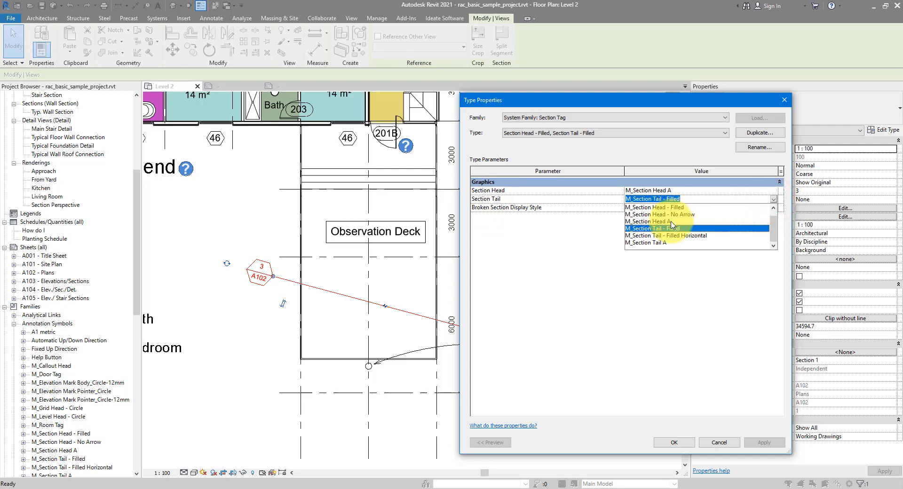
left_click(673, 442)
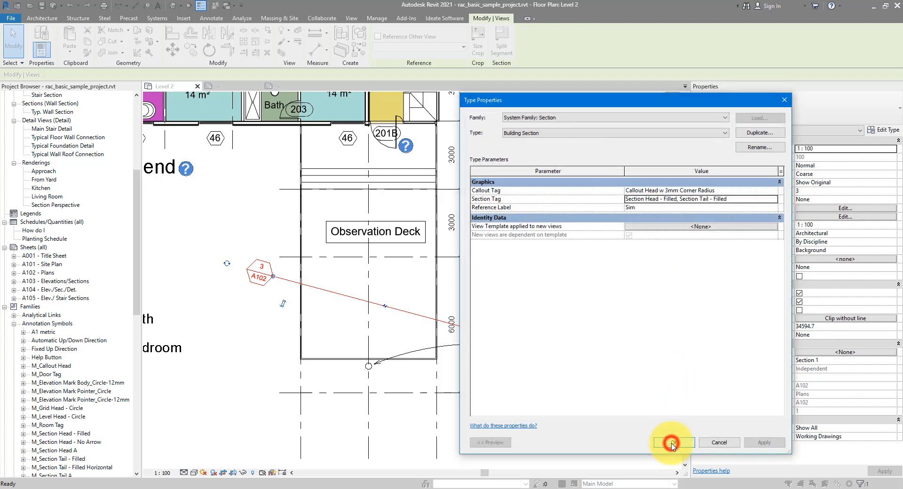
left_click(673, 443)
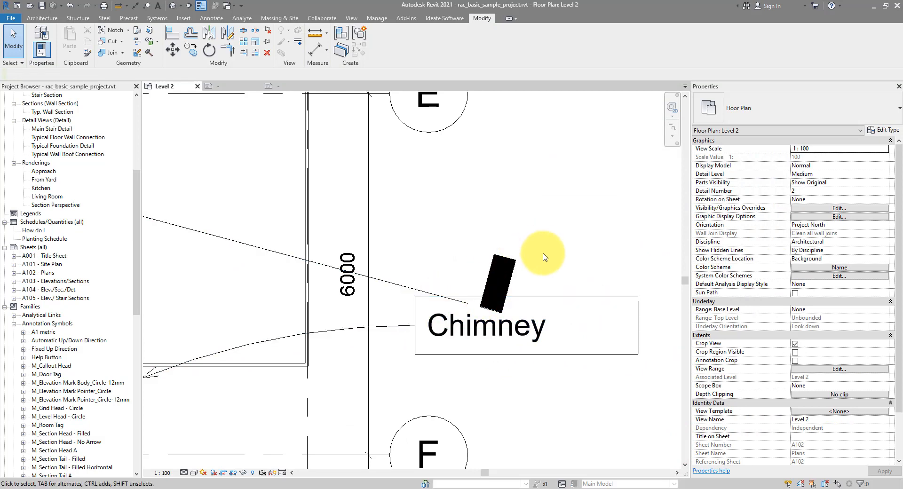
mouse_move(513, 291)
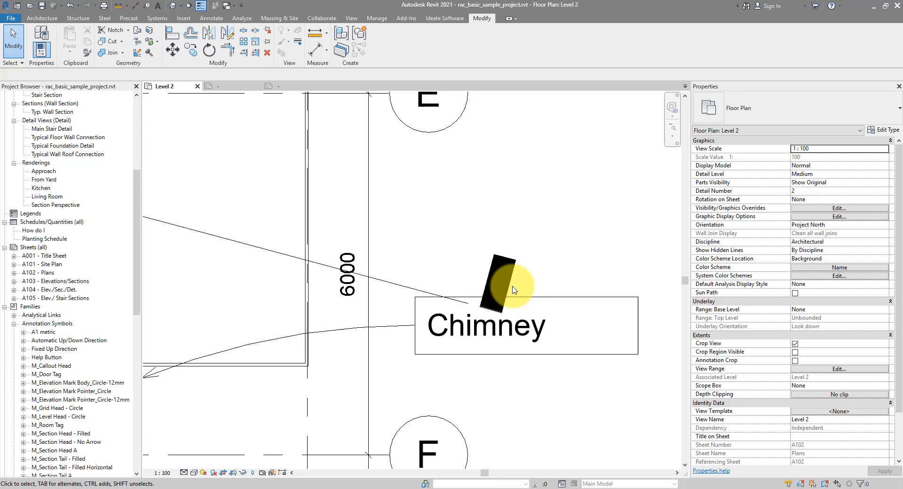
mouse_move(519, 283)
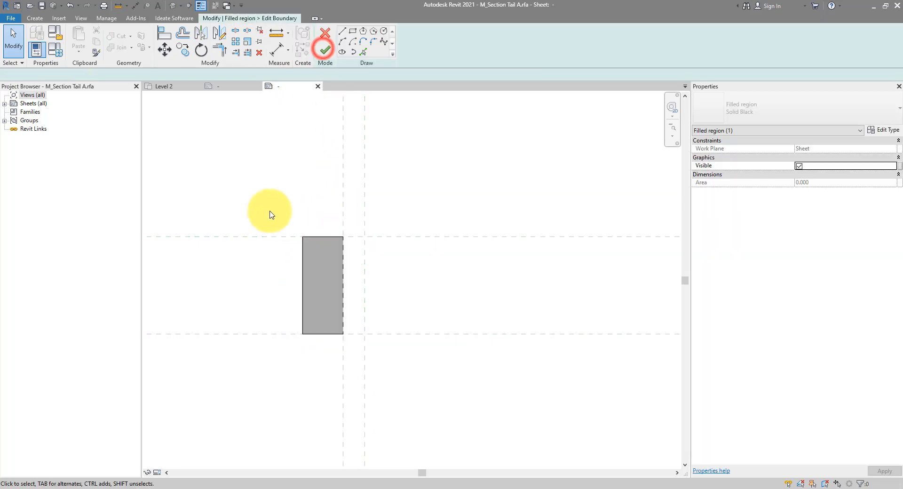
Redraw the tail's filled region boundary as a square and finish the sketch.
left_click(325, 51)
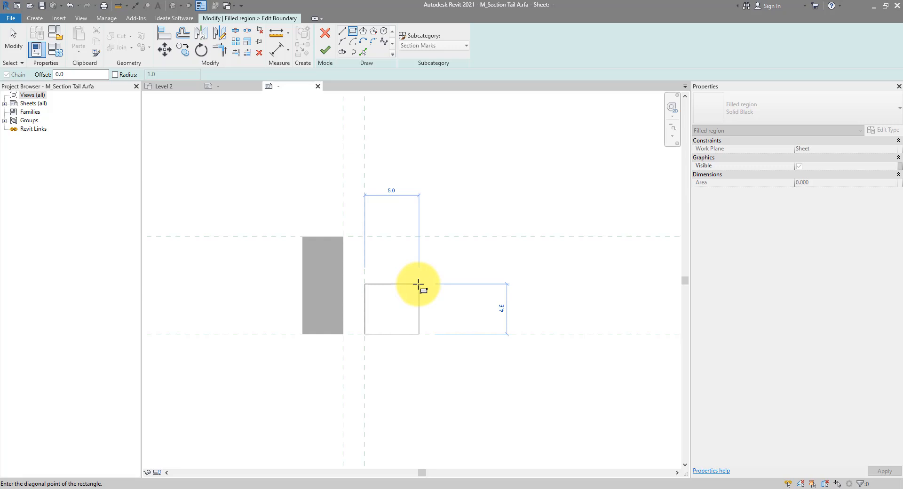
left_click(418, 283)
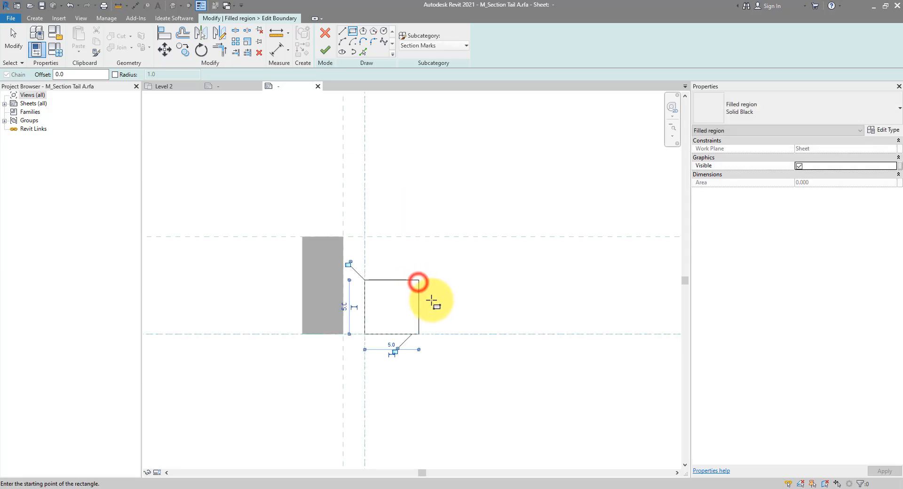
left_click(324, 51)
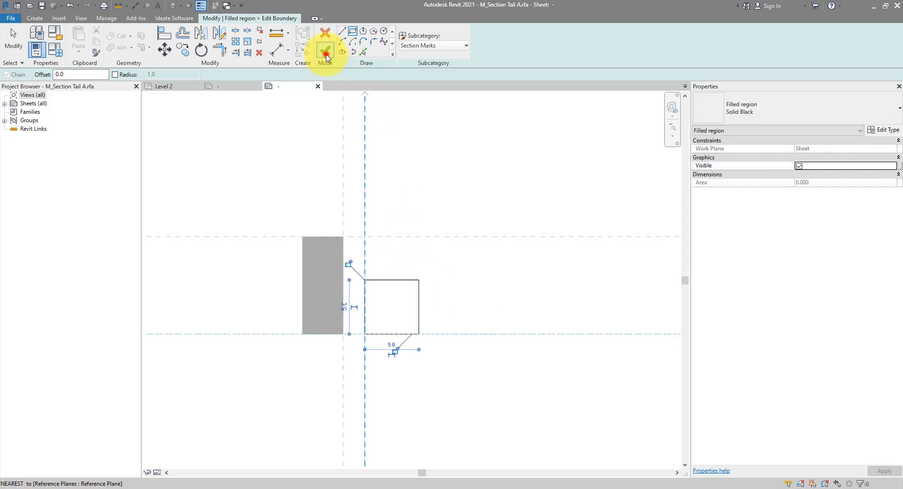
left_click(325, 48)
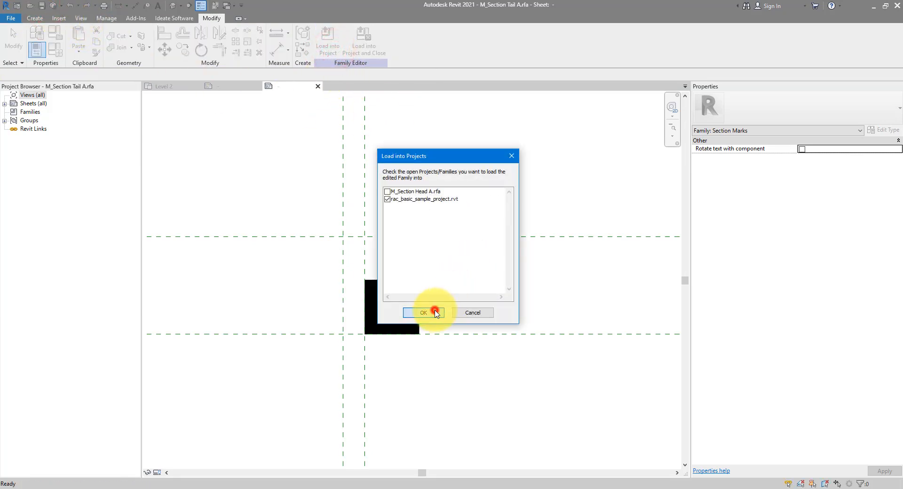
Reload M_Section Tail A so Section 1's tail by Chimney shows as a solid square.
left_click(424, 314)
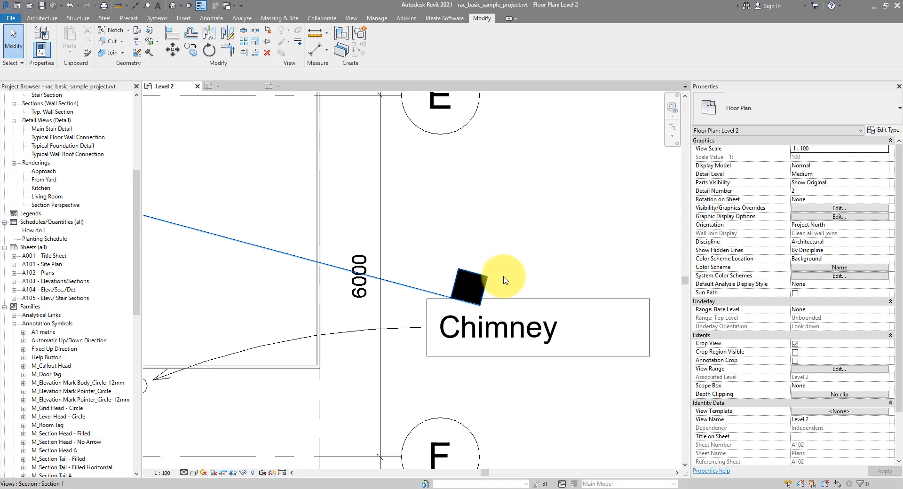
left_click(498, 327)
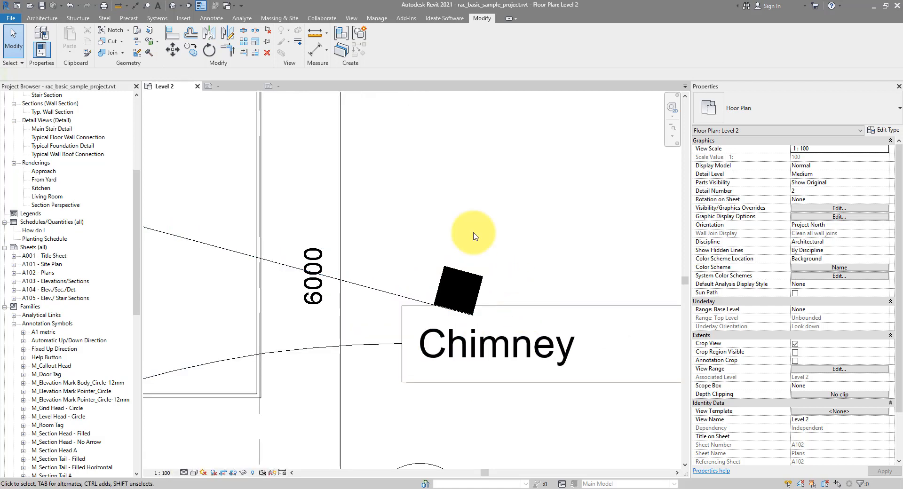
mouse_move(479, 242)
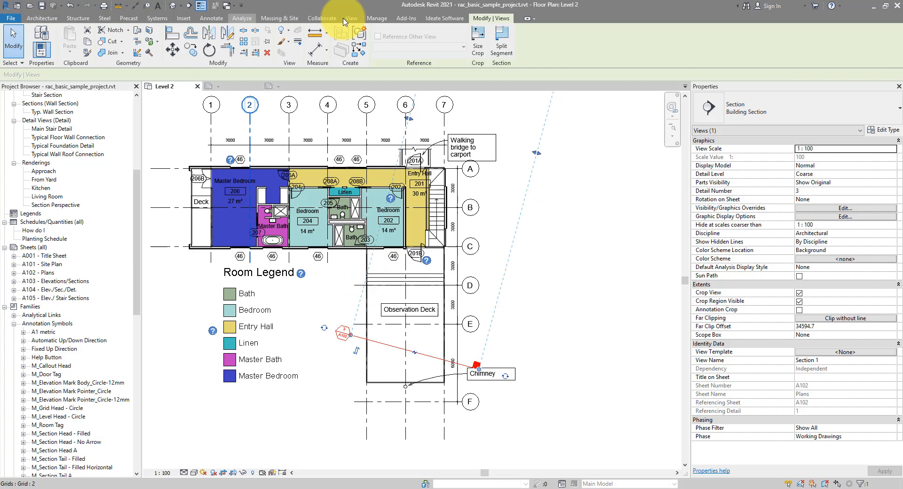
Place an elevation marker by the Room Legend, open a generated elevation view, then return to Level 2.
left_click(352, 17)
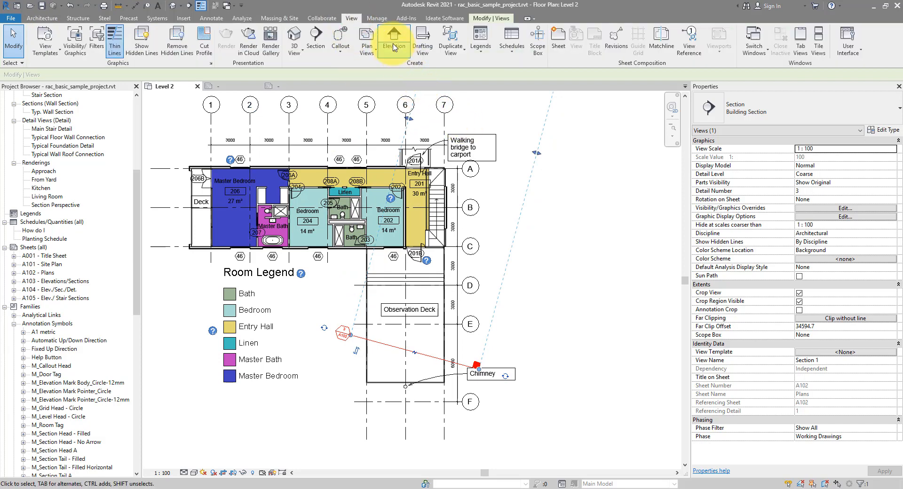
left_click(393, 37)
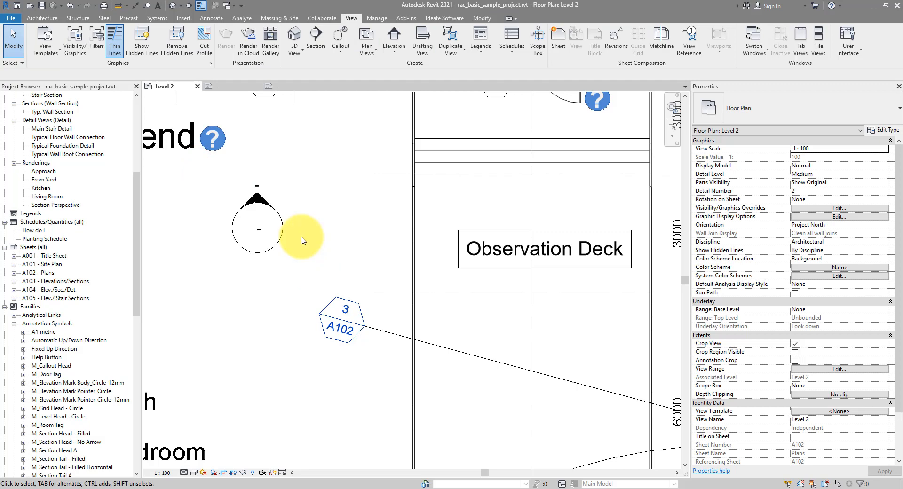
mouse_move(289, 250)
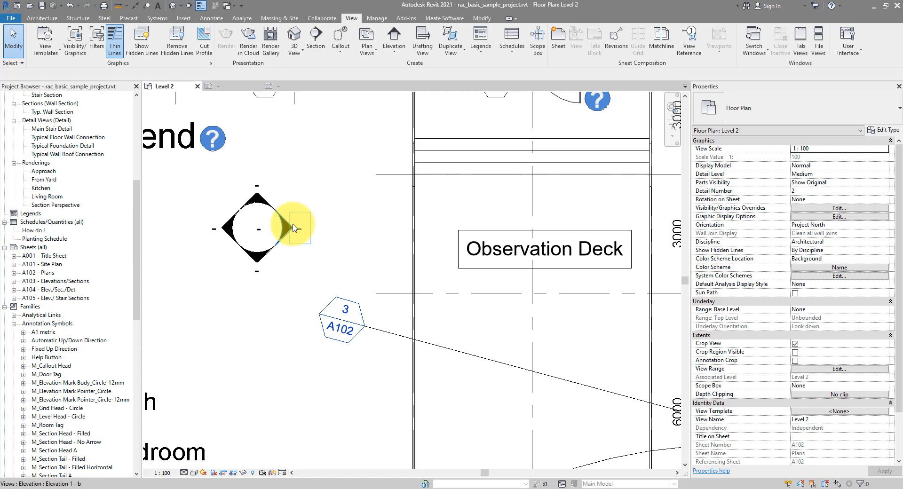
left_click(285, 229)
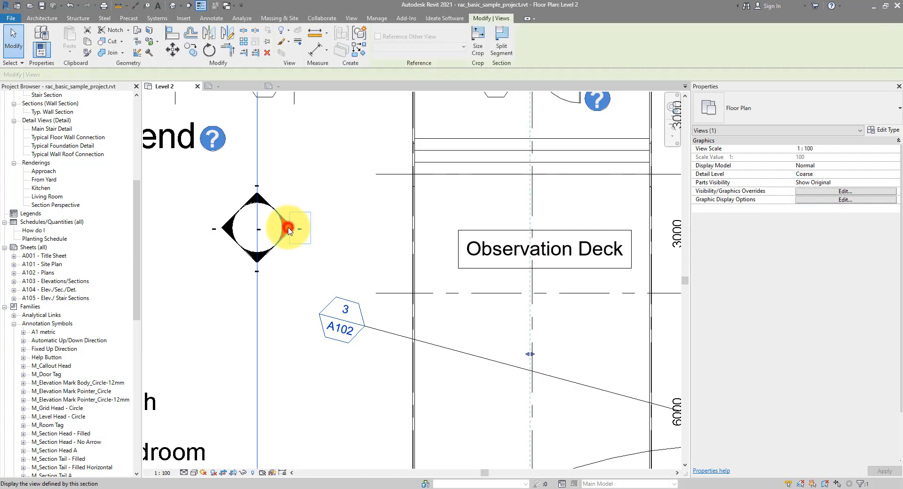
double_click(283, 228)
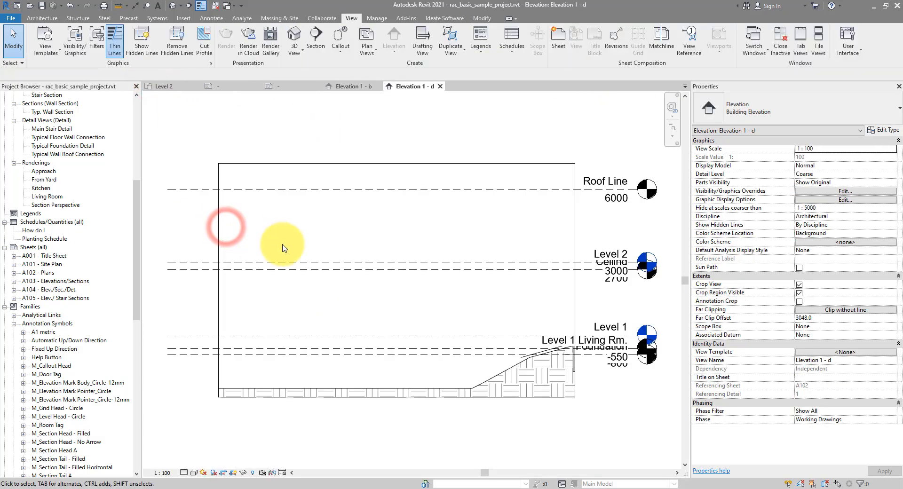
left_click(165, 87)
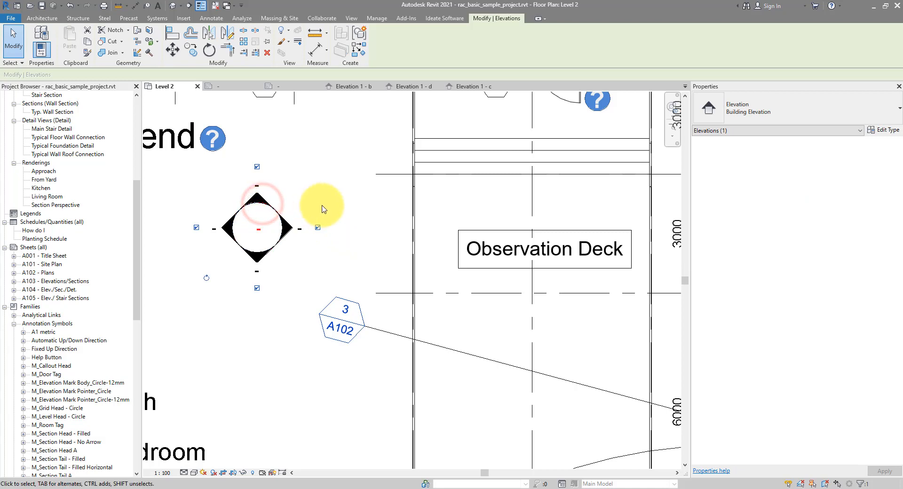
Check the elevation tag's mark family, then find M_Elevation Mark Body_Circle-12mm in the Project Browser.
left_click(884, 130)
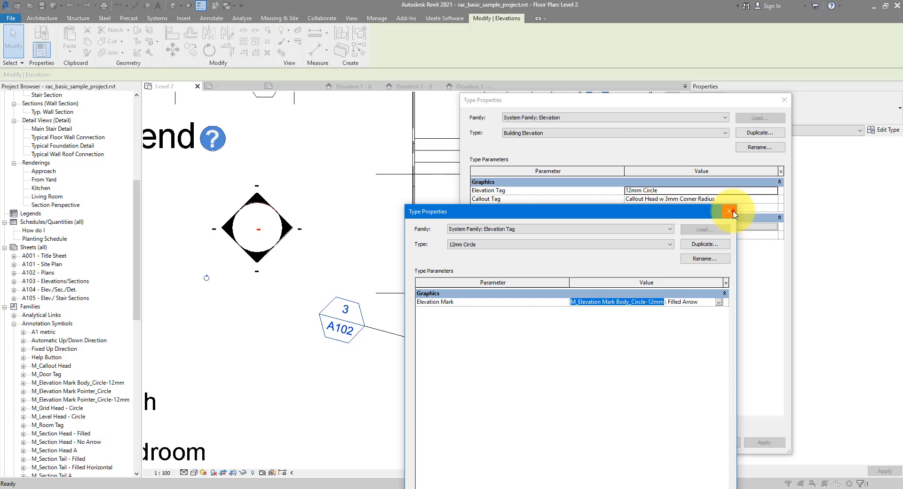
left_click(728, 212)
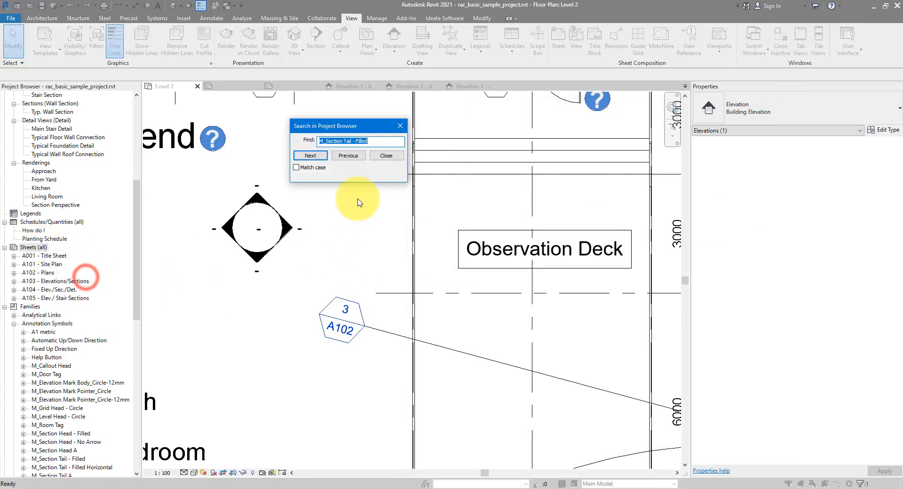
left_click(311, 155)
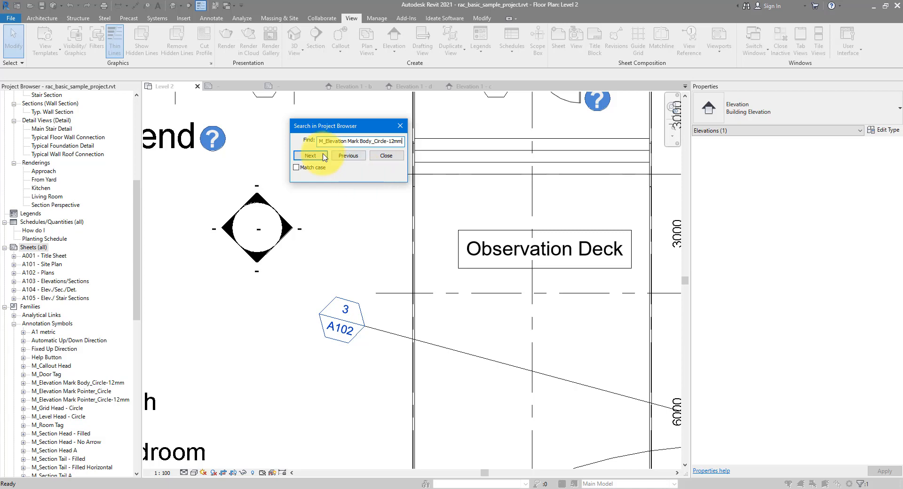
left_click(311, 156)
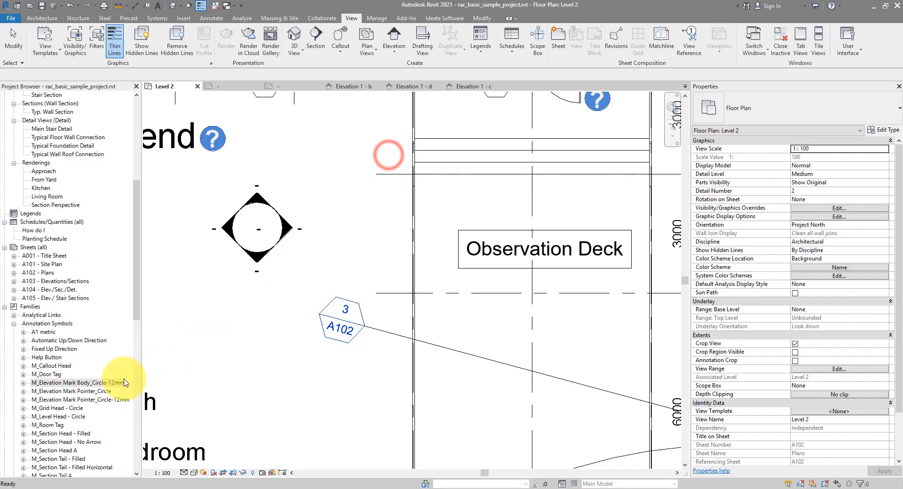
Edit the elevation mark body family and open its nested M_Elevation Mark Pointer_Circle family.
right_click(71, 383)
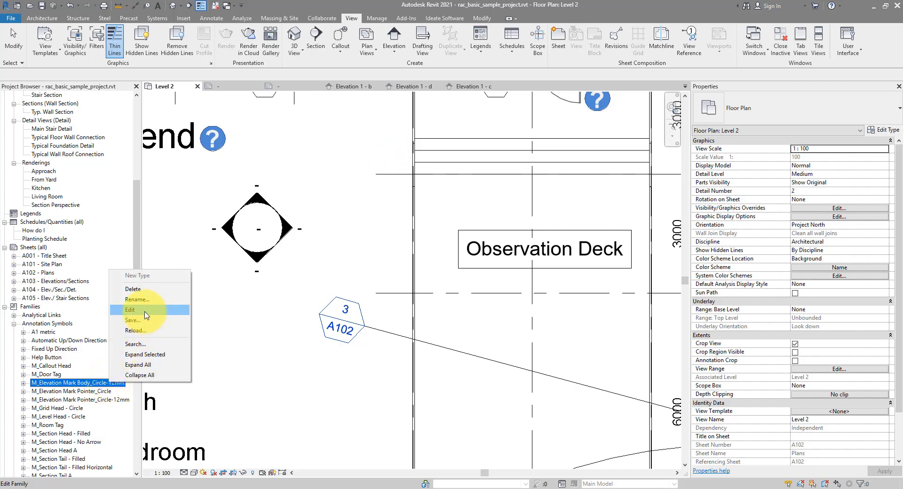
left_click(146, 309)
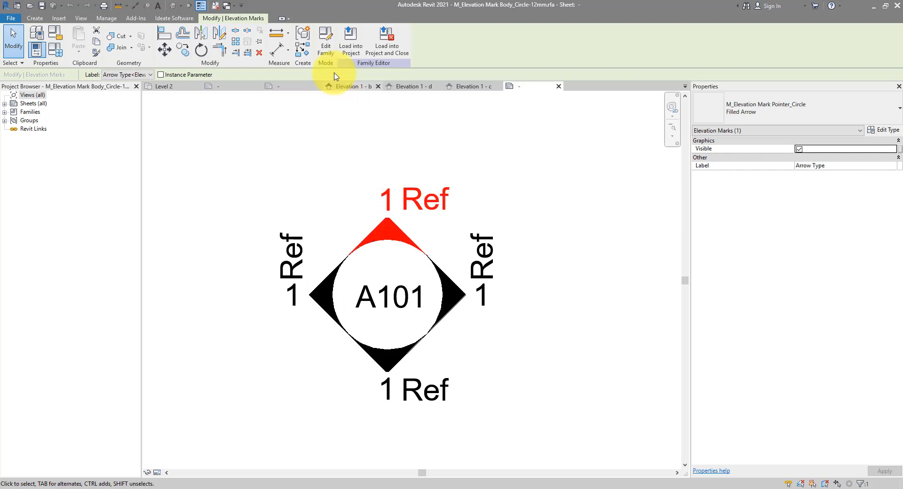
left_click(325, 35)
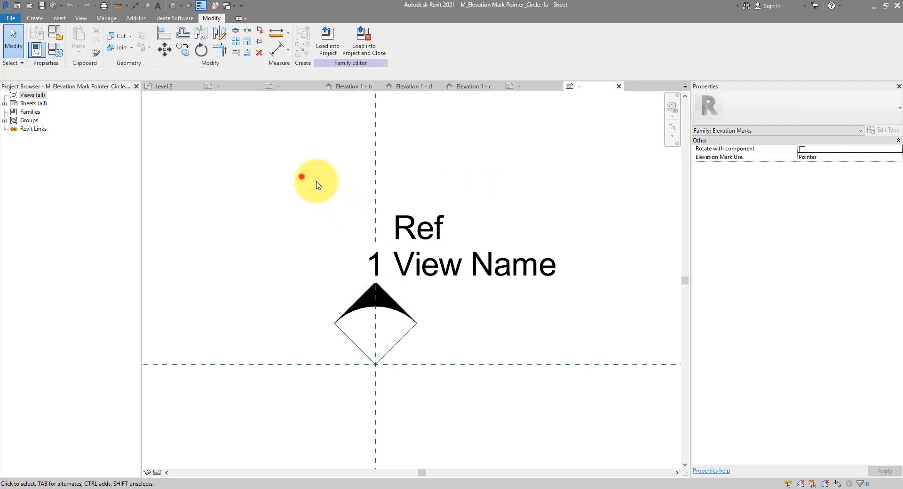
Fillet the black pointer's tip corners in its filled region boundary and finish the sketch.
left_click_drag(316, 181, 638, 323)
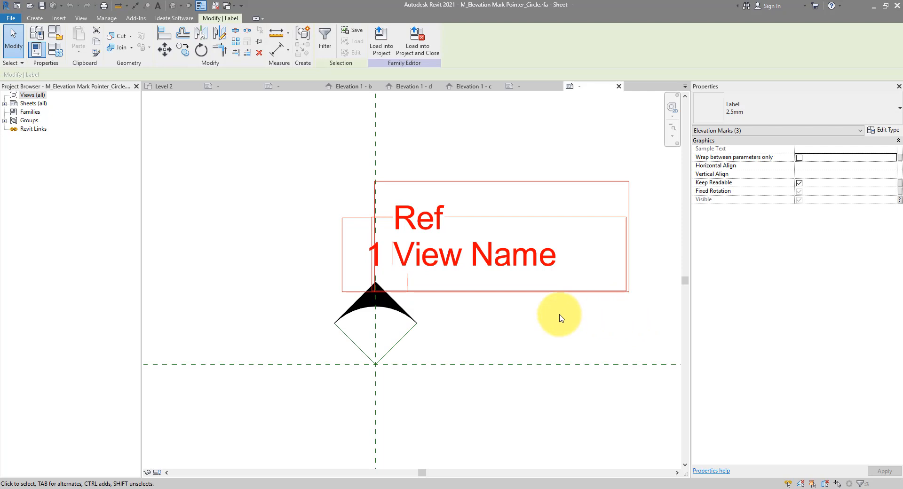
left_click(384, 298)
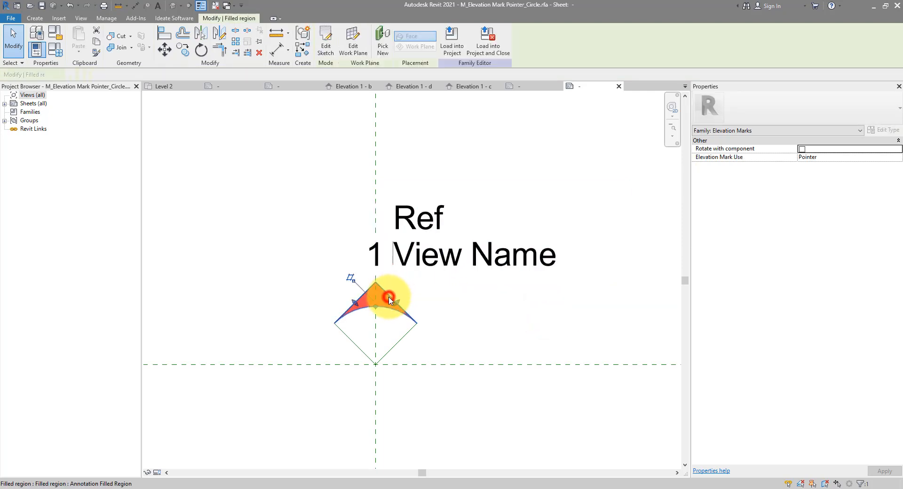
left_click(384, 298)
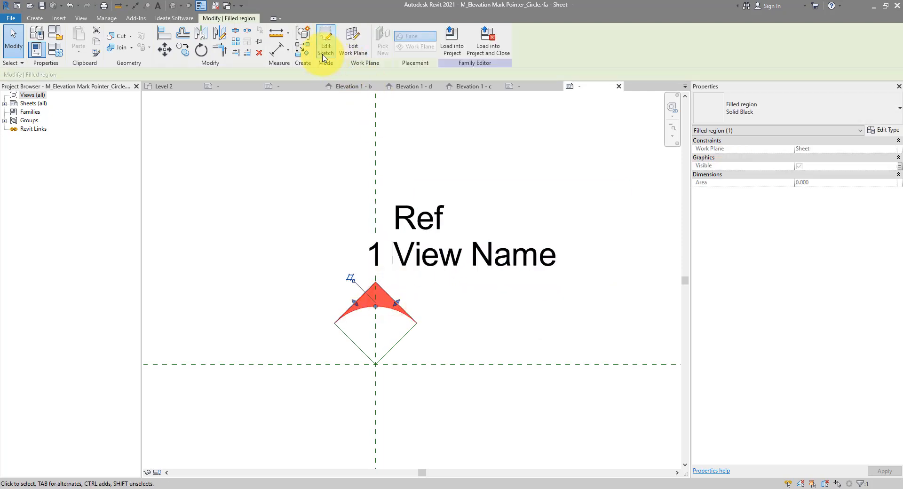
left_click(326, 42)
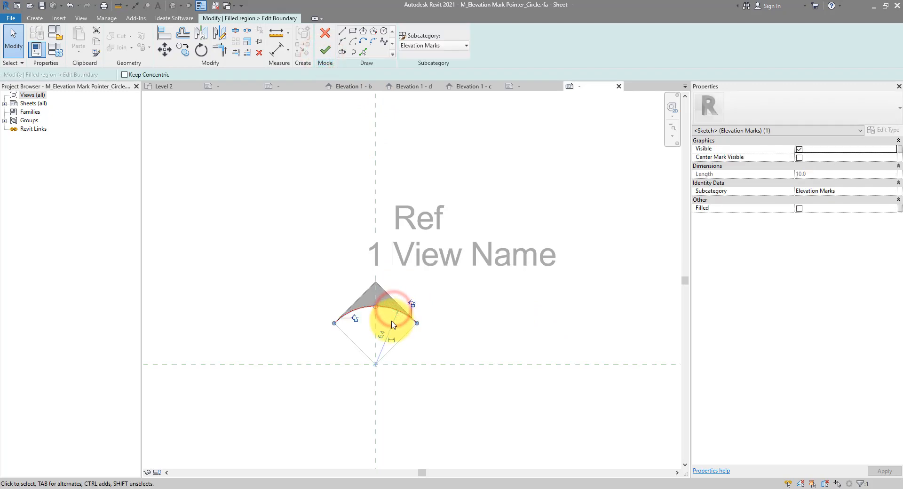
left_click(342, 31)
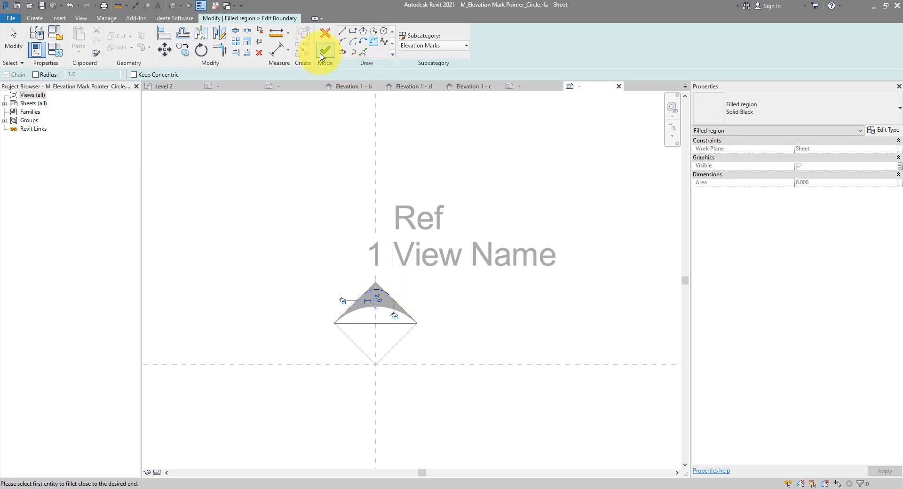
left_click(326, 50)
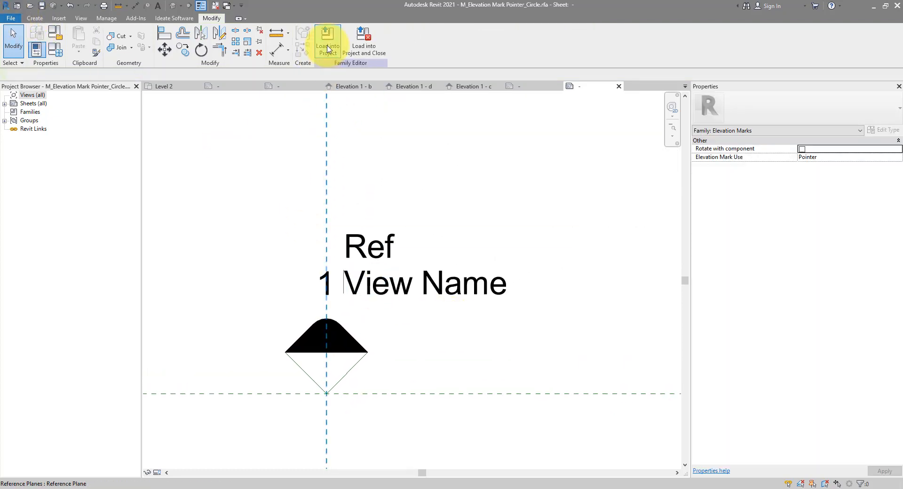
Load the edited pointer into the elevation mark body family rather than the sample project.
left_click(327, 42)
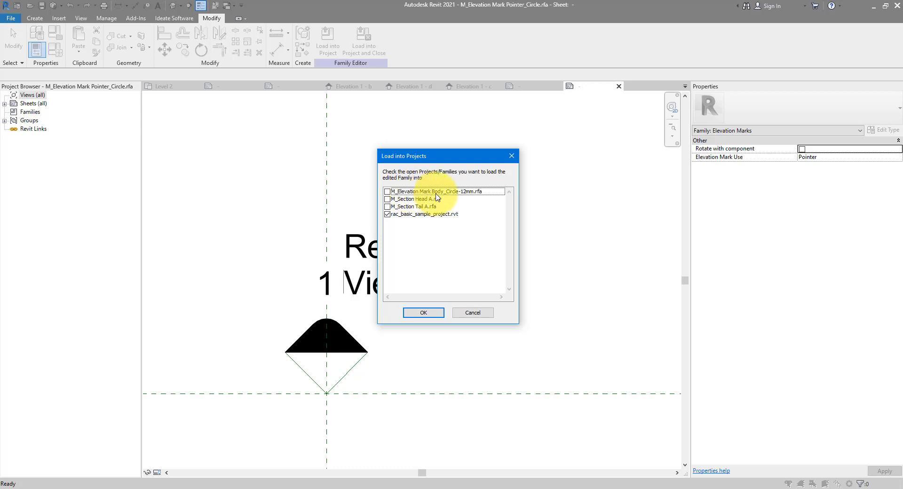
left_click(387, 191)
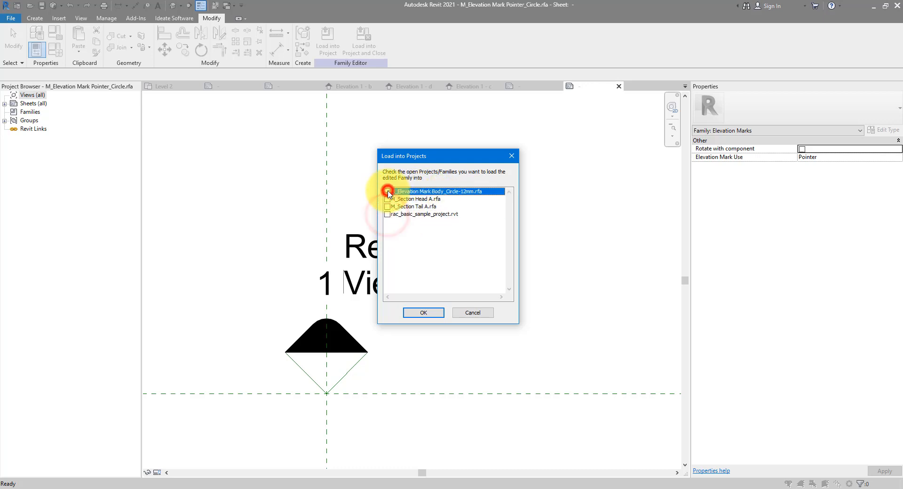
left_click(388, 192)
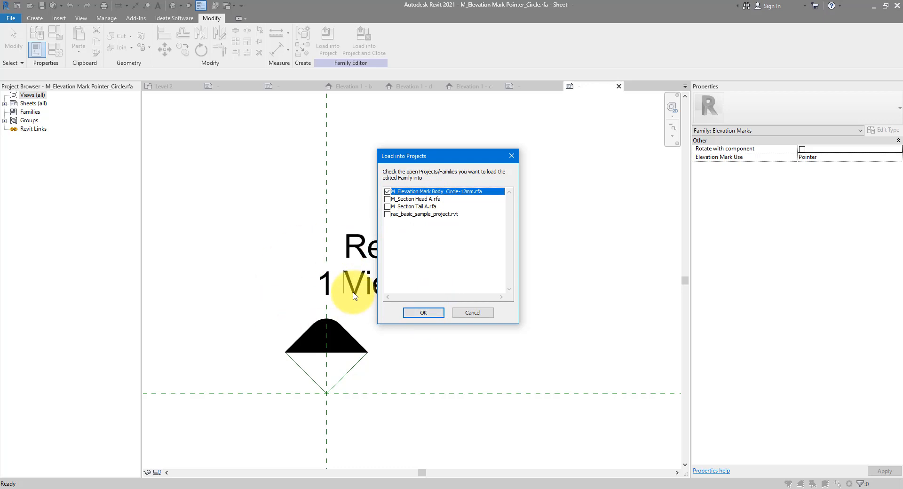
mouse_move(446, 313)
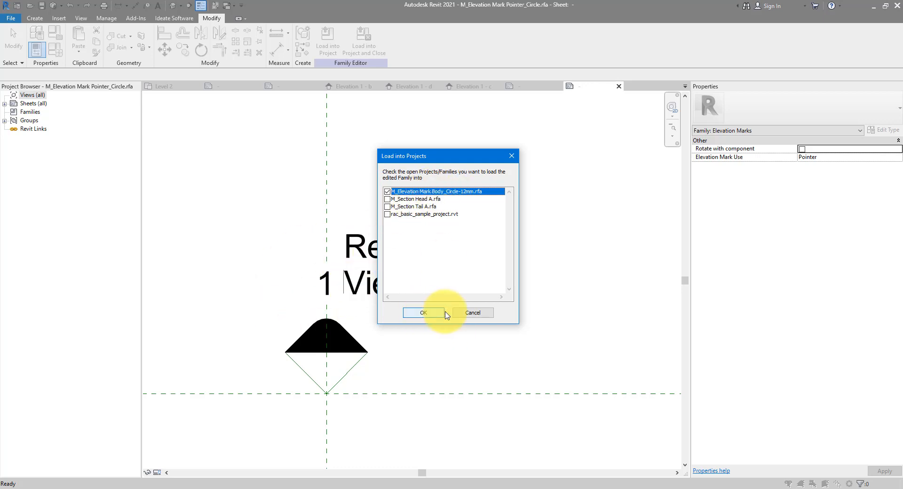
left_click(423, 313)
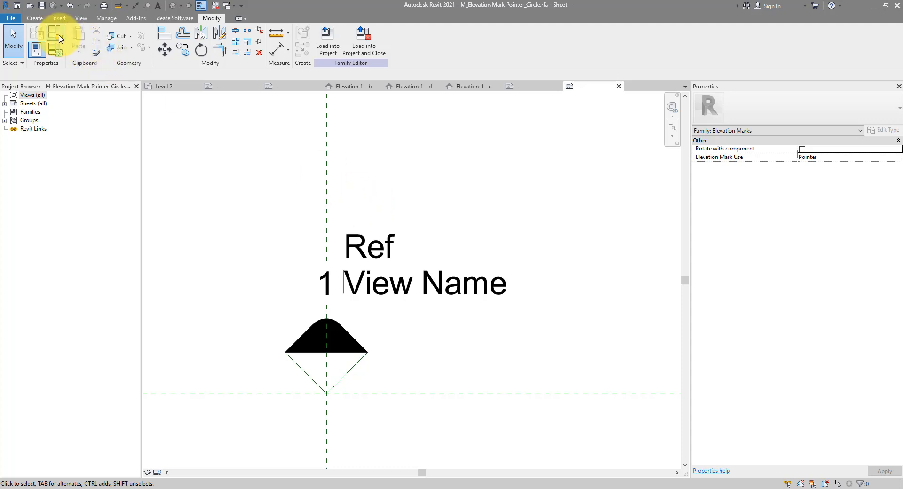
Review the pointer's Family Category and Parameters, checking its elevation mark use setting.
left_click(58, 37)
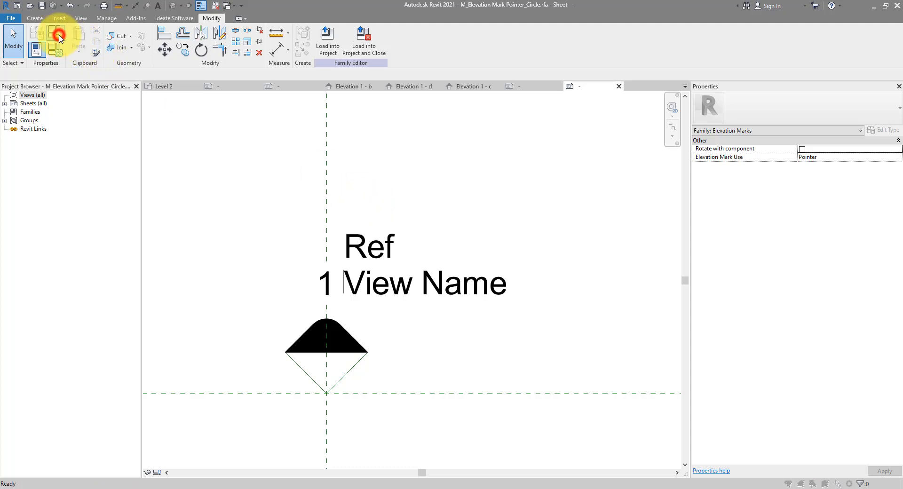
left_click(52, 36)
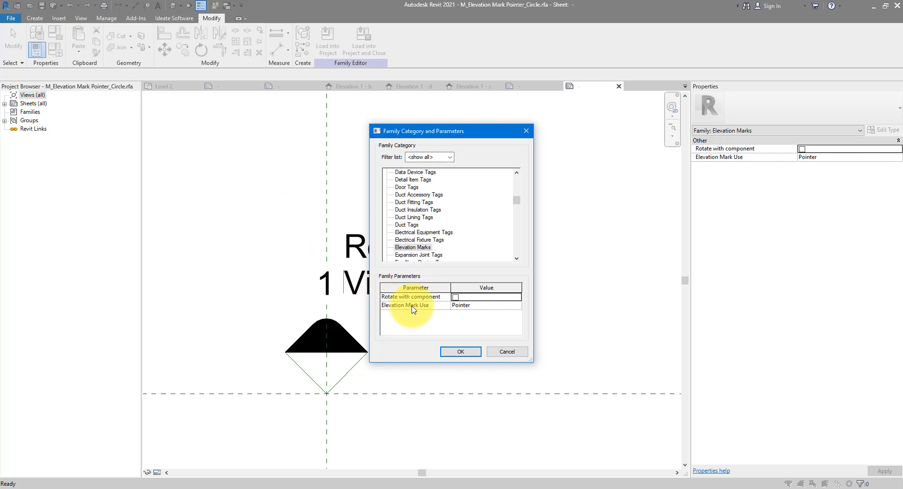
left_click(486, 304)
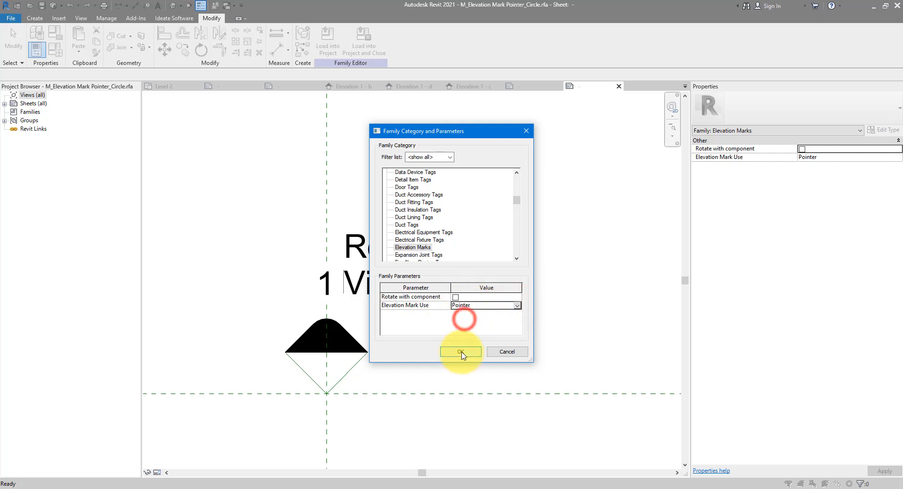
left_click(461, 352)
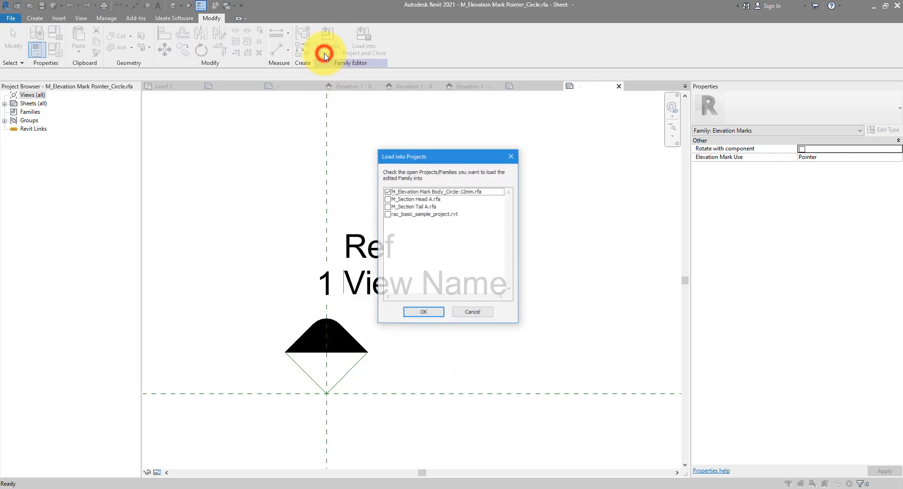
Reload the pointer into the body family, overwriting the existing version.
left_click(423, 312)
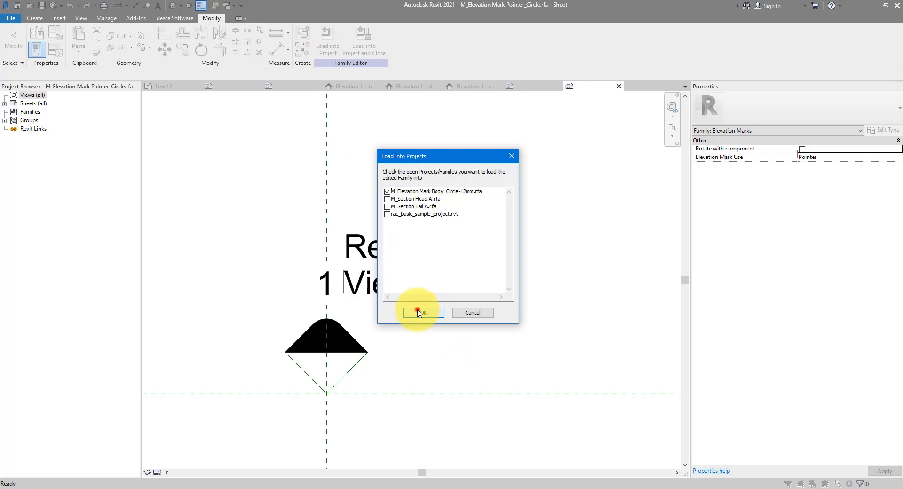
left_click(420, 313)
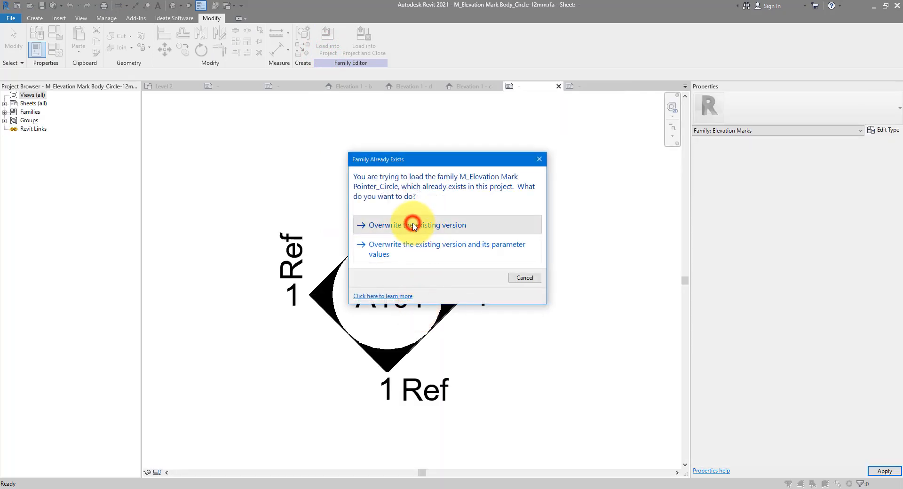
left_click(412, 225)
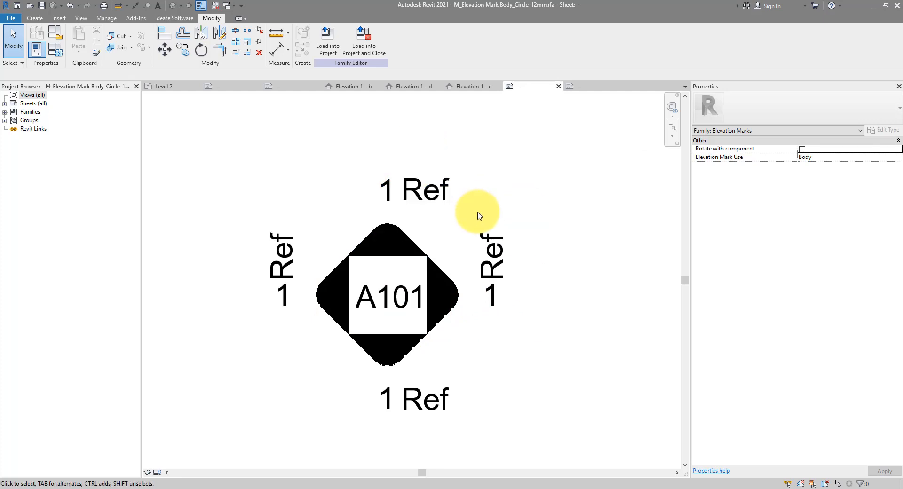
Temporarily hide the diamond and select the old circle outline beneath it for deletion.
right_click(399, 240)
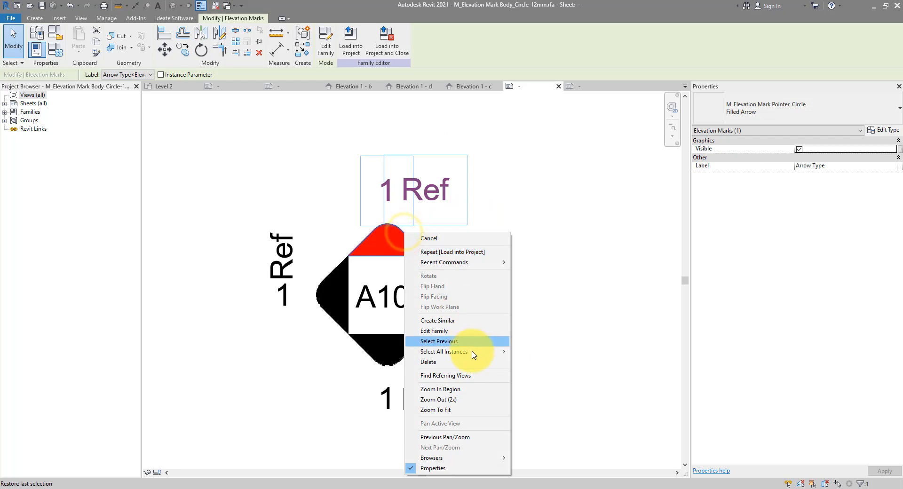
left_click(444, 342)
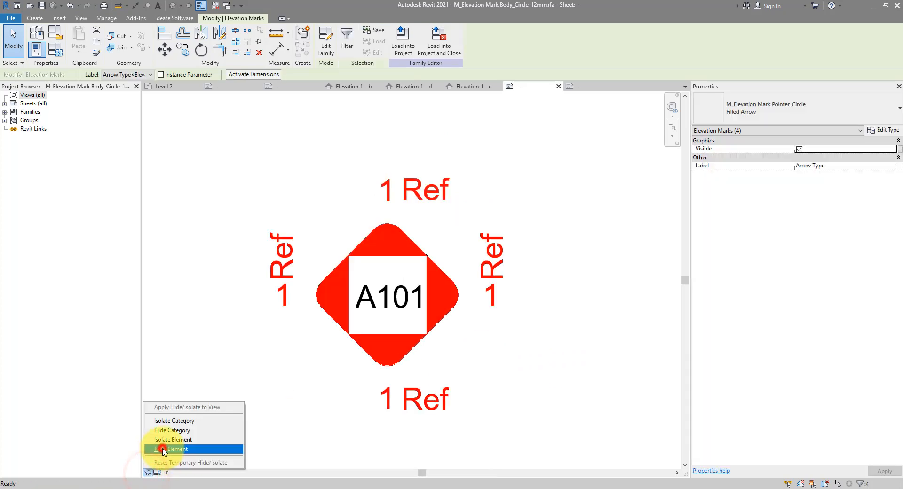
left_click(169, 449)
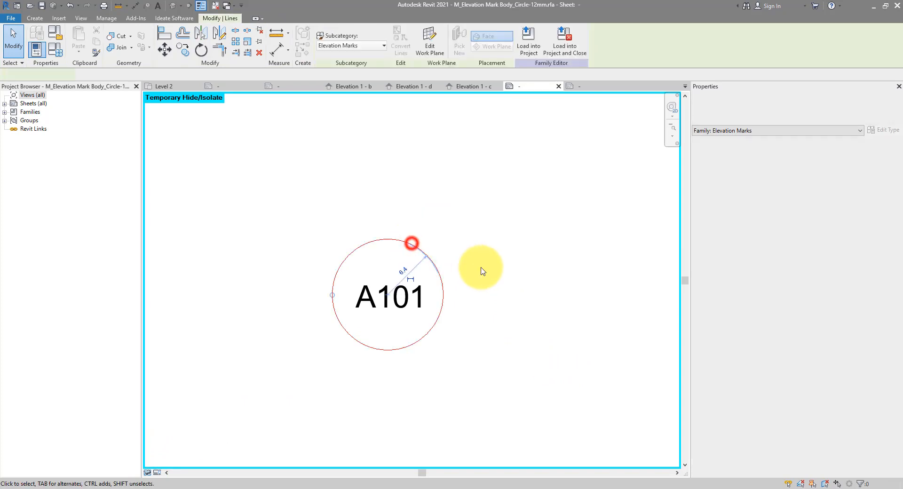
left_click(410, 243)
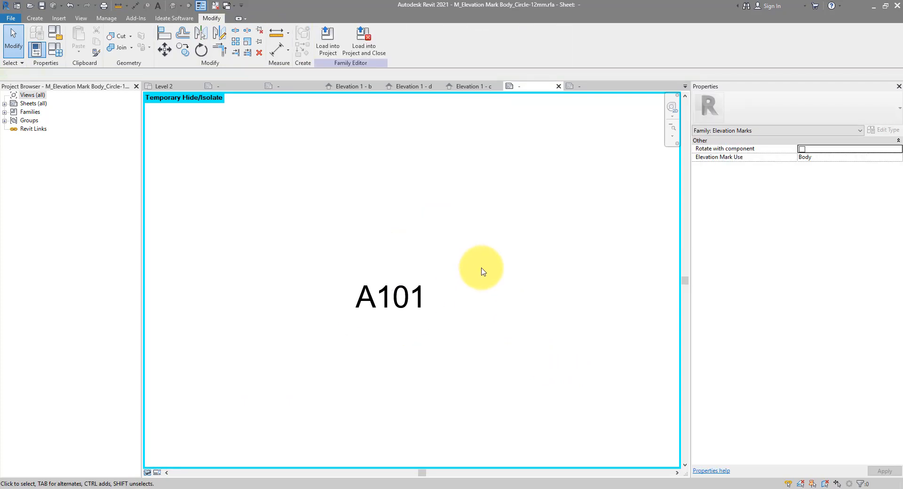
Reset Temporary Hide/Isolate and ready a rectangular line outline in the family.
left_click(149, 472)
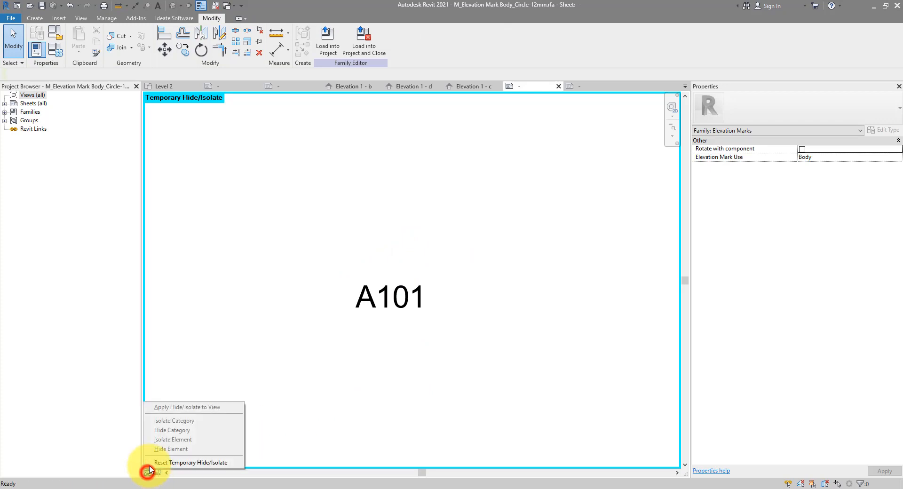
left_click(192, 463)
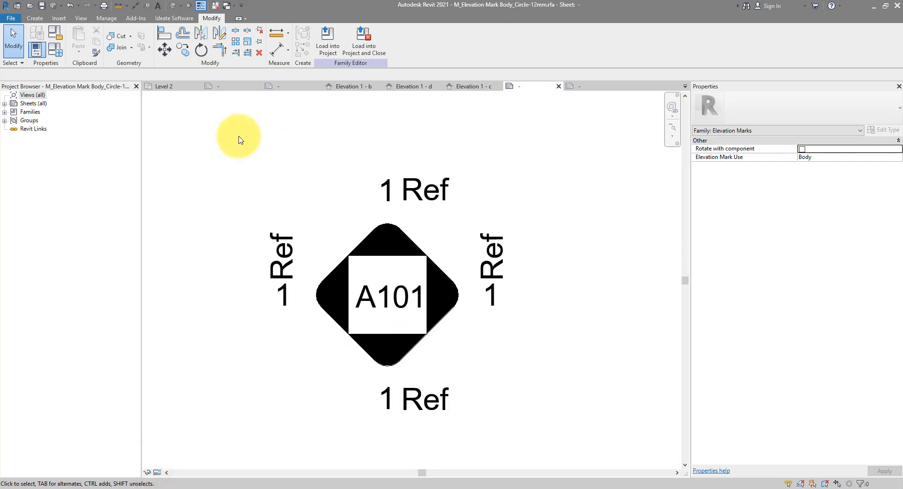
left_click(29, 17)
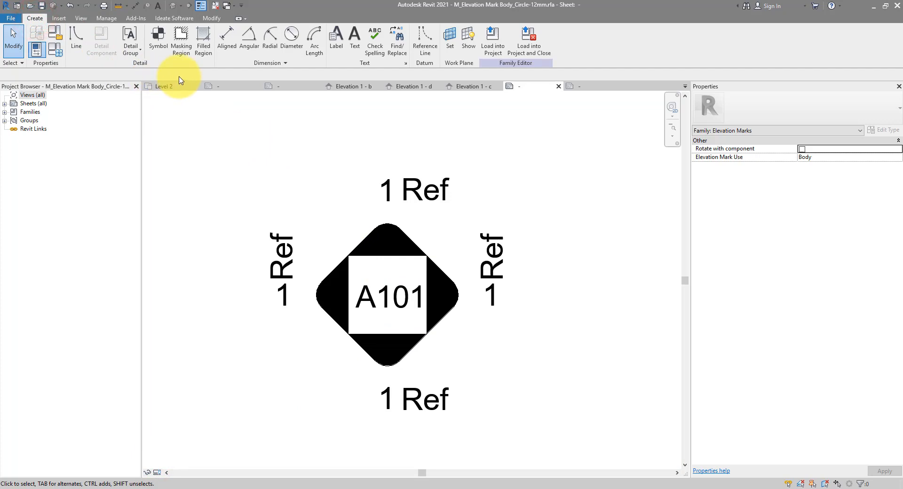
left_click(332, 30)
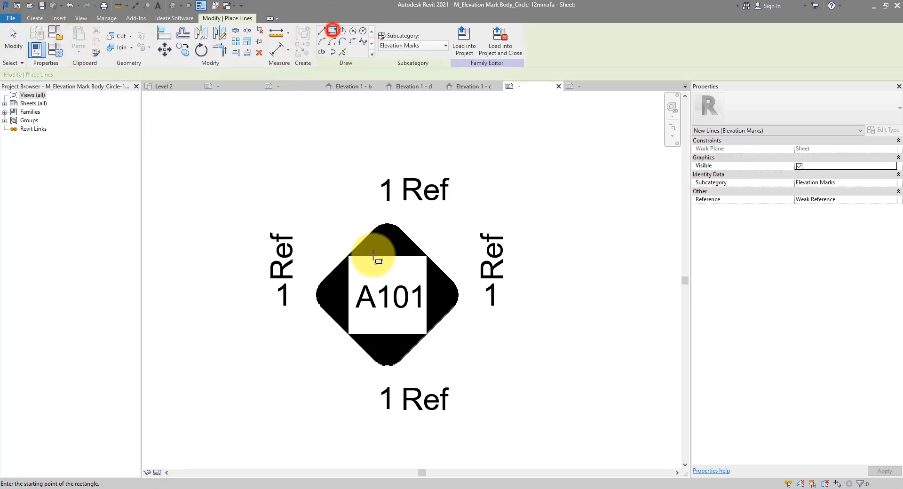
left_click(371, 257)
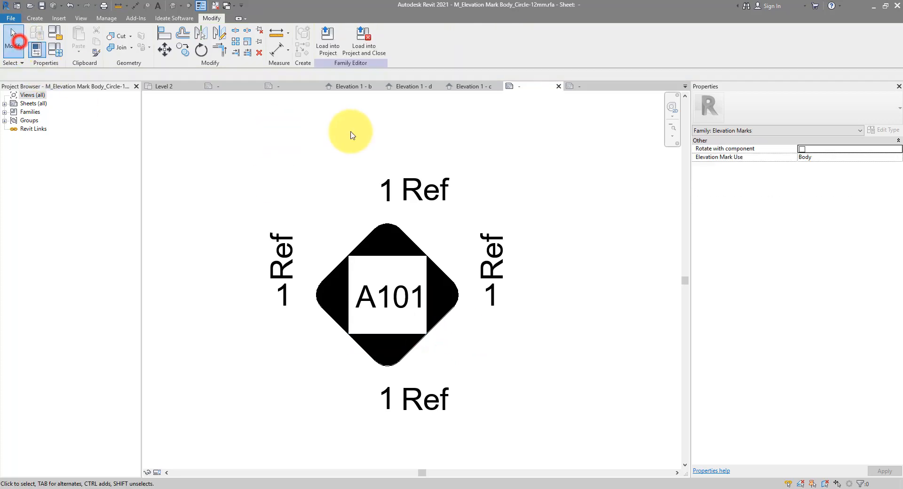
Save the family as M_Elevation Mark Body A and start loading it into the project.
left_click(10, 19)
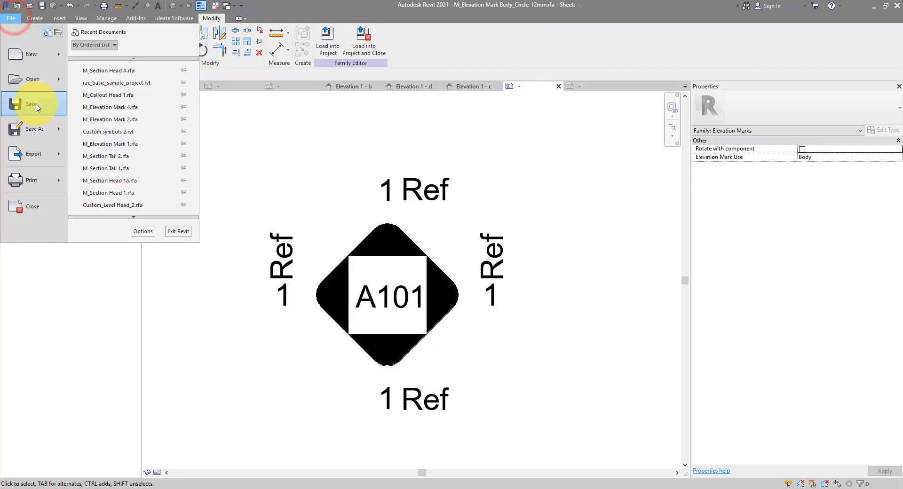
left_click(34, 105)
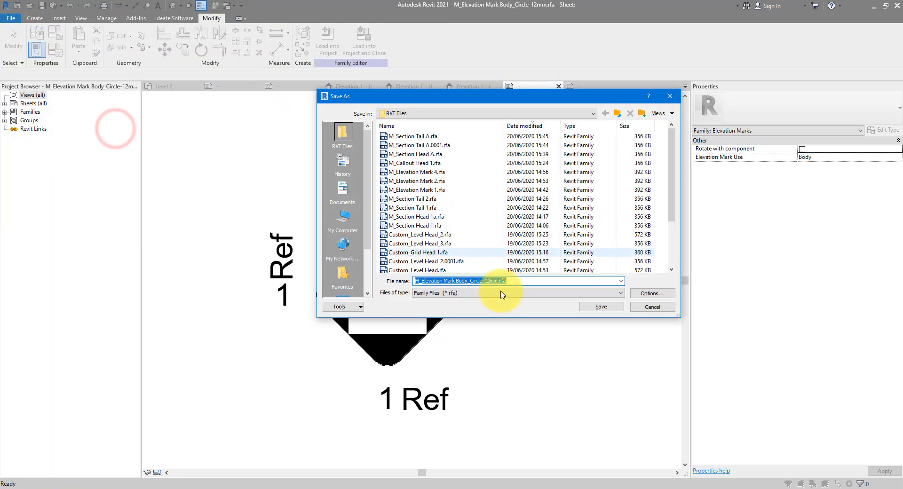
left_click(468, 281)
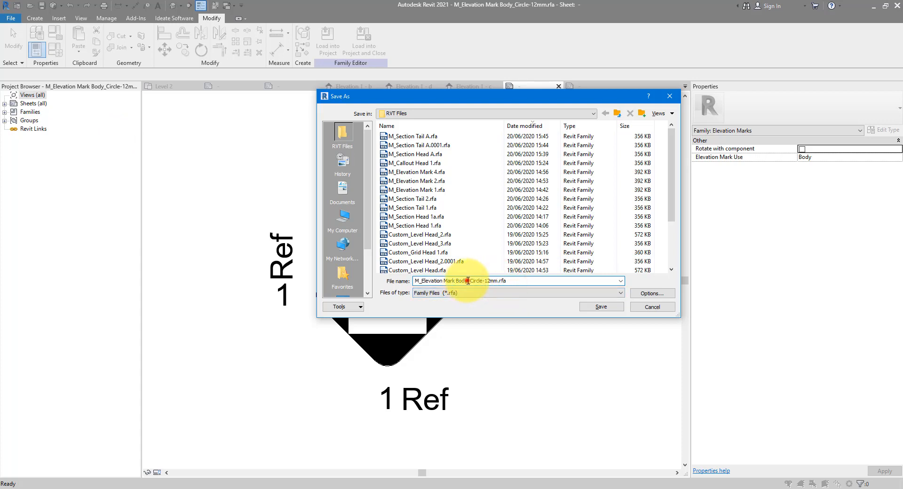
type("M_Elevation Mark Body A")
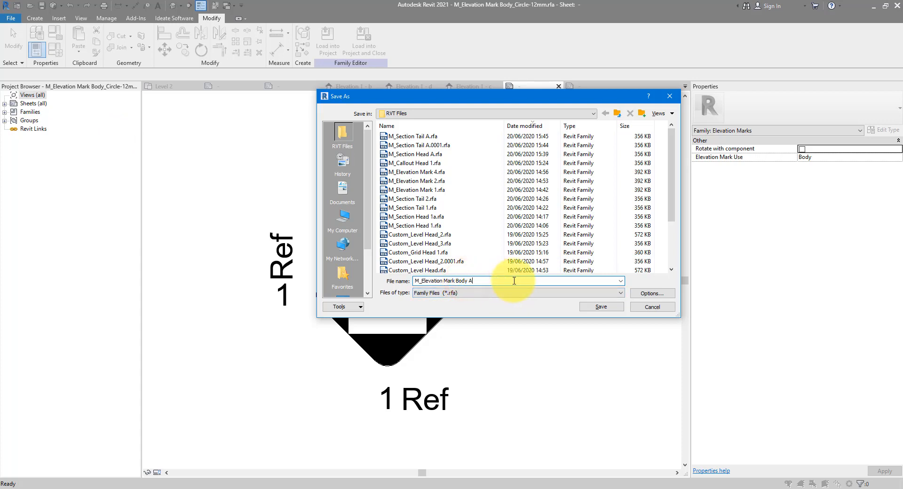
left_click(601, 306)
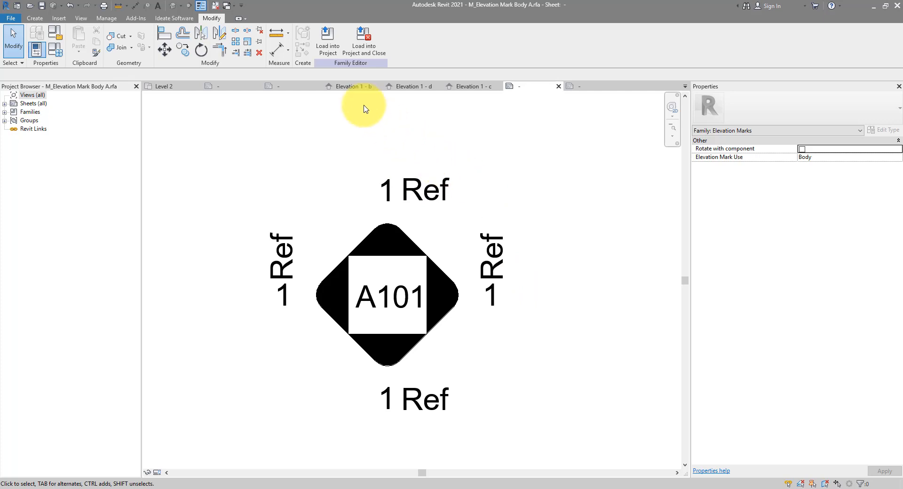
left_click(327, 41)
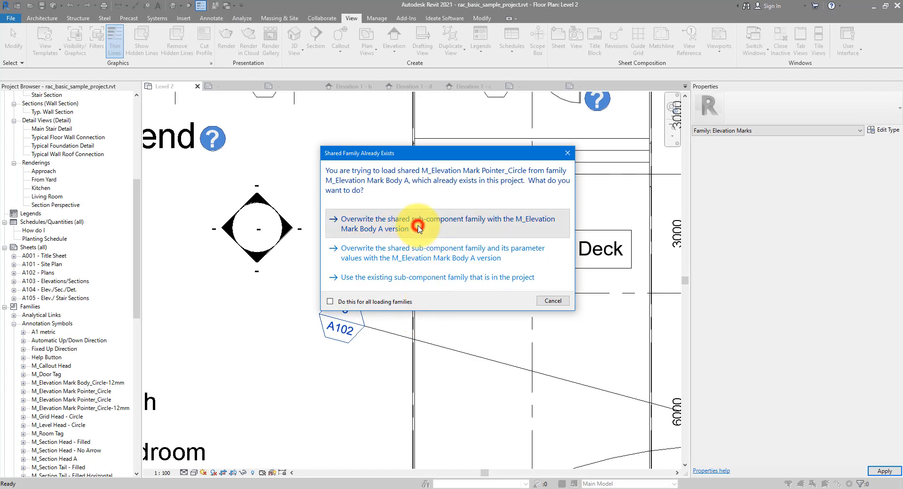
Overwrite the shared pointer sub-family and open the Level 2 elevation tag's type properties.
left_click(417, 224)
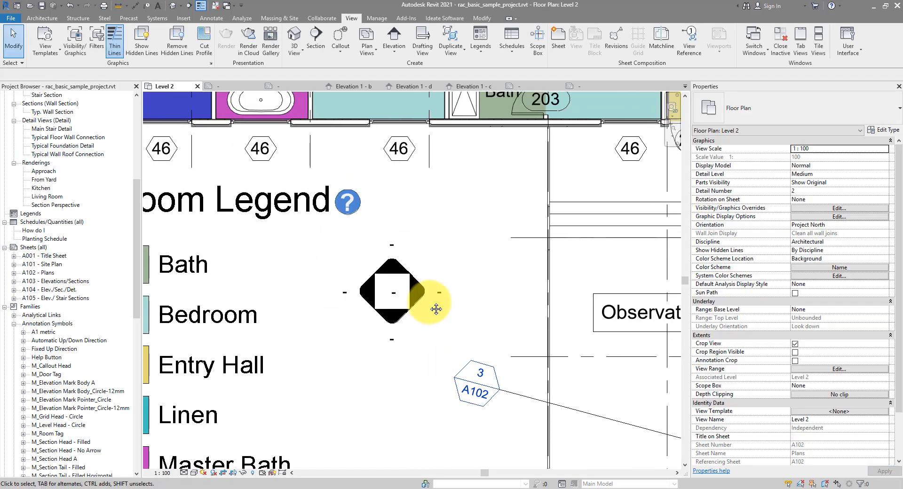
mouse_move(417, 310)
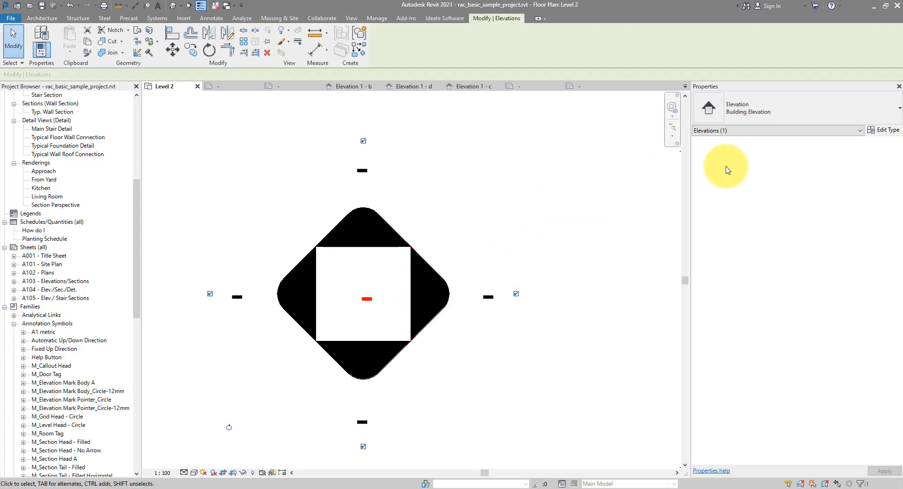
left_click(884, 130)
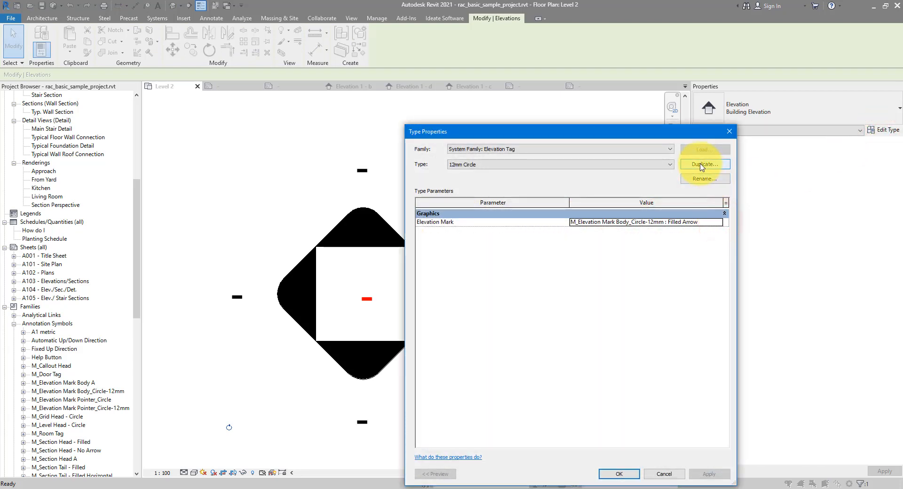
Duplicate the 12mm Circle tag as Box A using the new mark body and apply it to Building Elevation.
left_click(705, 164)
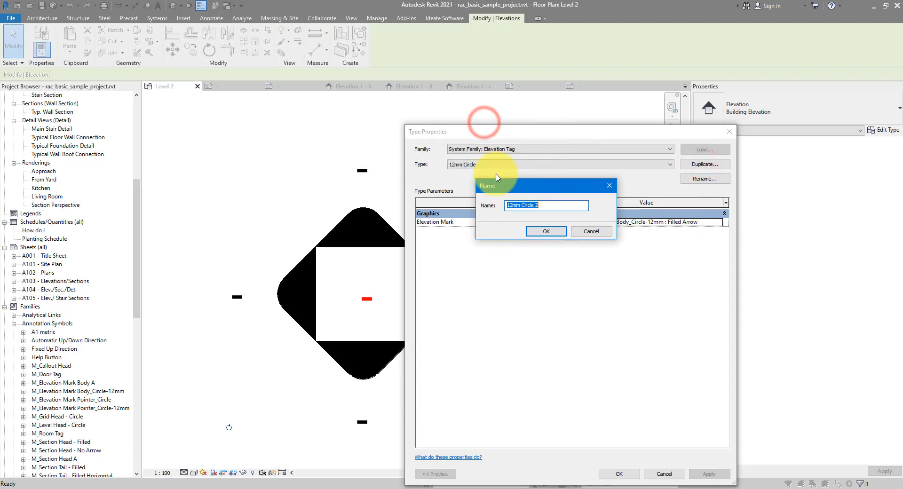
type("B")
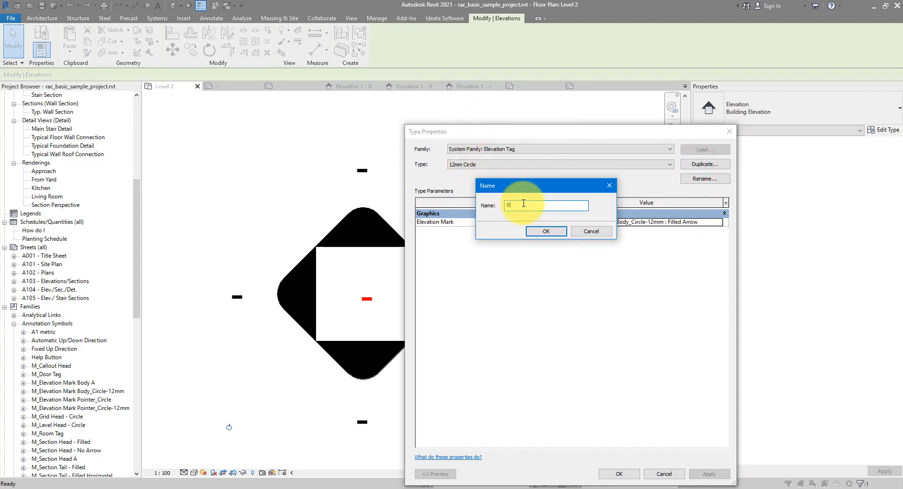
left_click(546, 232)
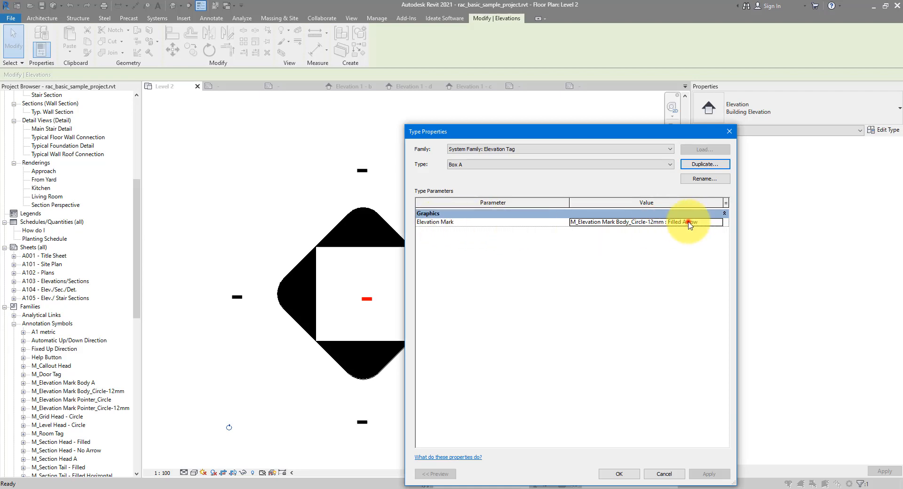
left_click(718, 222)
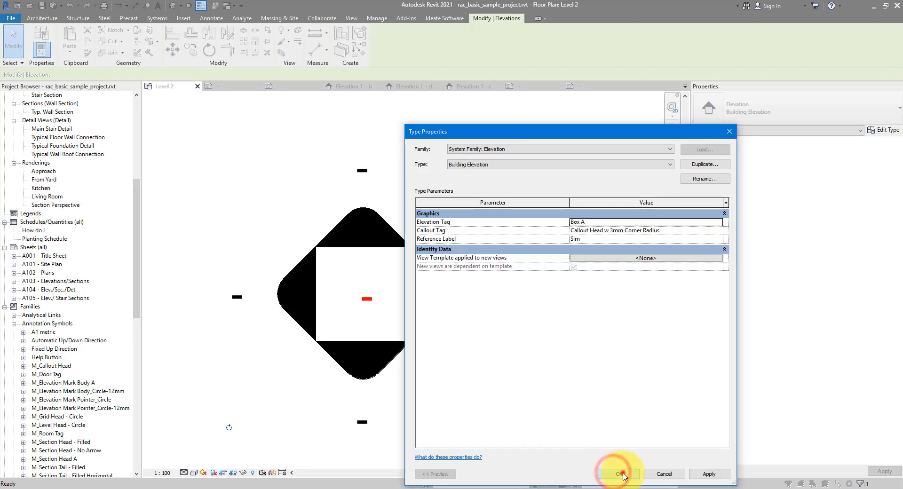
left_click(619, 474)
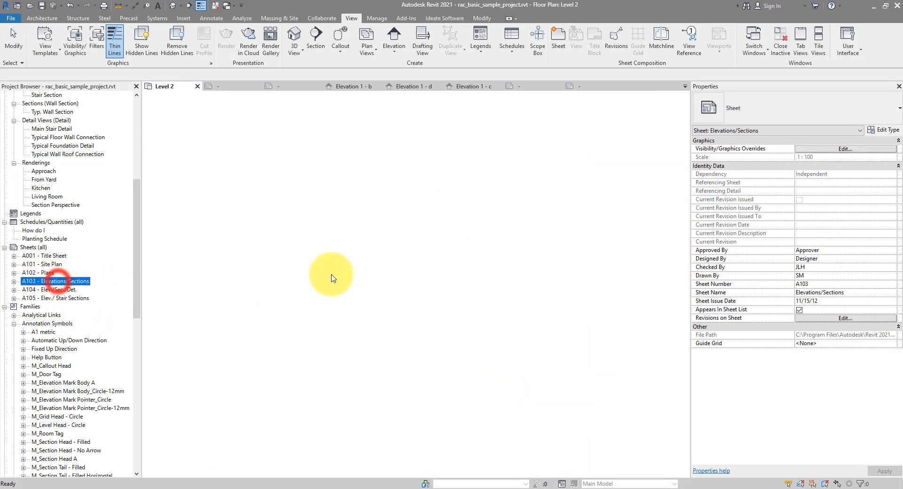
Open sheet A103 and drag Elevation 1 - a onto it.
double_click(55, 281)
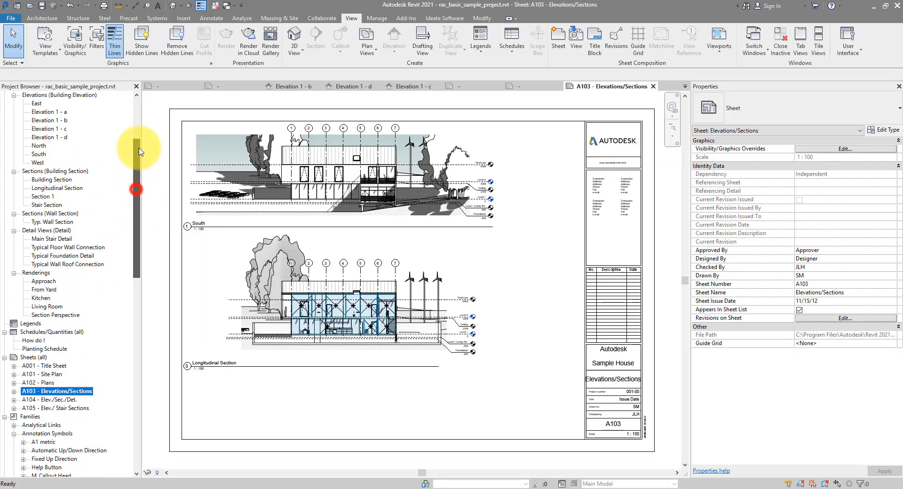
left_click(47, 120)
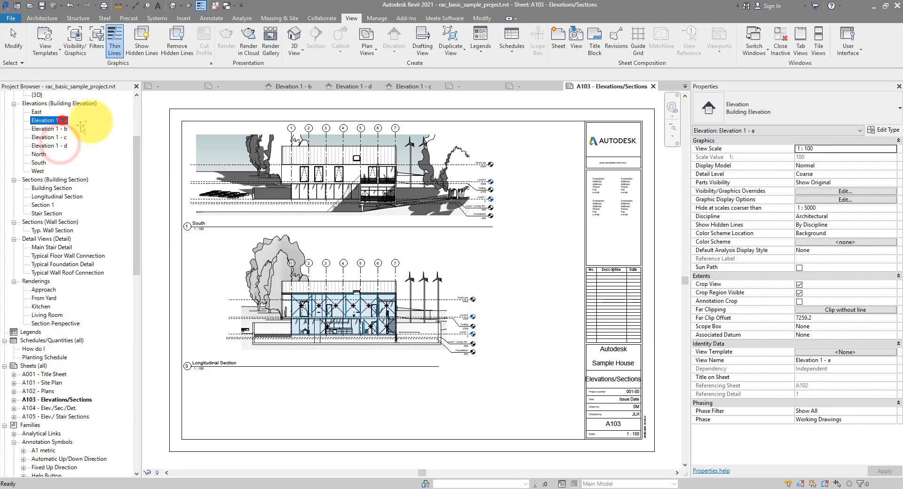
left_click(465, 329)
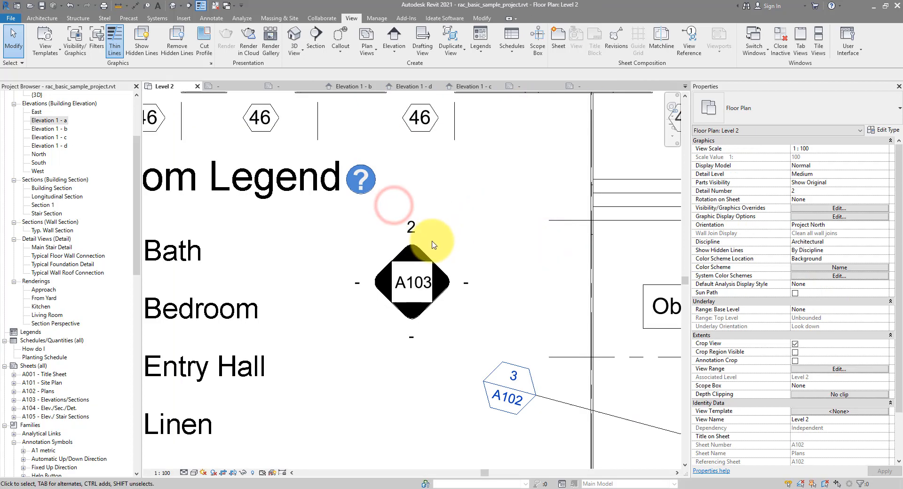
Check the elevation view from its marker, then place Elevation 1 - b on sheet A103.
left_click(413, 282)
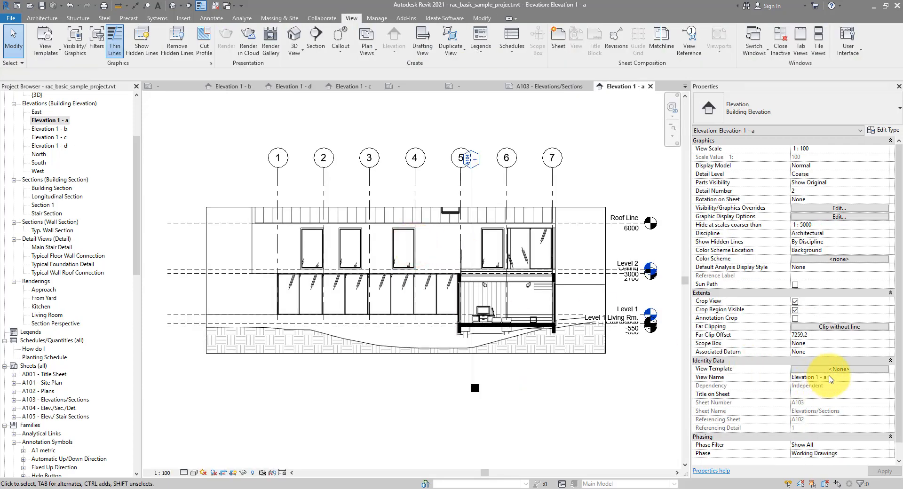
left_click(54, 400)
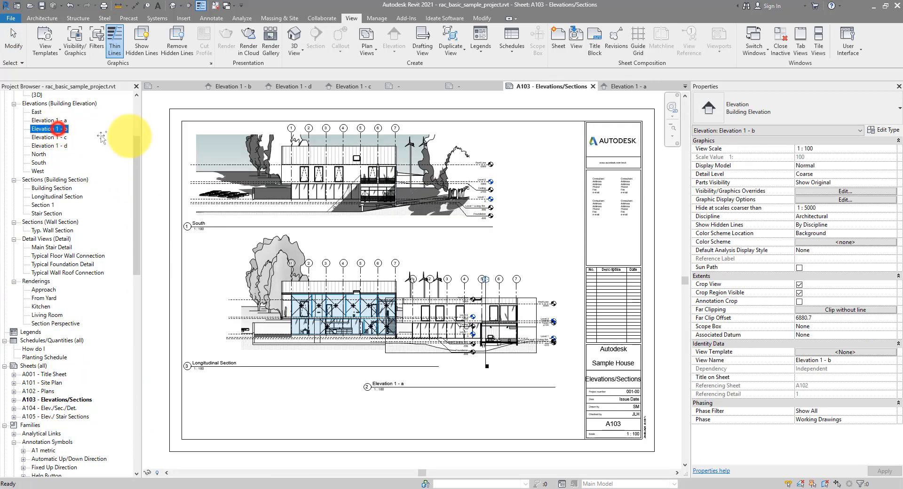
left_click(460, 253)
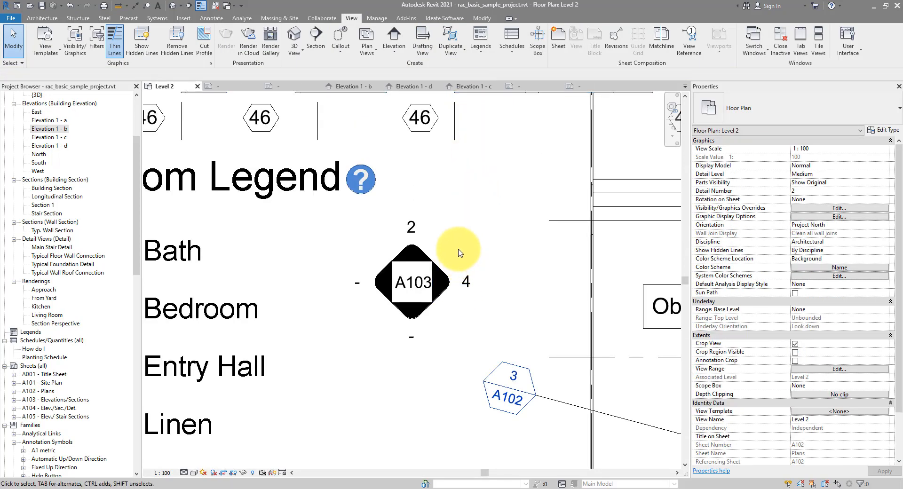
mouse_move(447, 243)
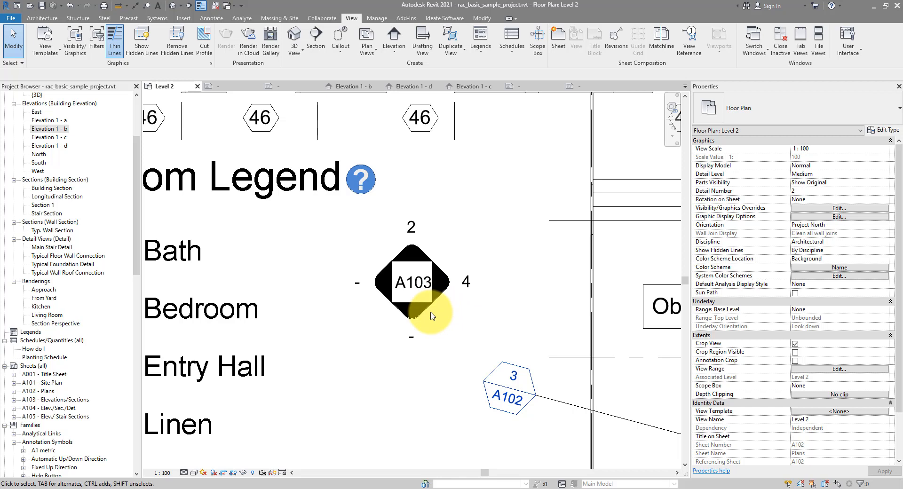
Select the Level 2 diamond marker and go to the elevation view behind its left pointer.
left_click(413, 313)
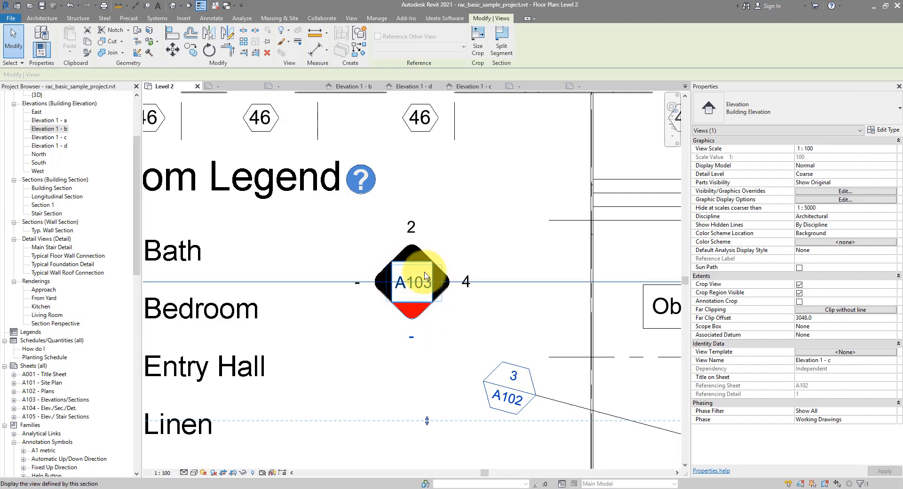
mouse_move(432, 290)
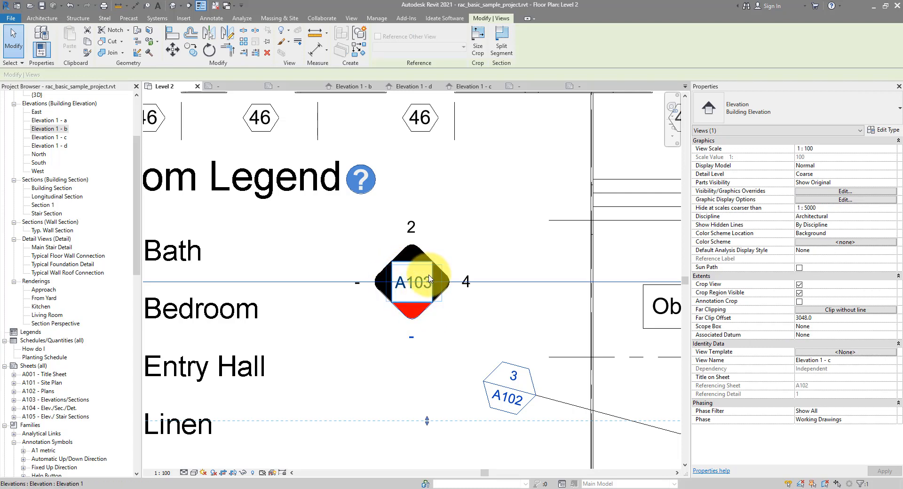
left_click(376, 282)
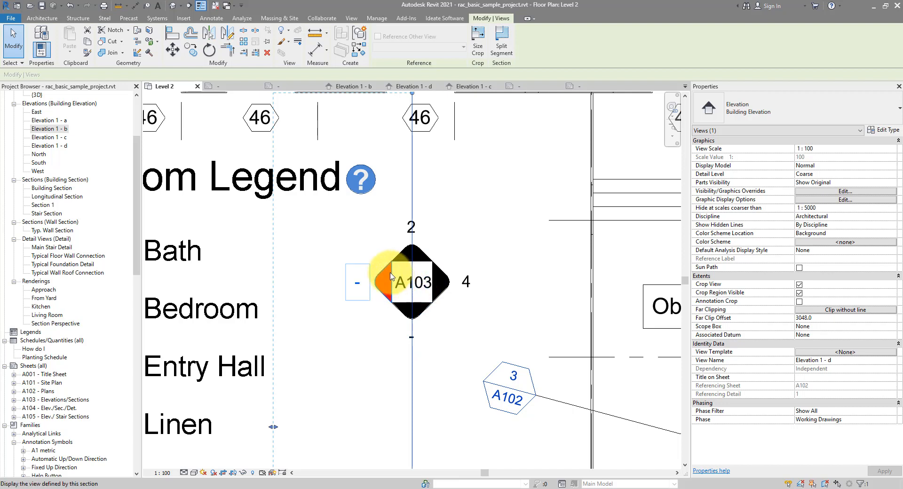
right_click(390, 277)
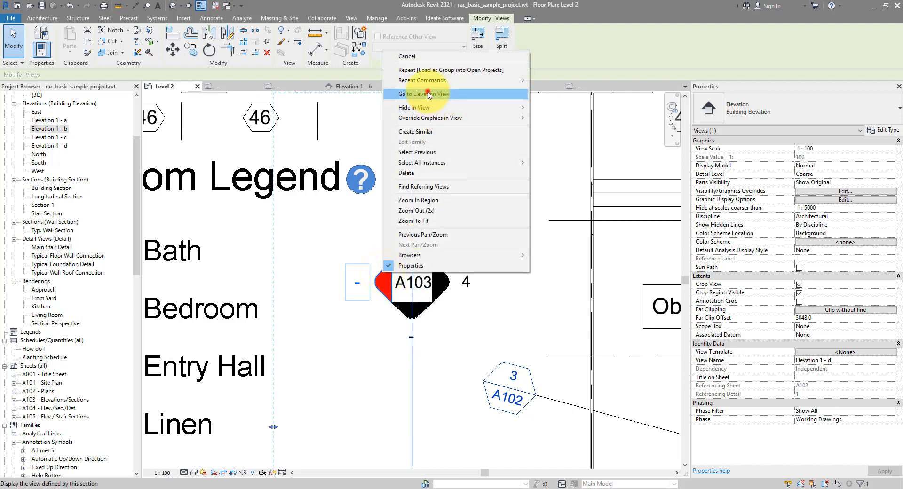
left_click(423, 94)
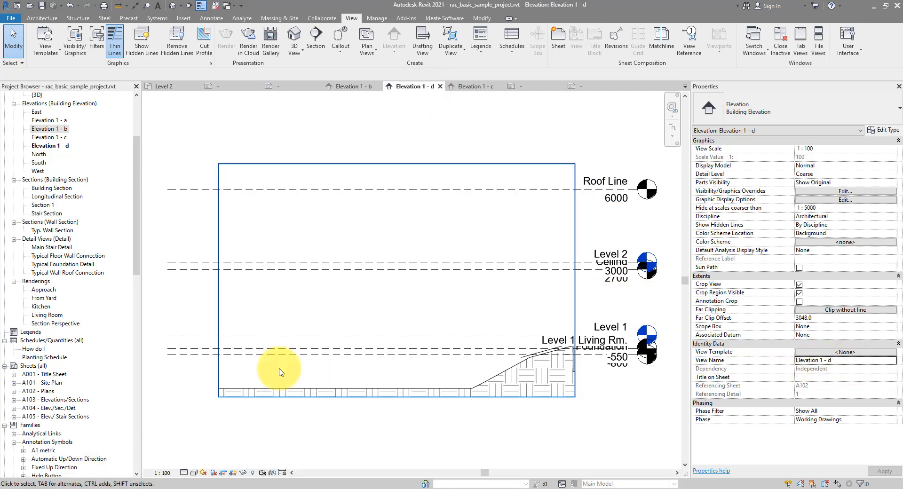
Open sheet A101 Site Plan, then return to Level 2 and reselect the marker showing 2, 3 and 4.
left_click(42, 383)
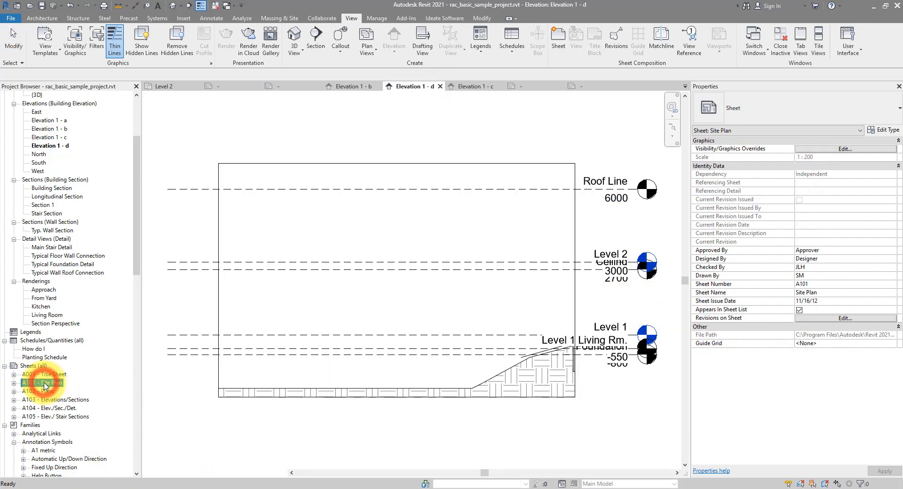
double_click(42, 383)
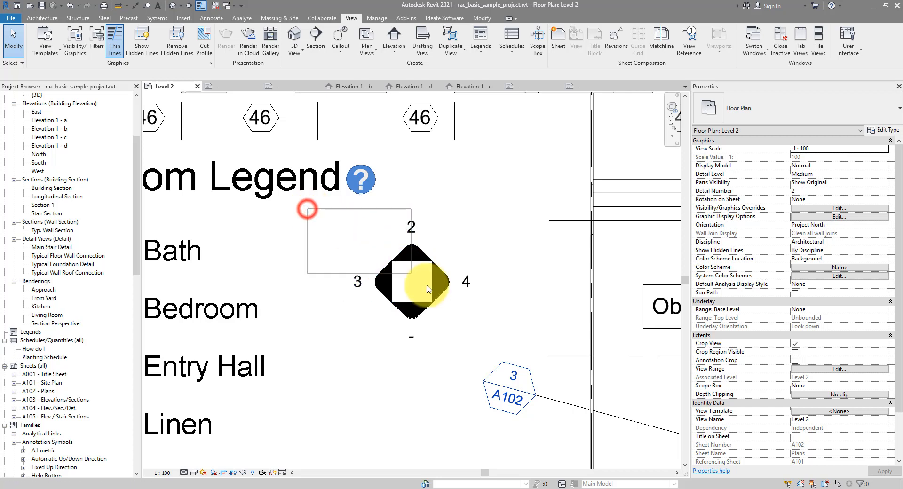
left_click(415, 282)
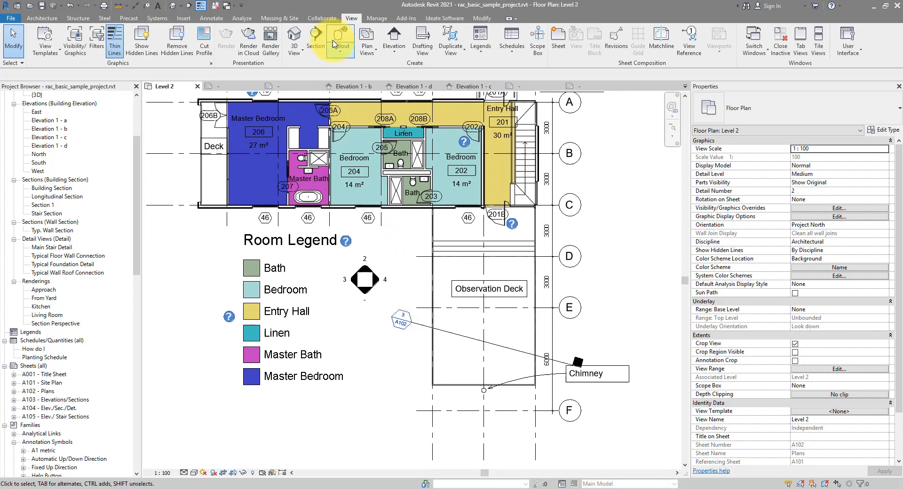
Draw Level 2 - Callout 1 beside the Observation Deck and inspect its tag's Callout Head options.
left_click(338, 37)
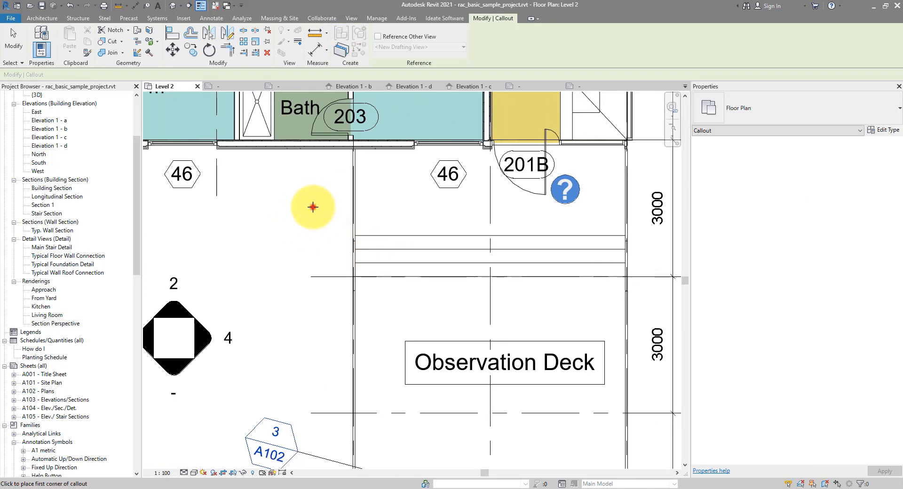
left_click(351, 18)
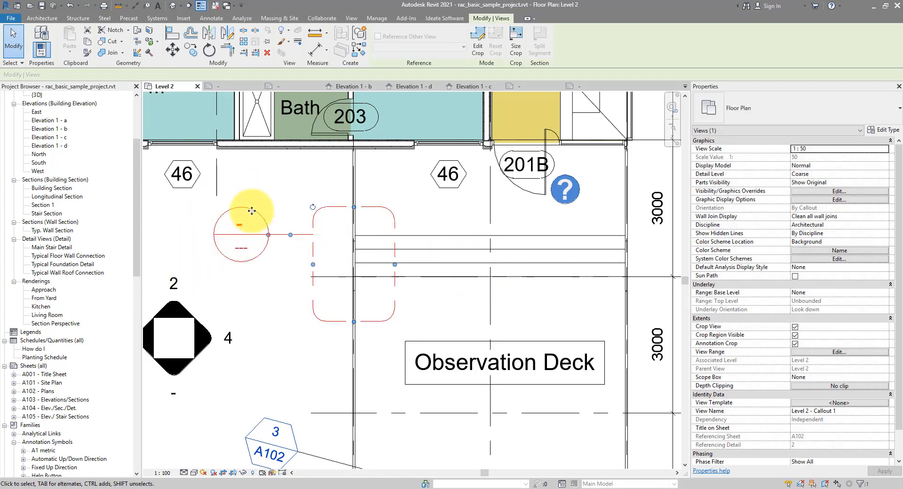
mouse_move(281, 267)
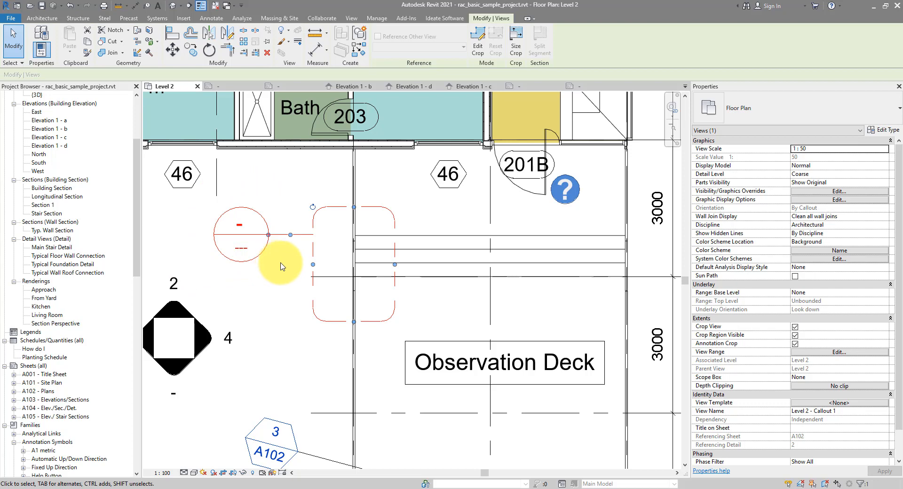
left_click(881, 130)
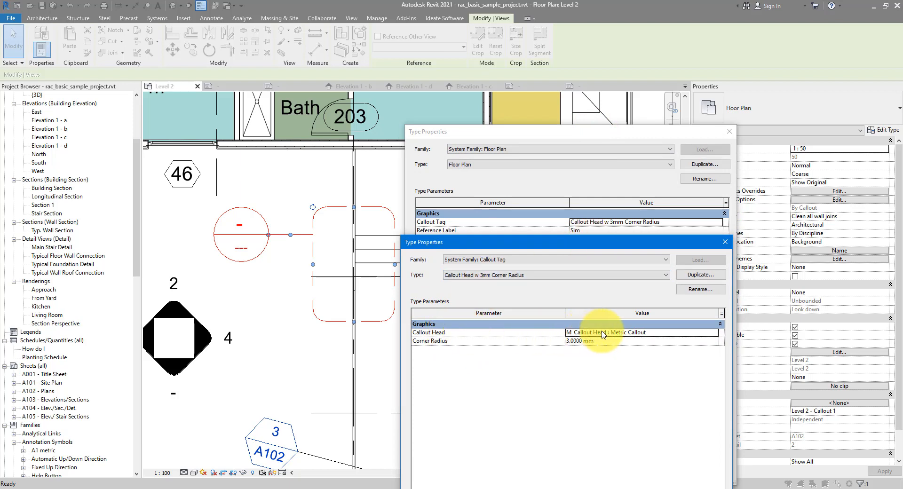
left_click(605, 333)
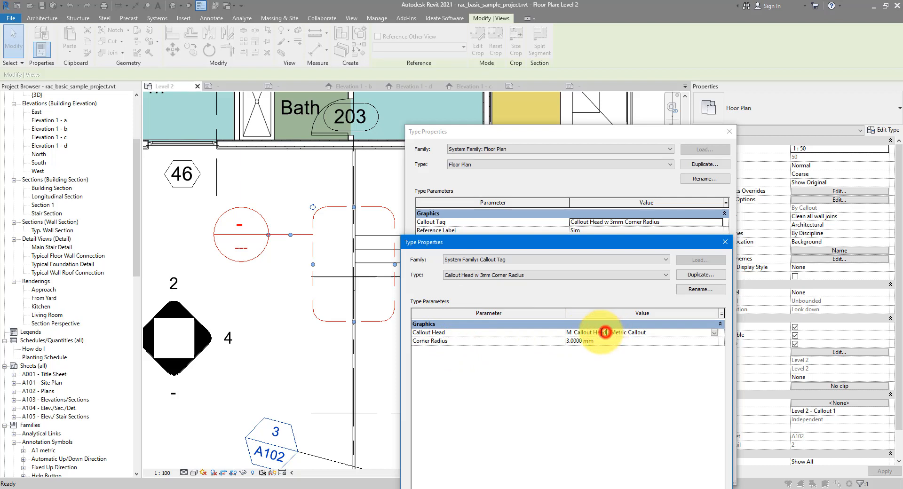
left_click(603, 333)
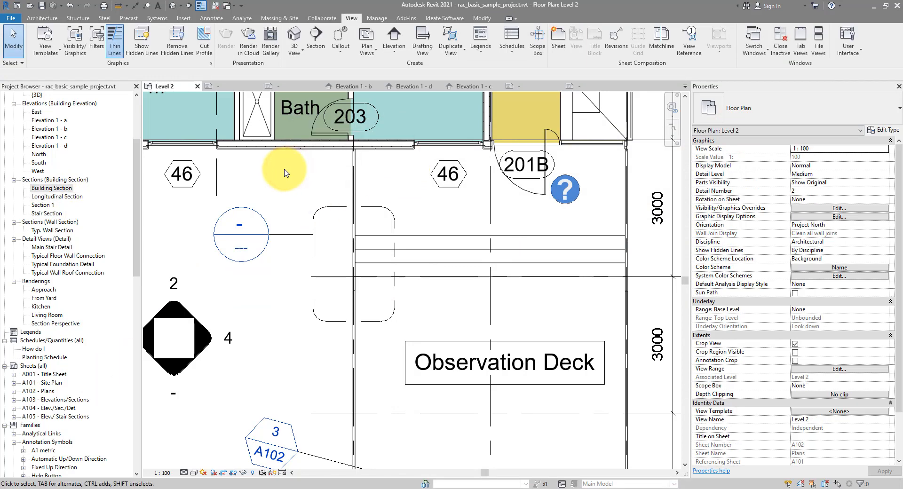
Edit the M_Callout Head family from Annotation Symbols in the Project Browser.
right_click(51, 188)
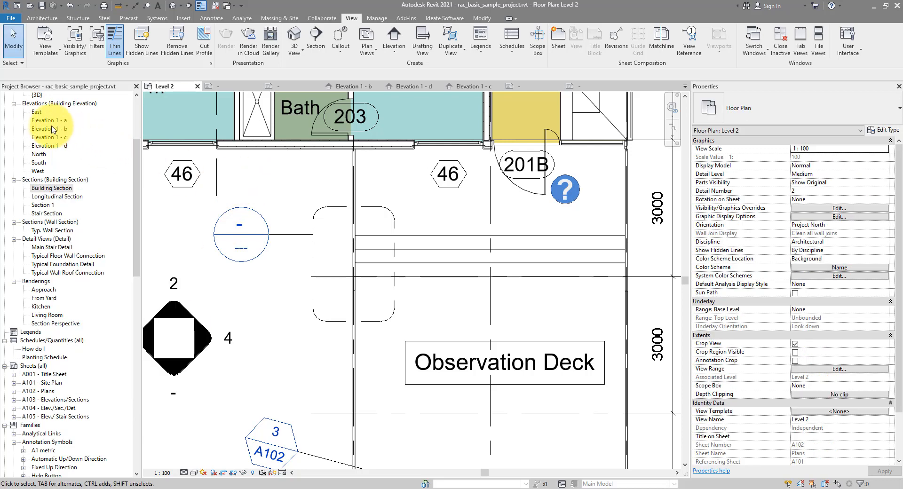
left_click(49, 129)
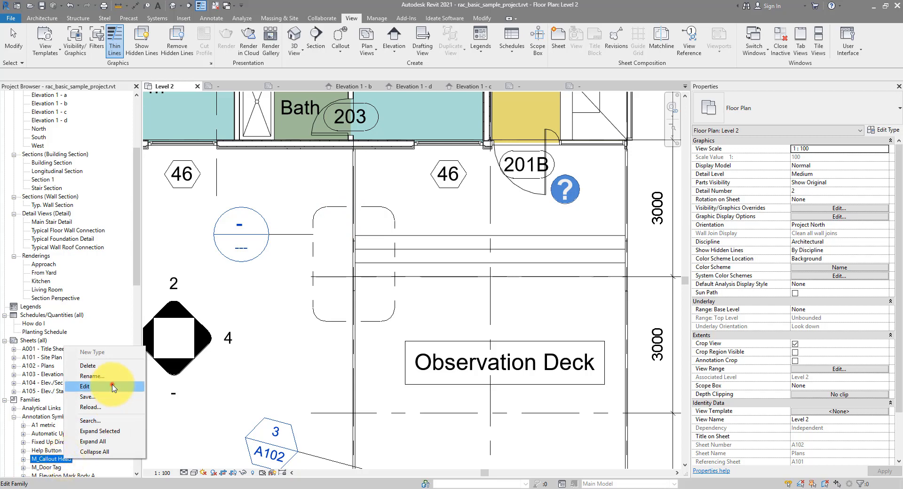
left_click(85, 386)
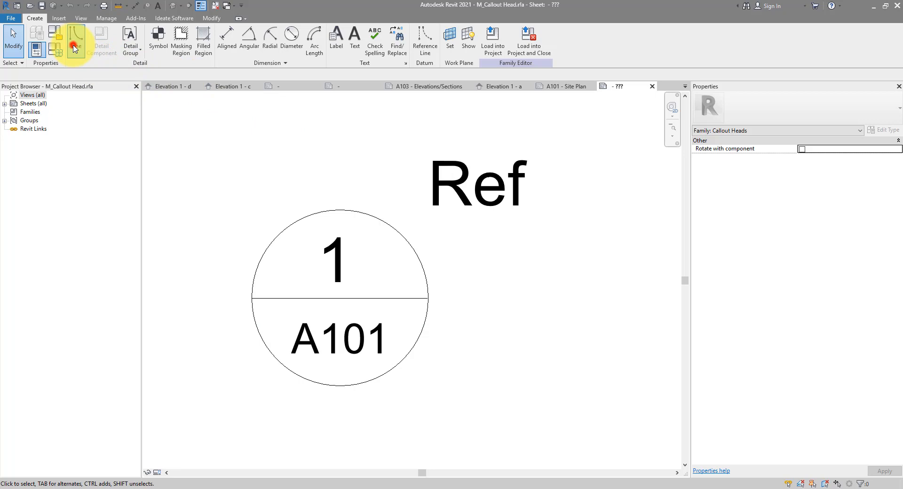
Draw the rounded diamond head outline with Callout Heads subcategory lines.
left_click(75, 47)
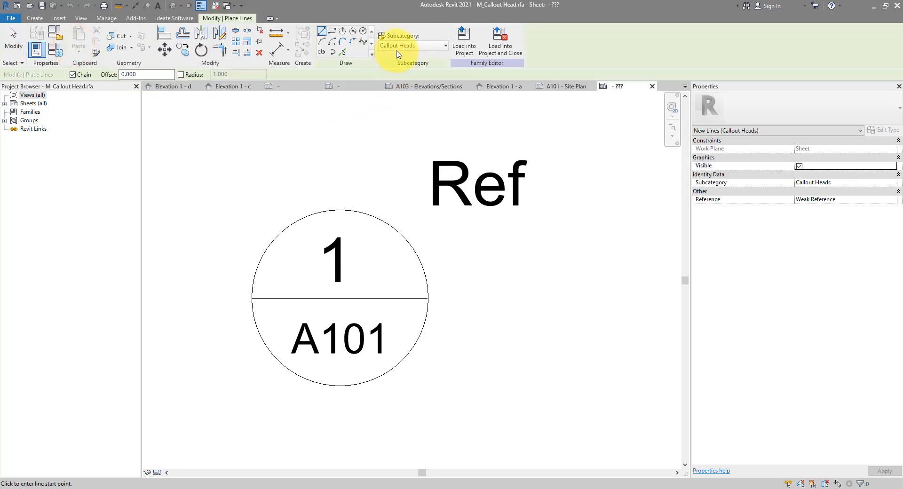
left_click(342, 31)
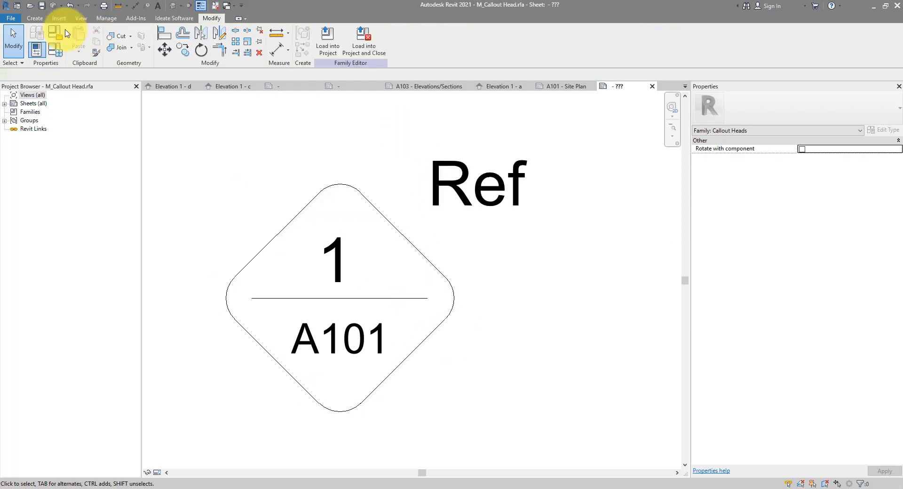
Save the family as M_Callout Head A and load it into the sample project.
left_click(11, 18)
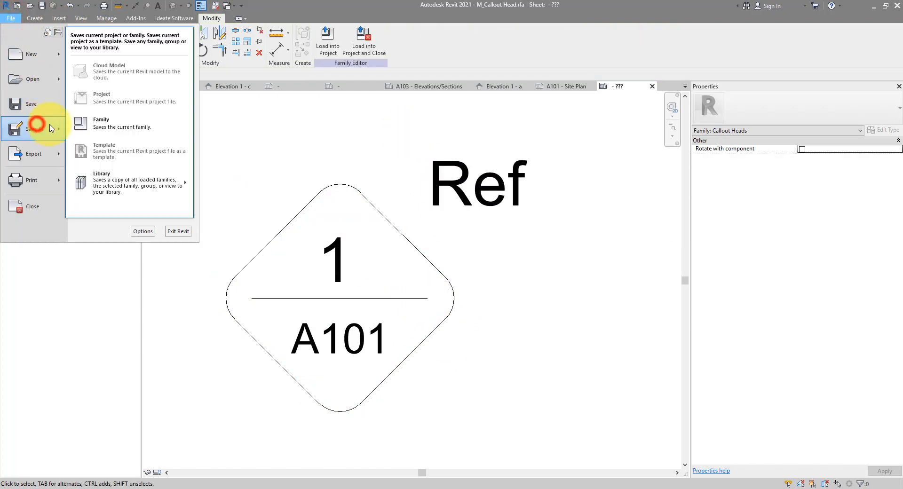
left_click(101, 124)
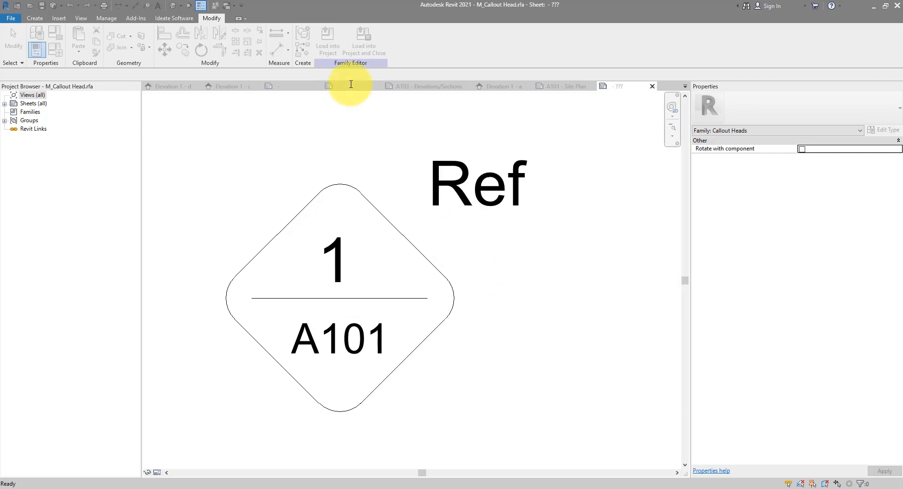
left_click(327, 38)
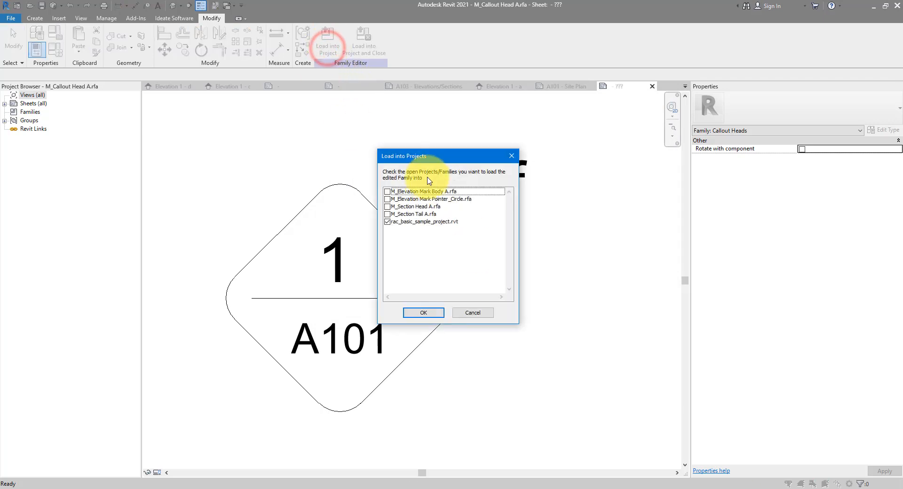
left_click(423, 313)
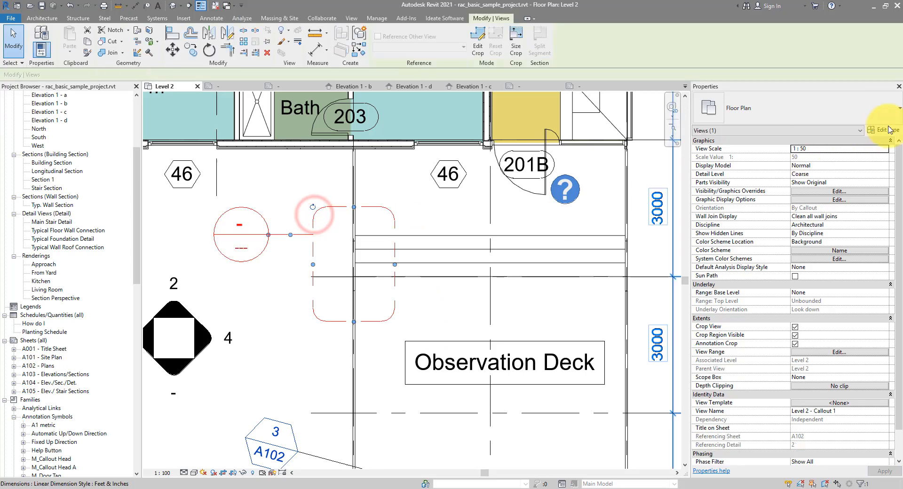
Change the callout tag type's Callout Head to M_Callout Head A : Metric Callout.
left_click(879, 131)
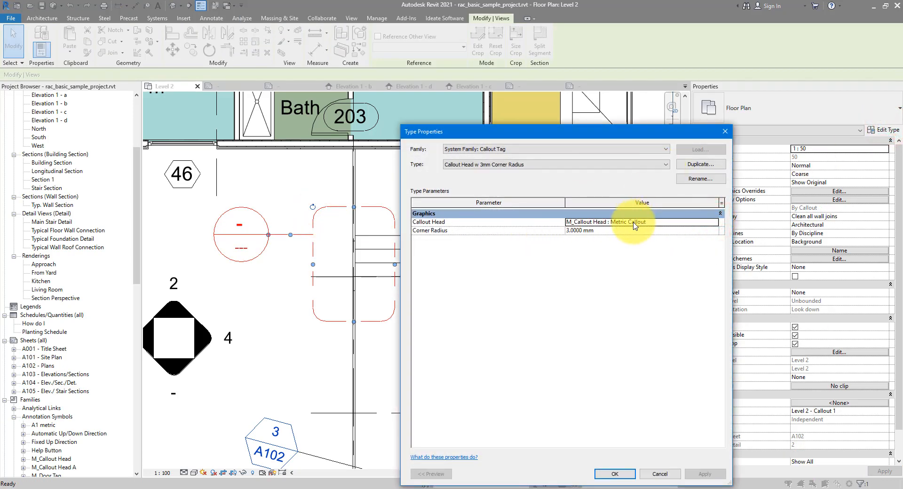
left_click(713, 222)
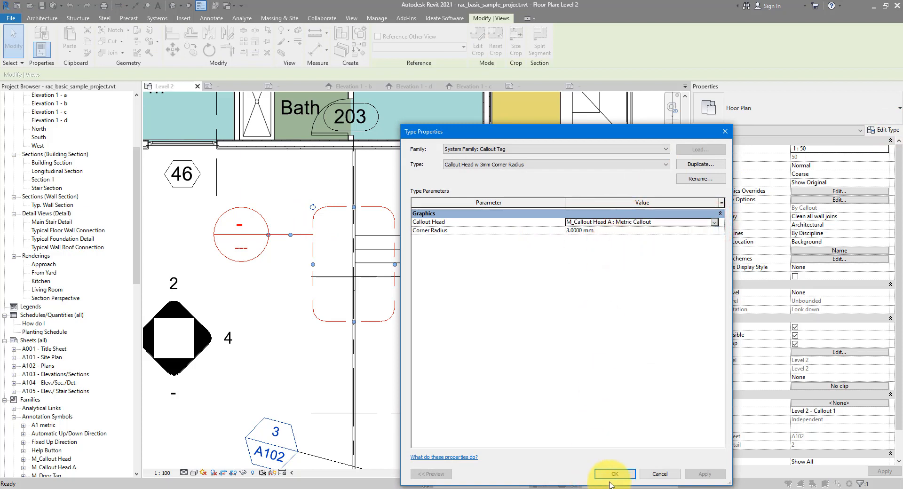
left_click(615, 474)
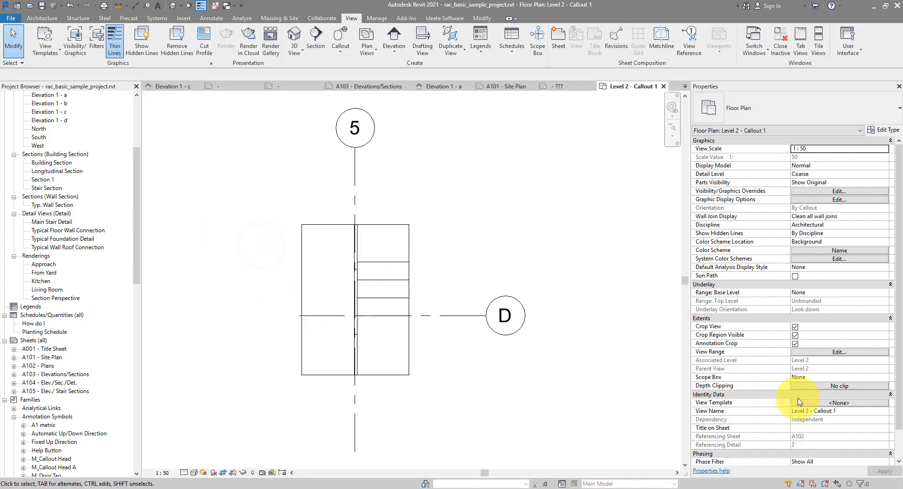
Place the Level 2 - Callout 1 view onto sheet A102 from the Project Browser.
left_click(40, 425)
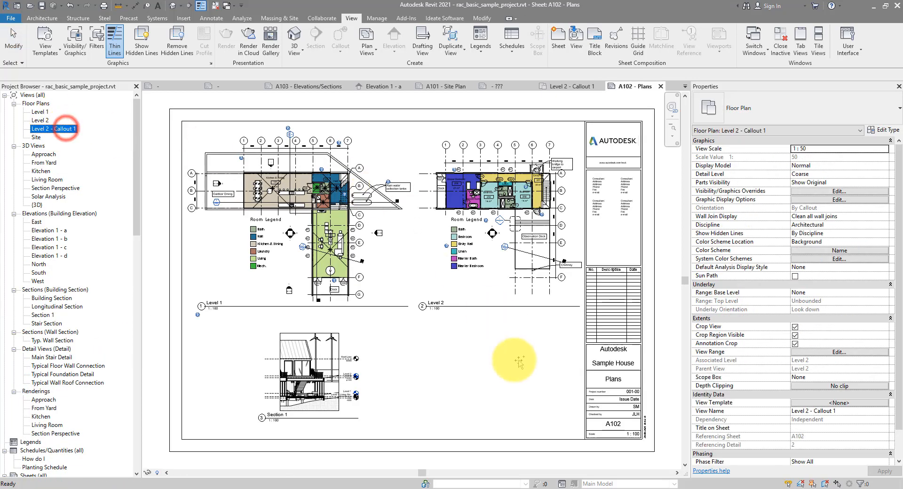
left_click(515, 338)
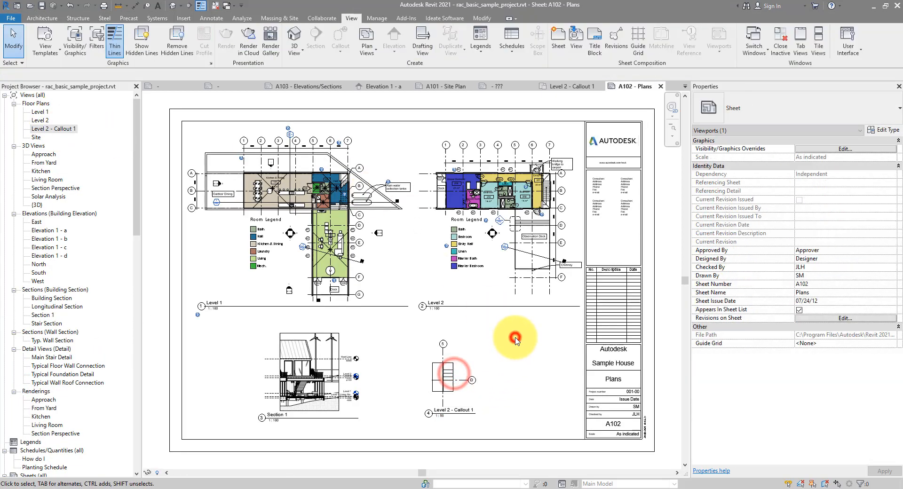